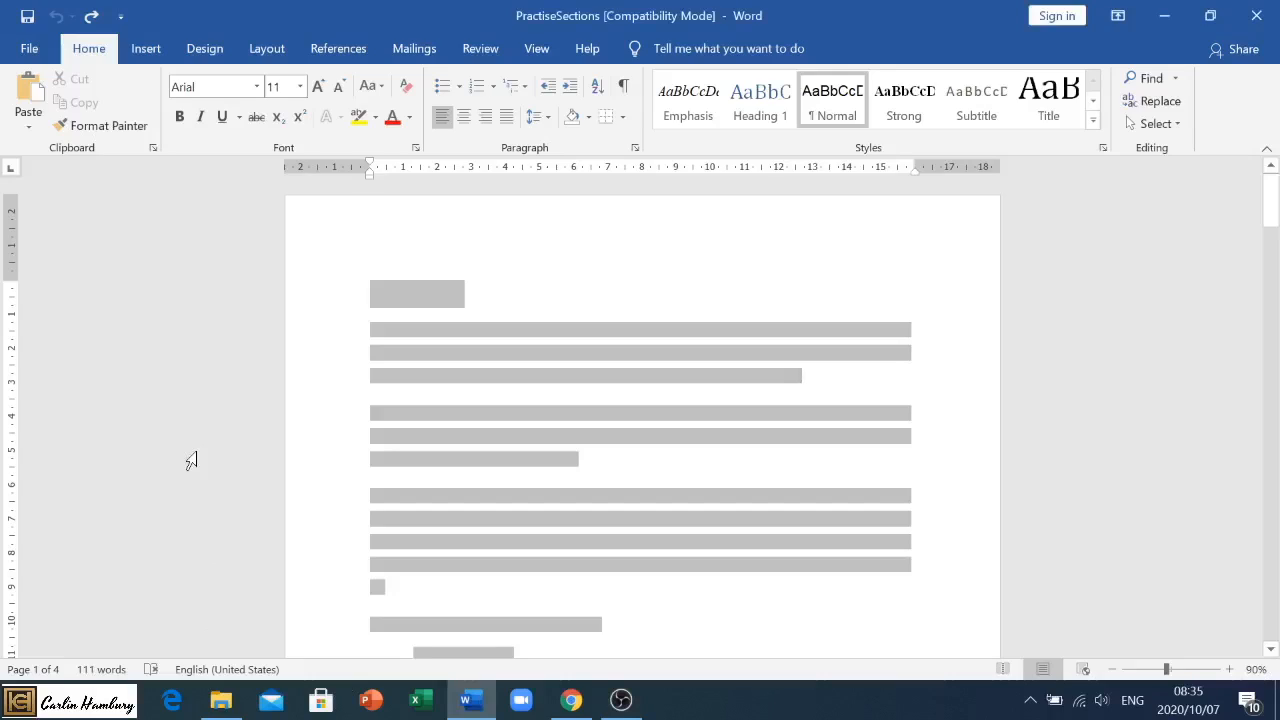
mouse_move(544, 148)
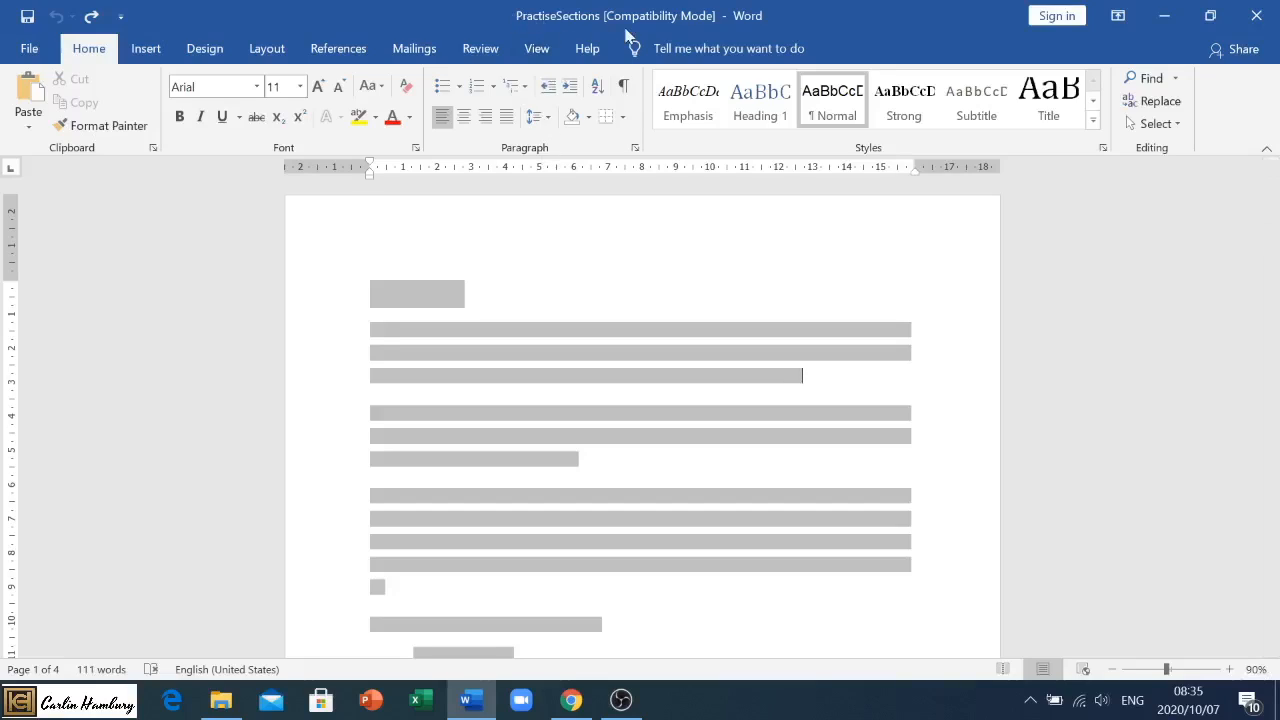
mouse_move(436, 170)
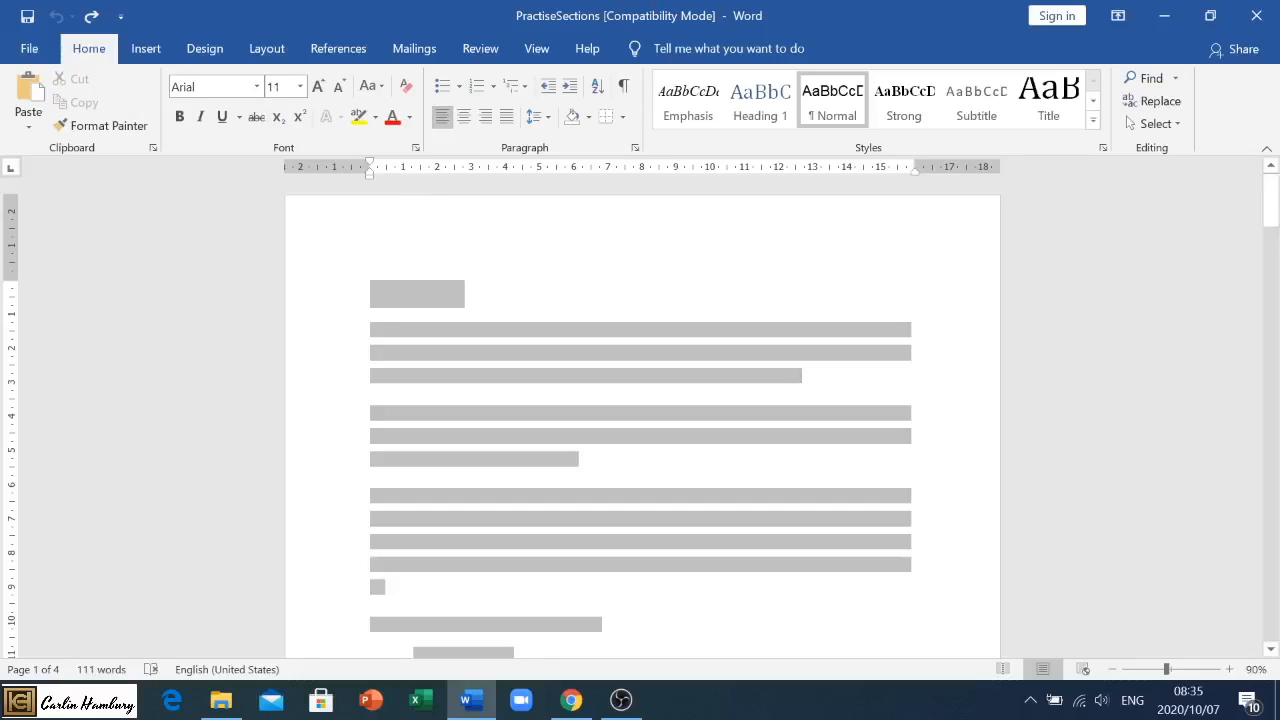
mouse_move(146, 48)
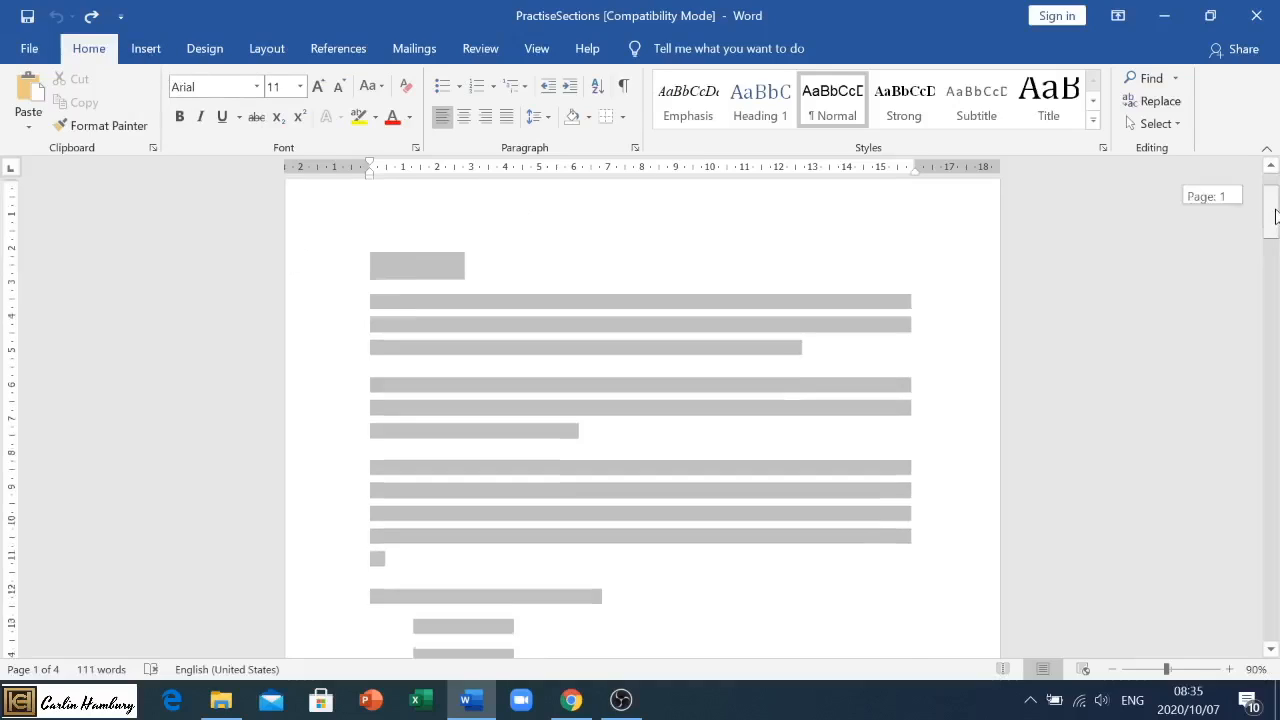
Insert a trial page break after the first paragraph, review it, and remove it again
scroll("down", 3)
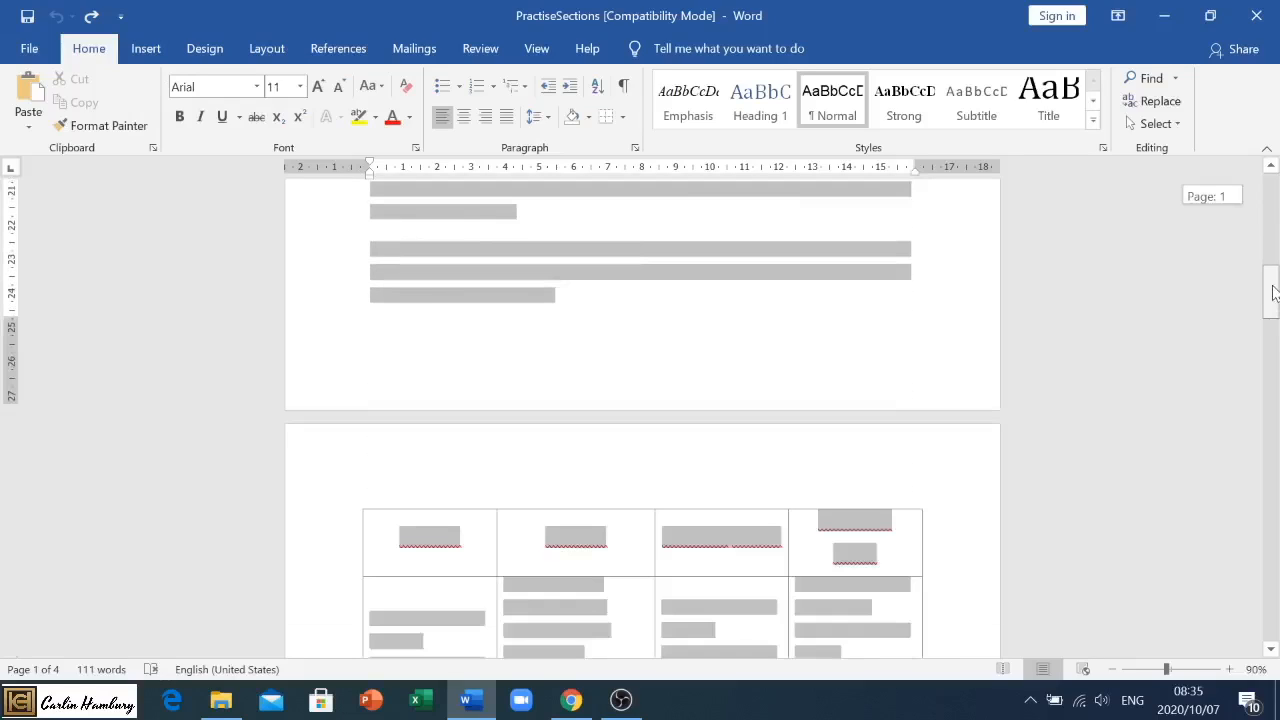
scroll("up", 3)
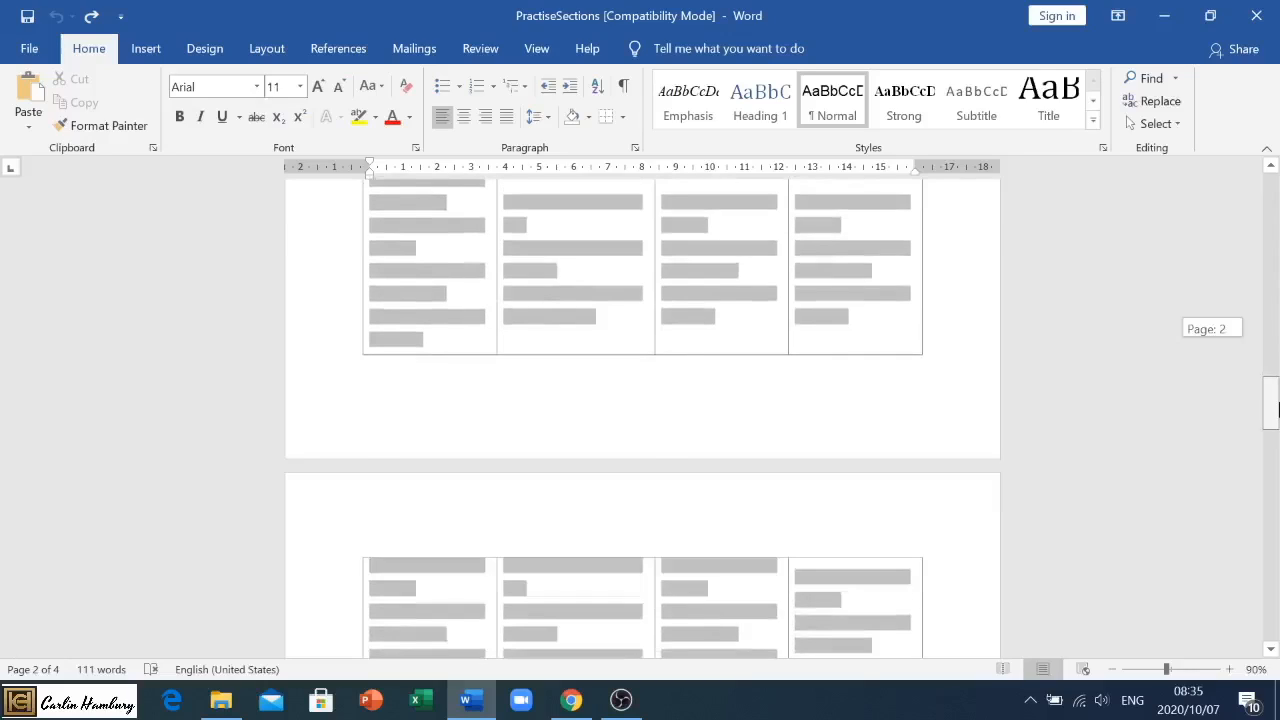
scroll("down", 3)
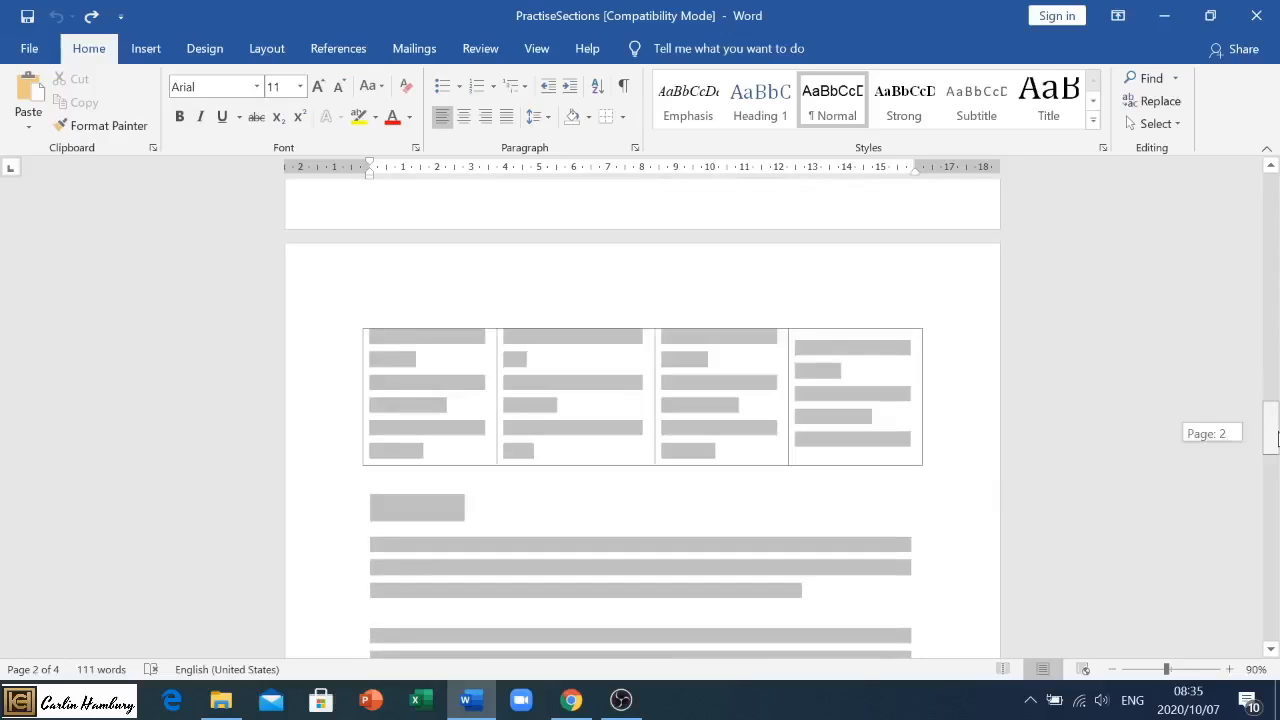
scroll("down", 3)
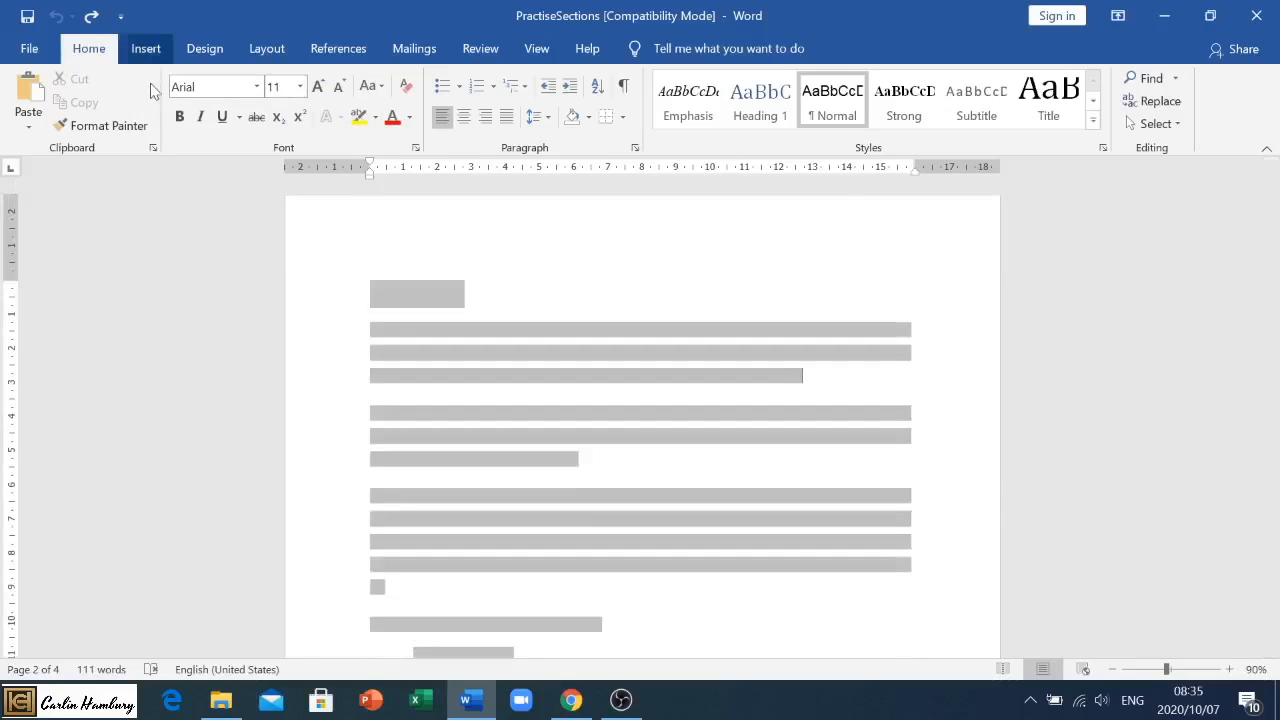
left_click(144, 48)
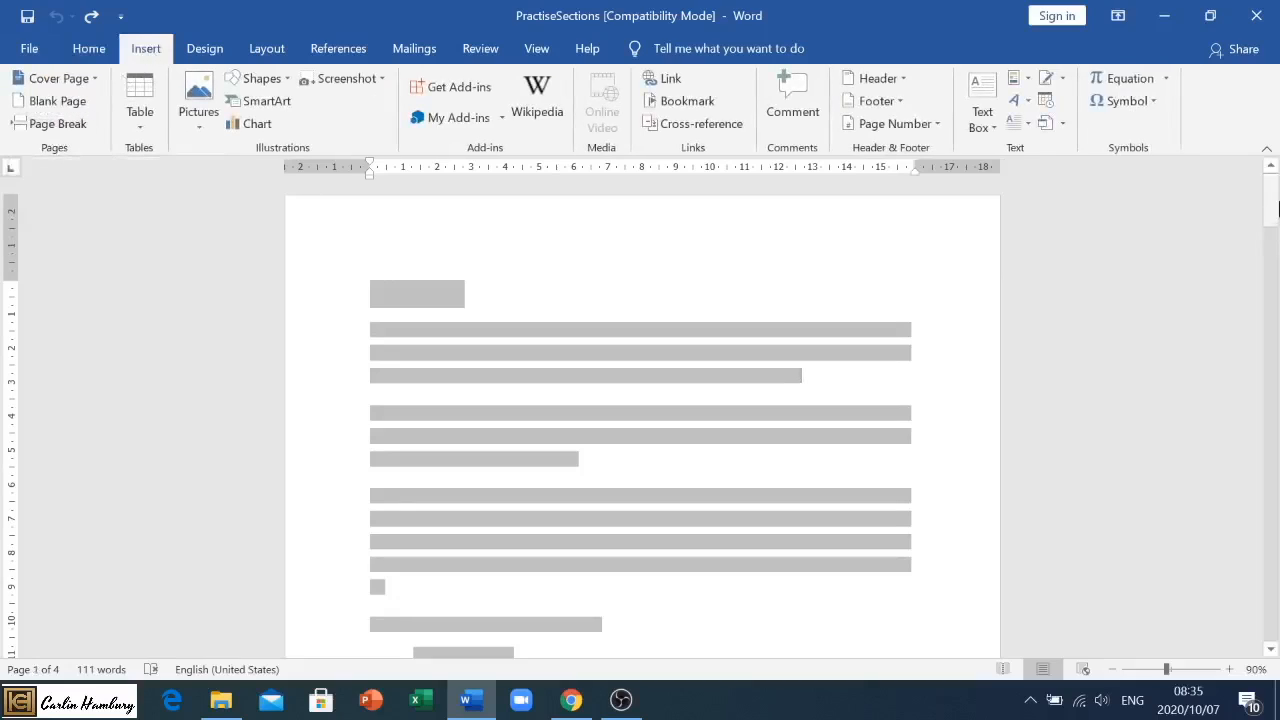
scroll("up", 3)
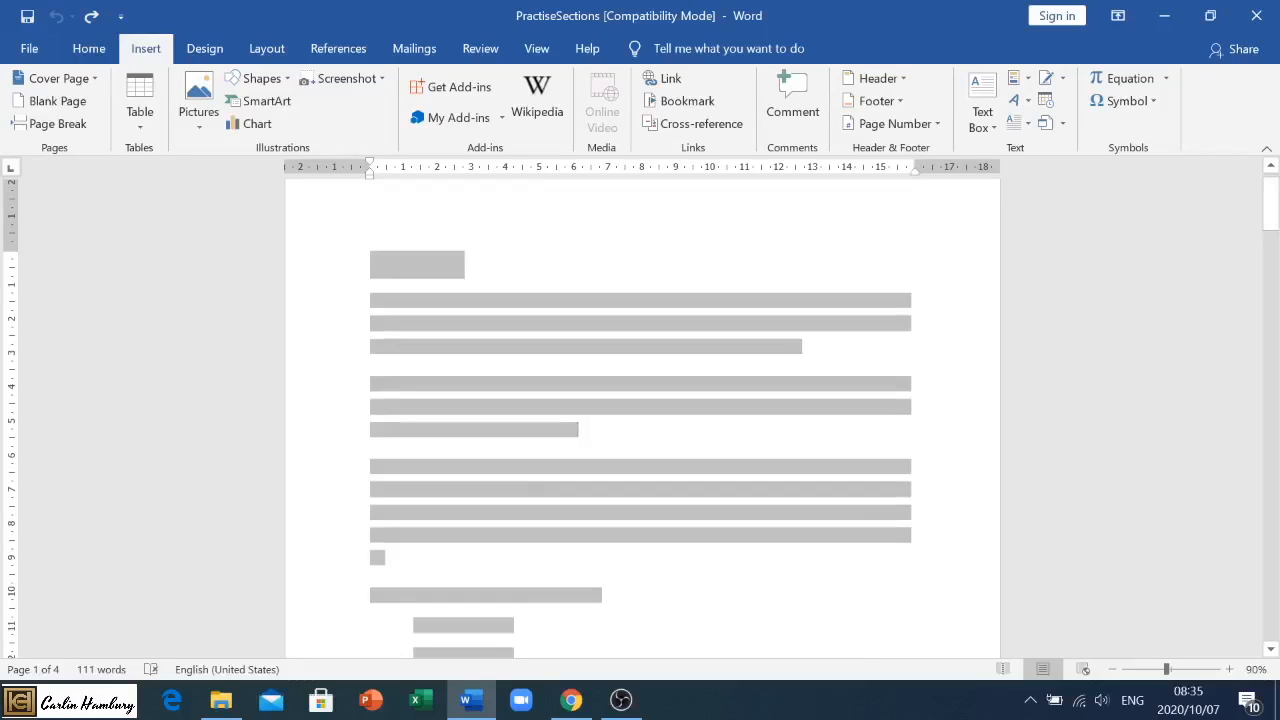
mouse_move(168, 250)
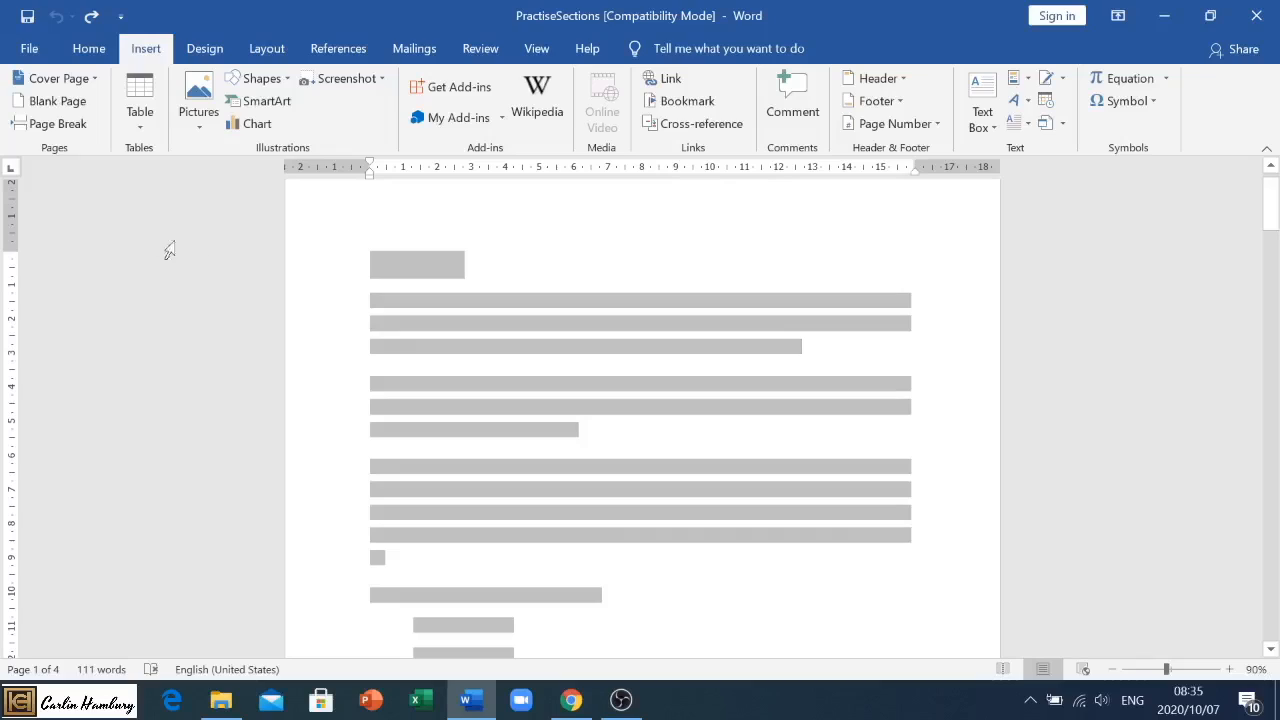
mouse_move(56, 124)
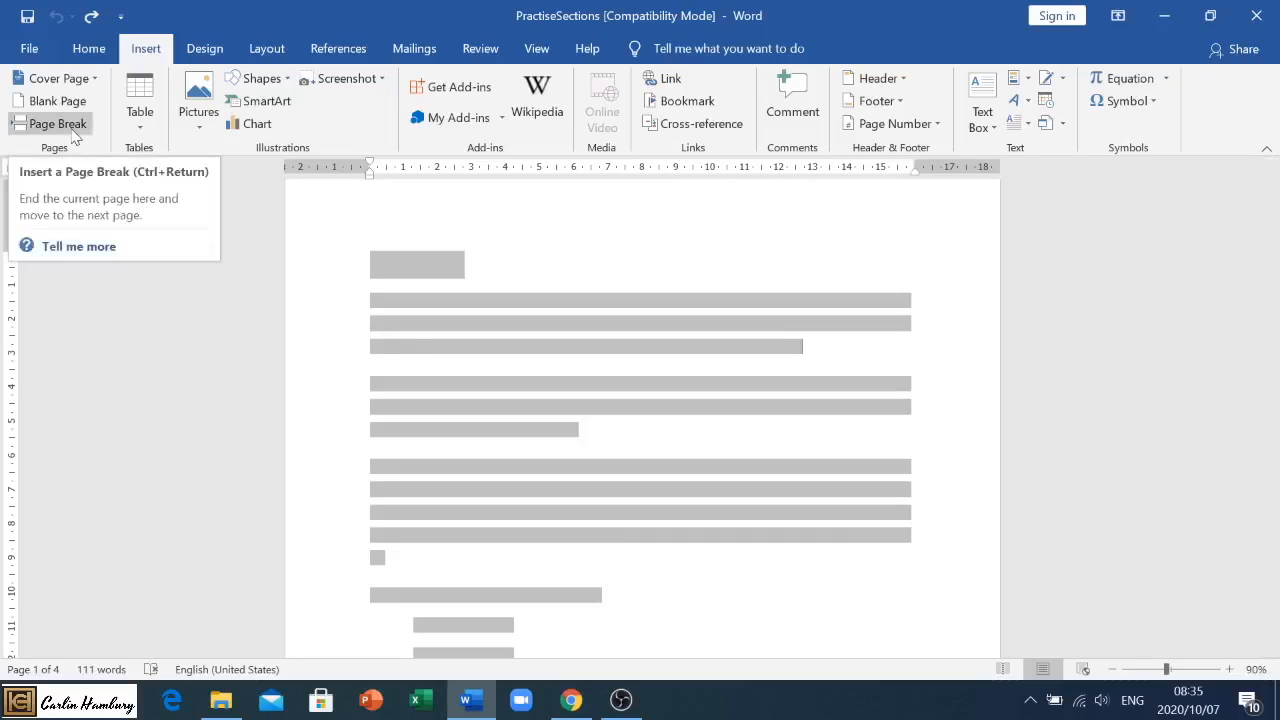
left_click(58, 124)
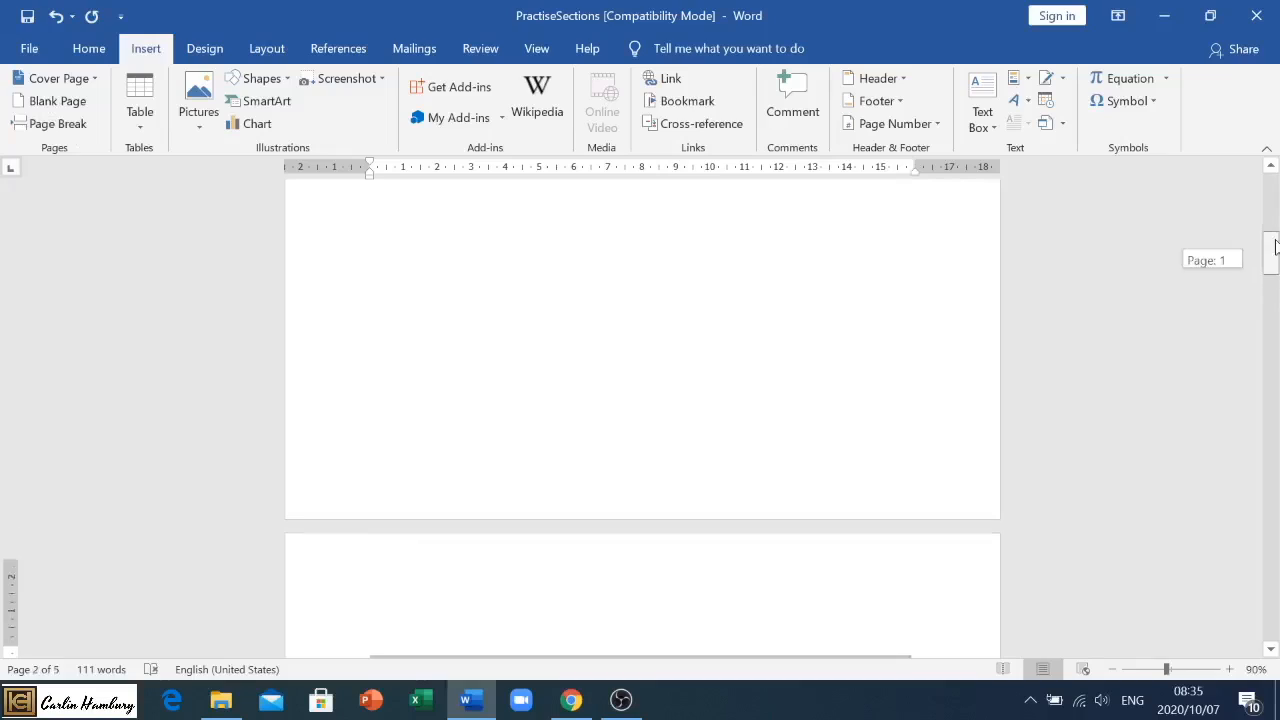
scroll("up", 3)
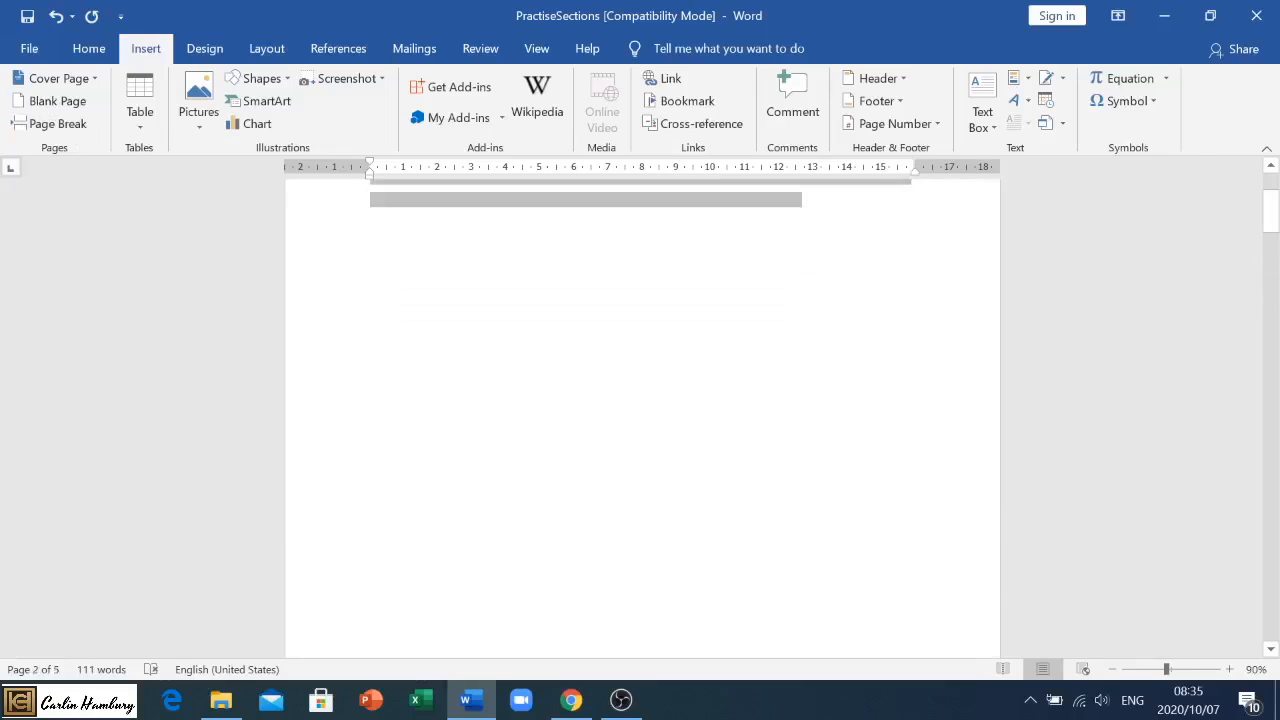
scroll("up", 3)
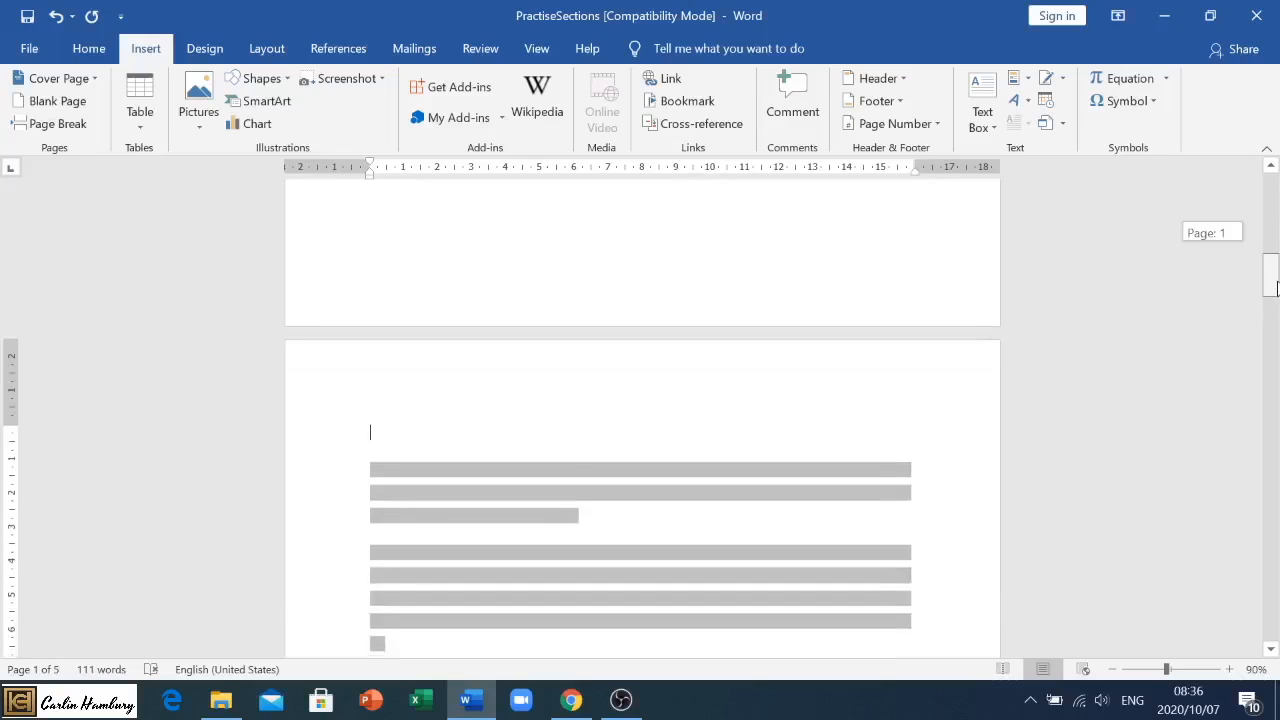
scroll("down", 3)
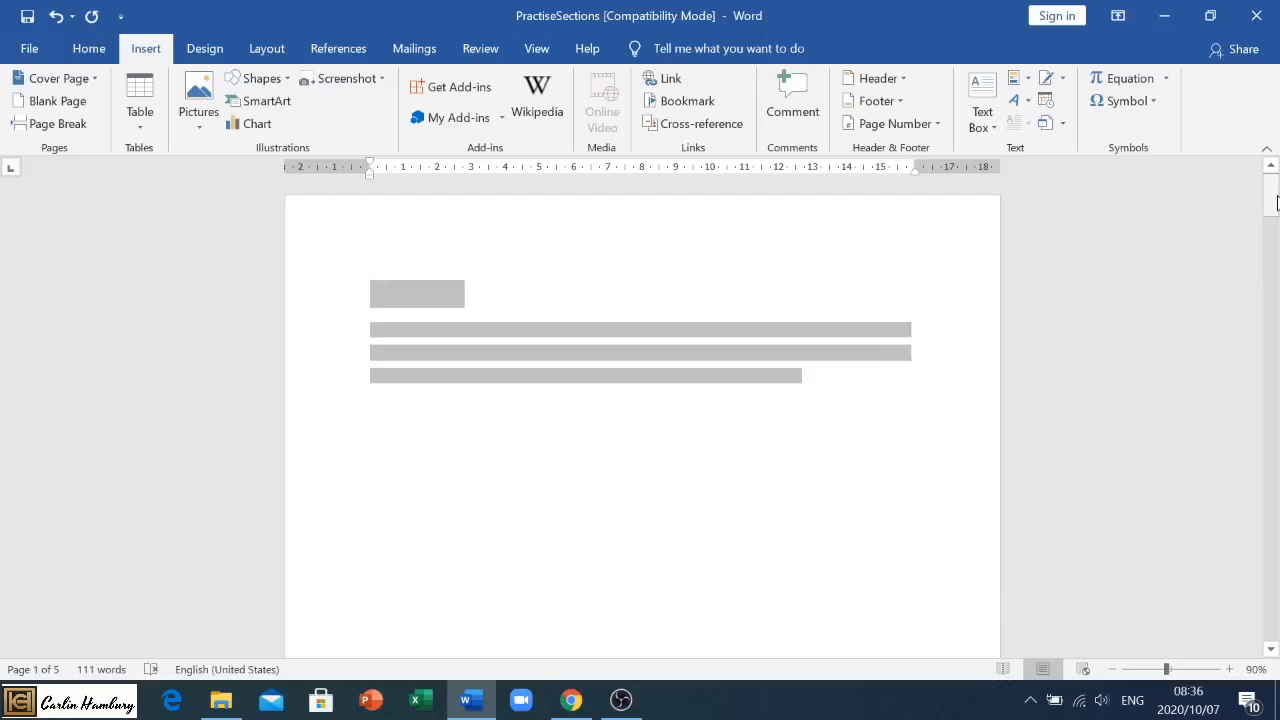
left_click(58, 124)
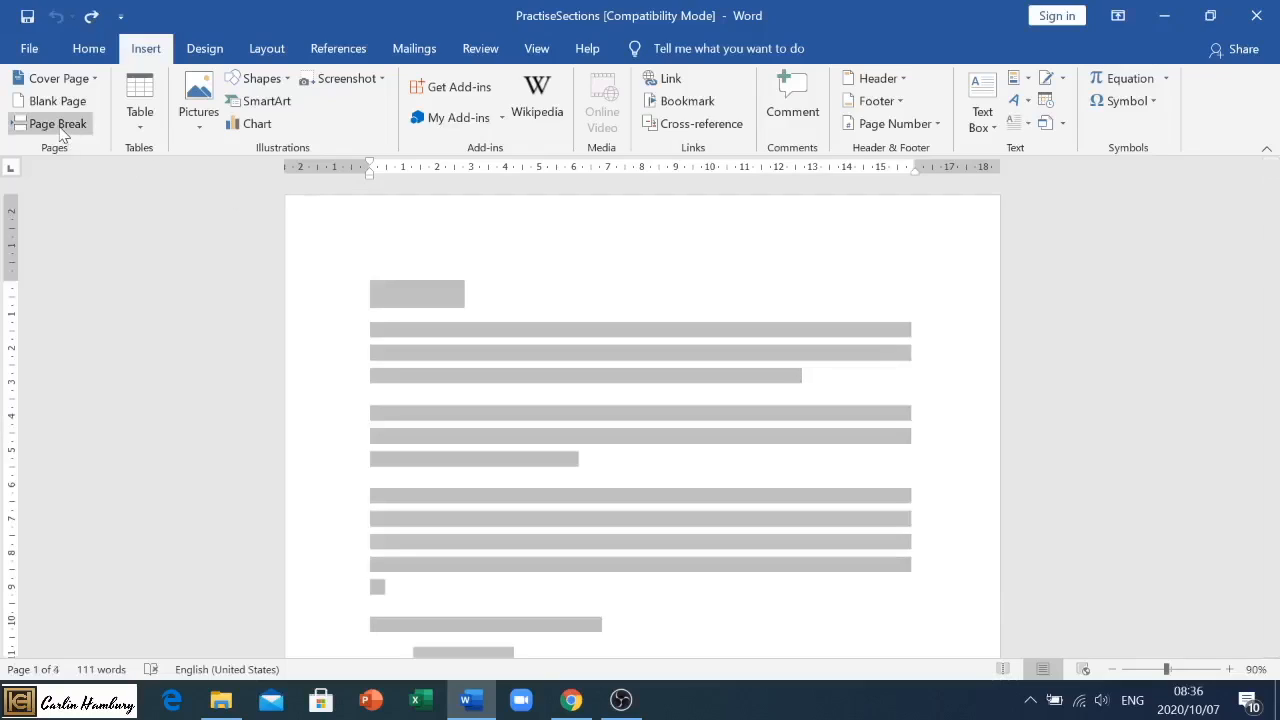
Insert a second trial page break and undo it, returning the document to four pages
left_click(58, 124)
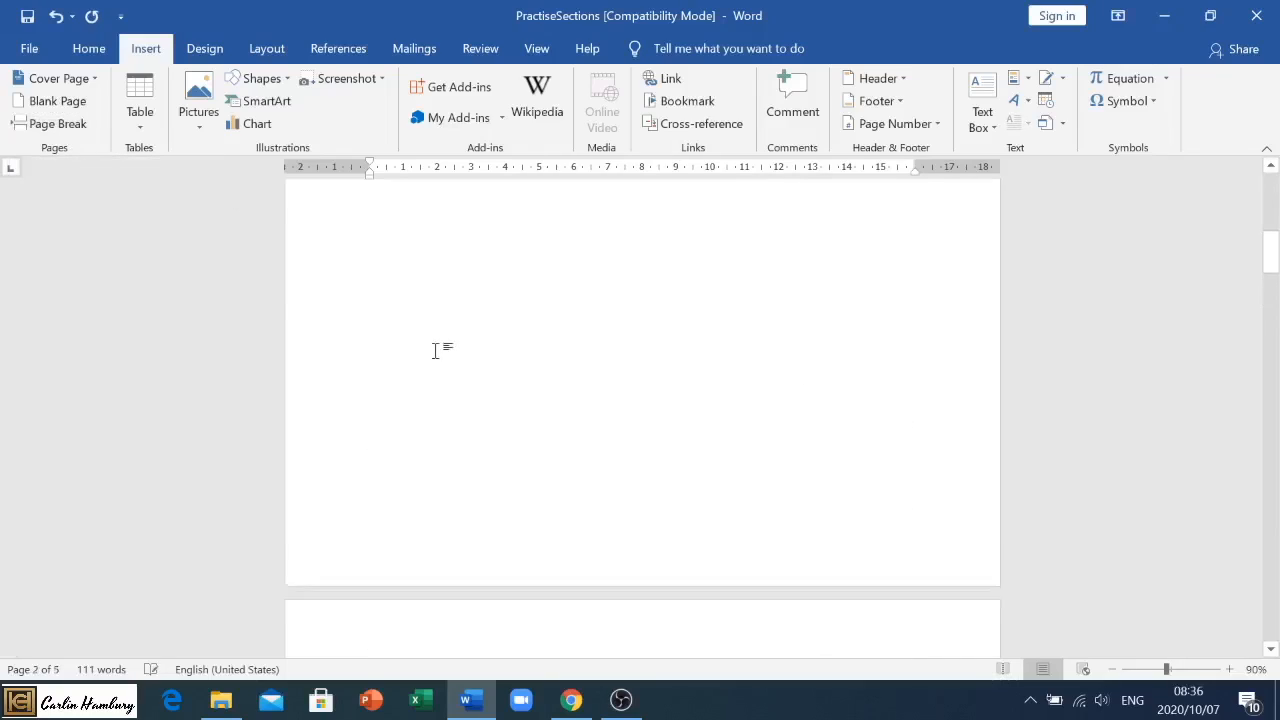
scroll("up", 3)
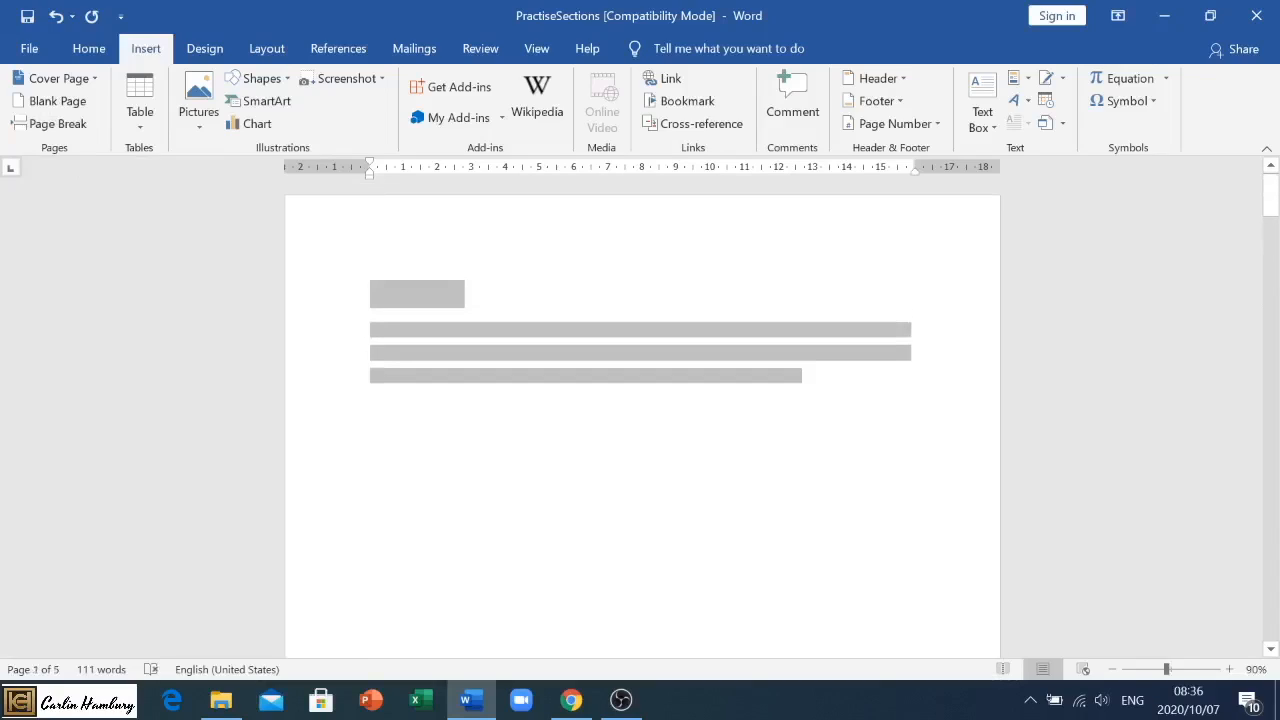
left_click(92, 16)
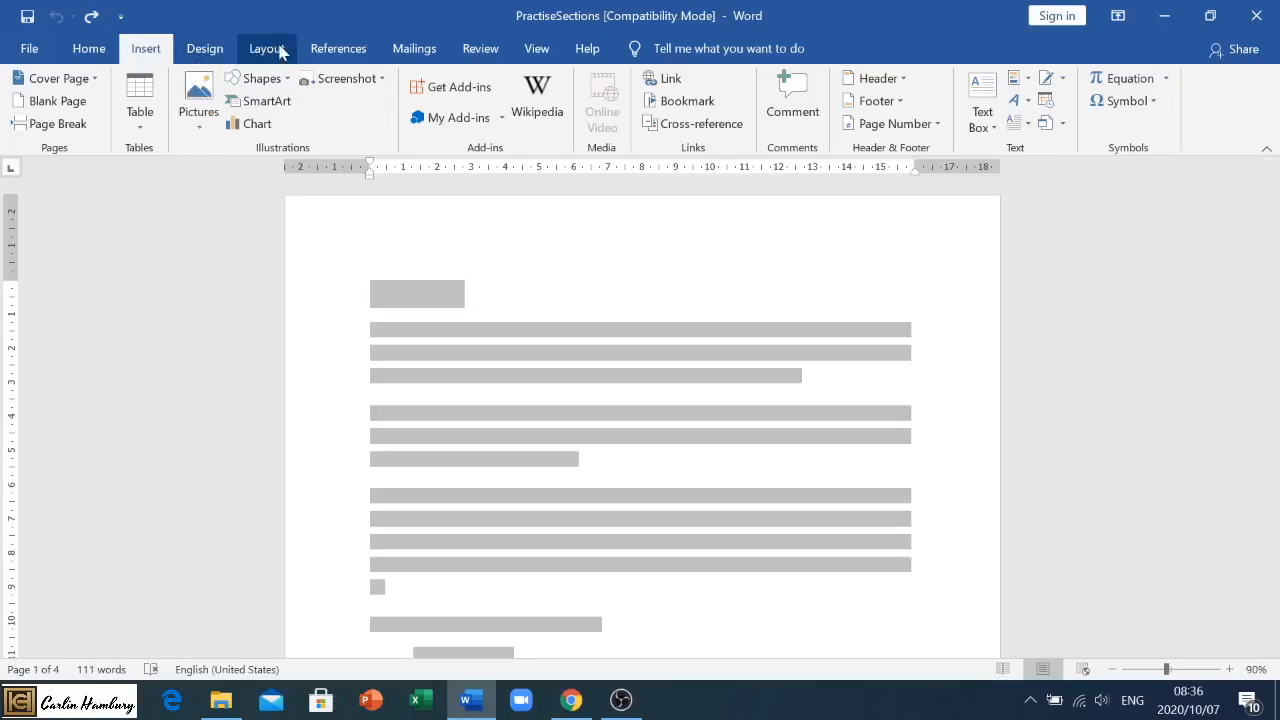
Switch from the insert commands to the page layout commands
left_click(268, 48)
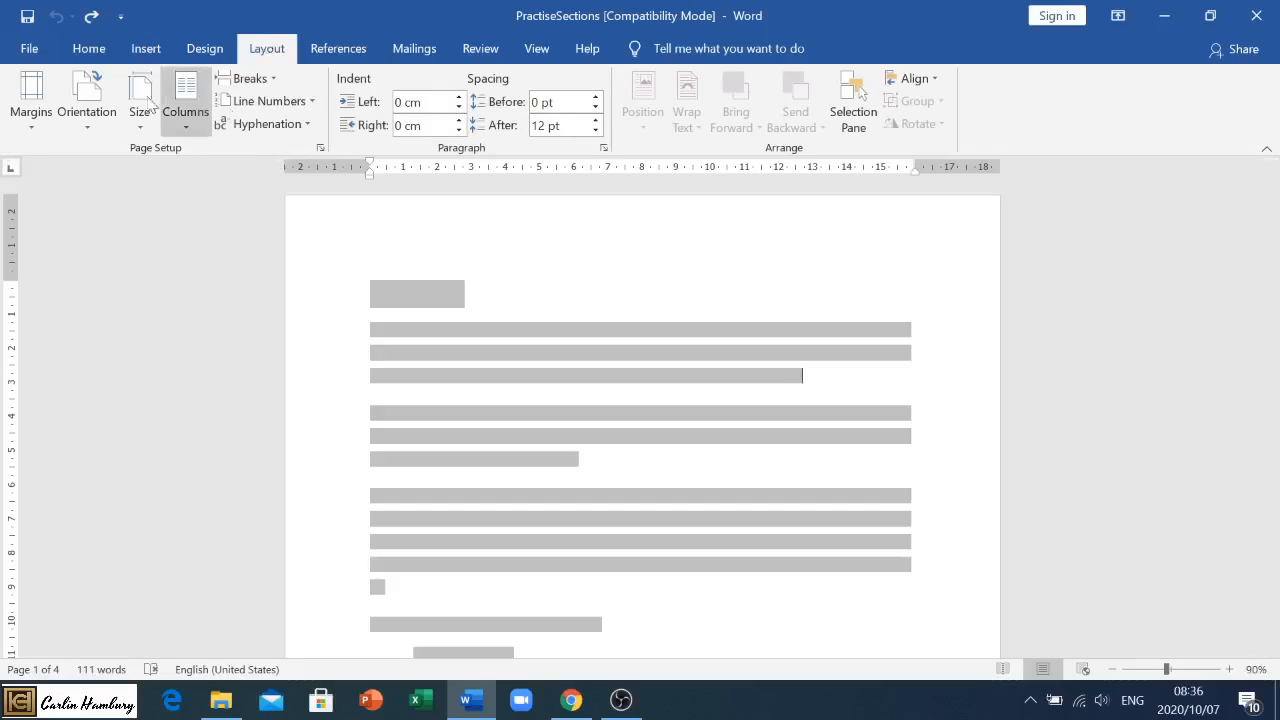
mouse_move(92, 156)
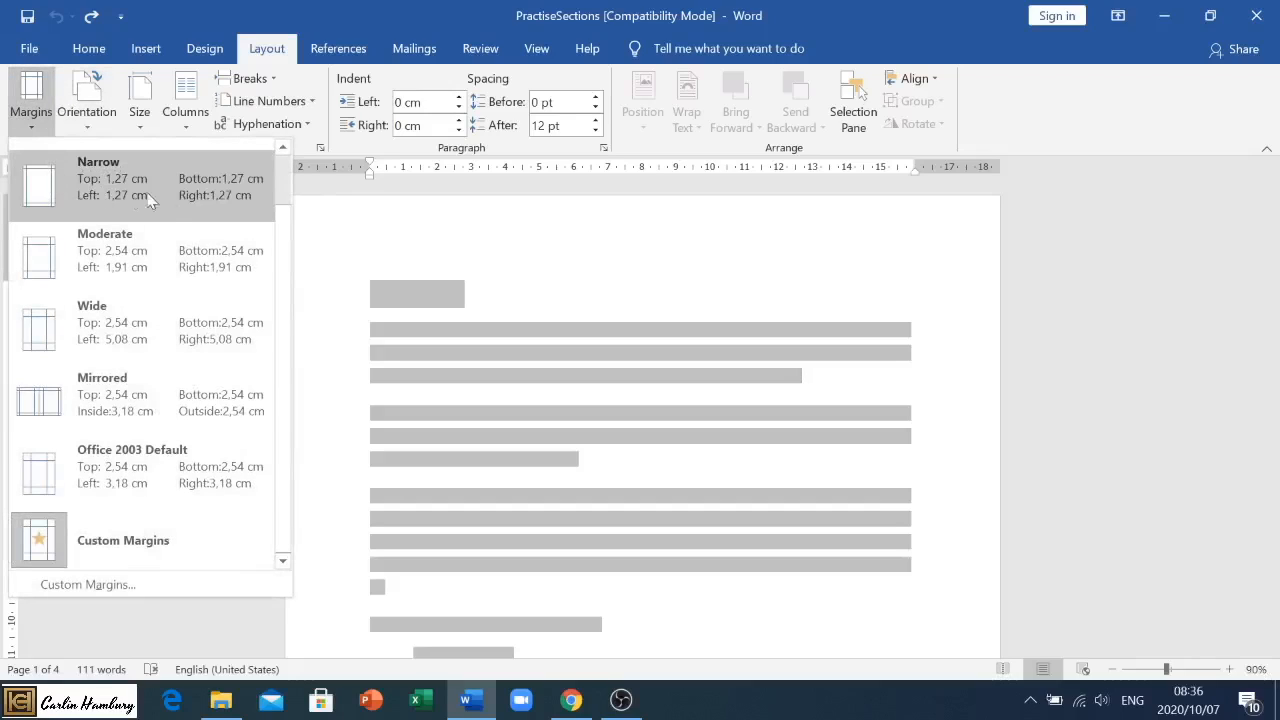
mouse_move(130, 320)
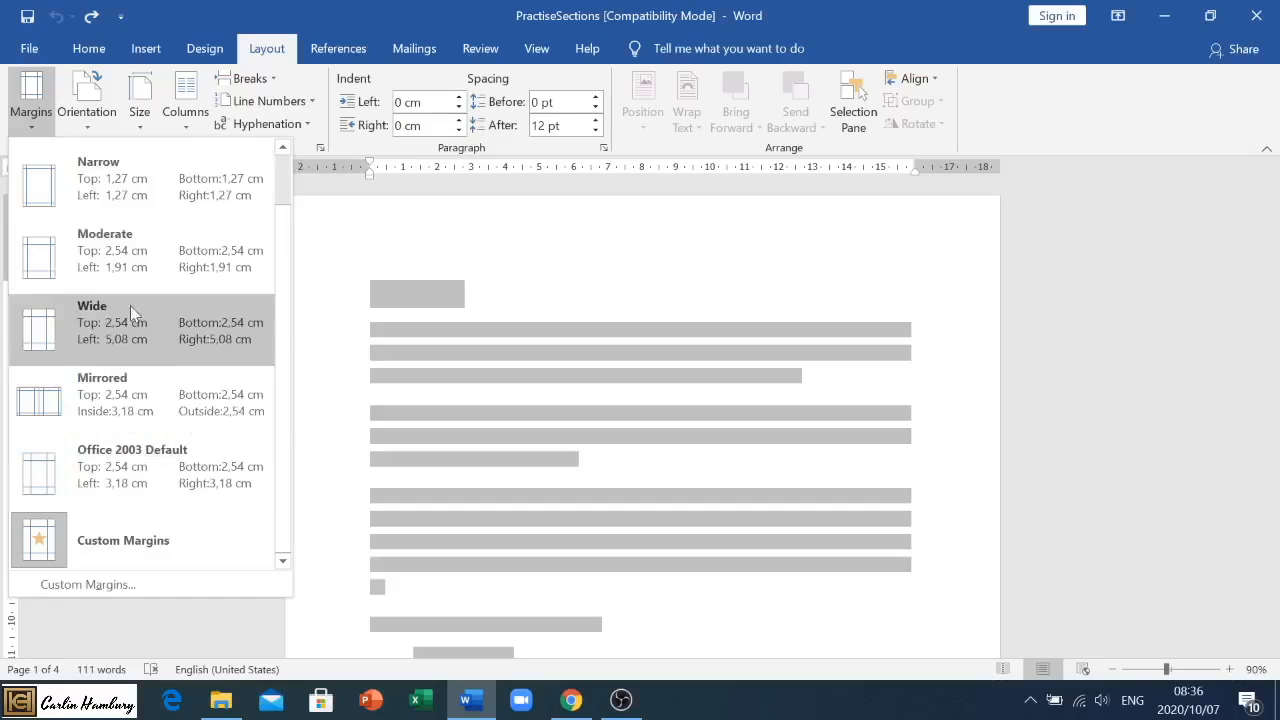
mouse_move(116, 470)
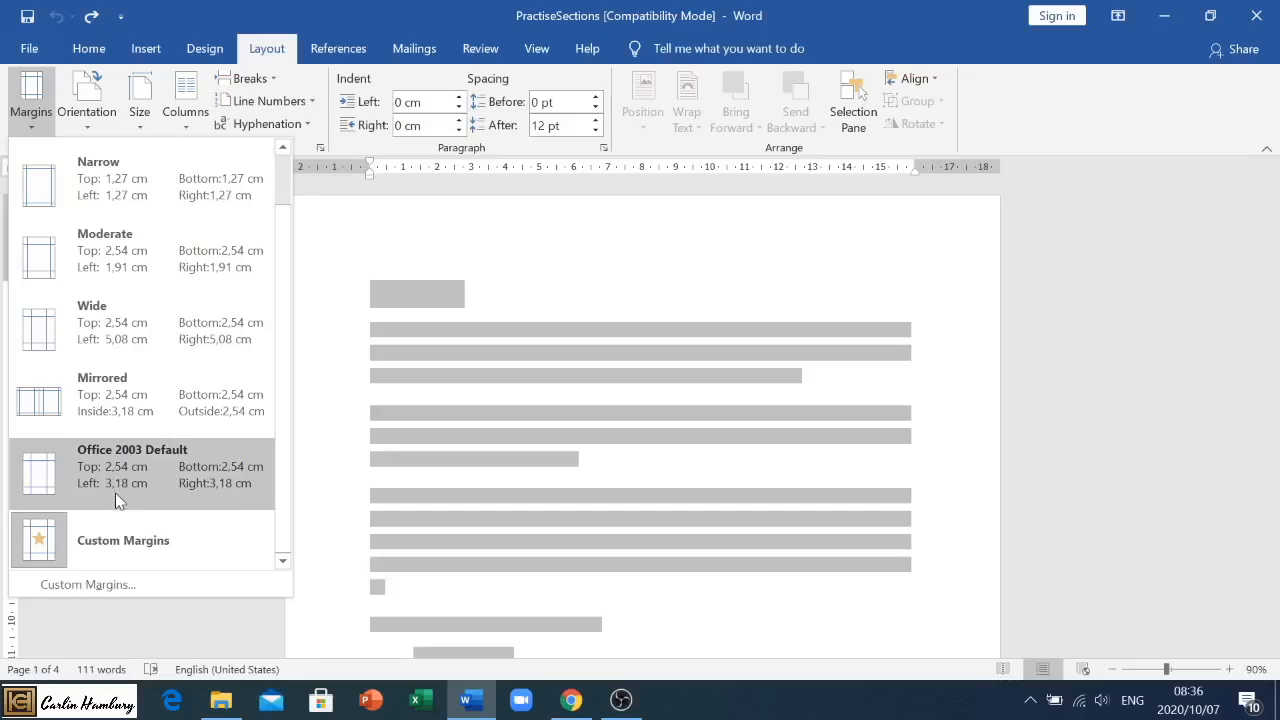
mouse_move(118, 584)
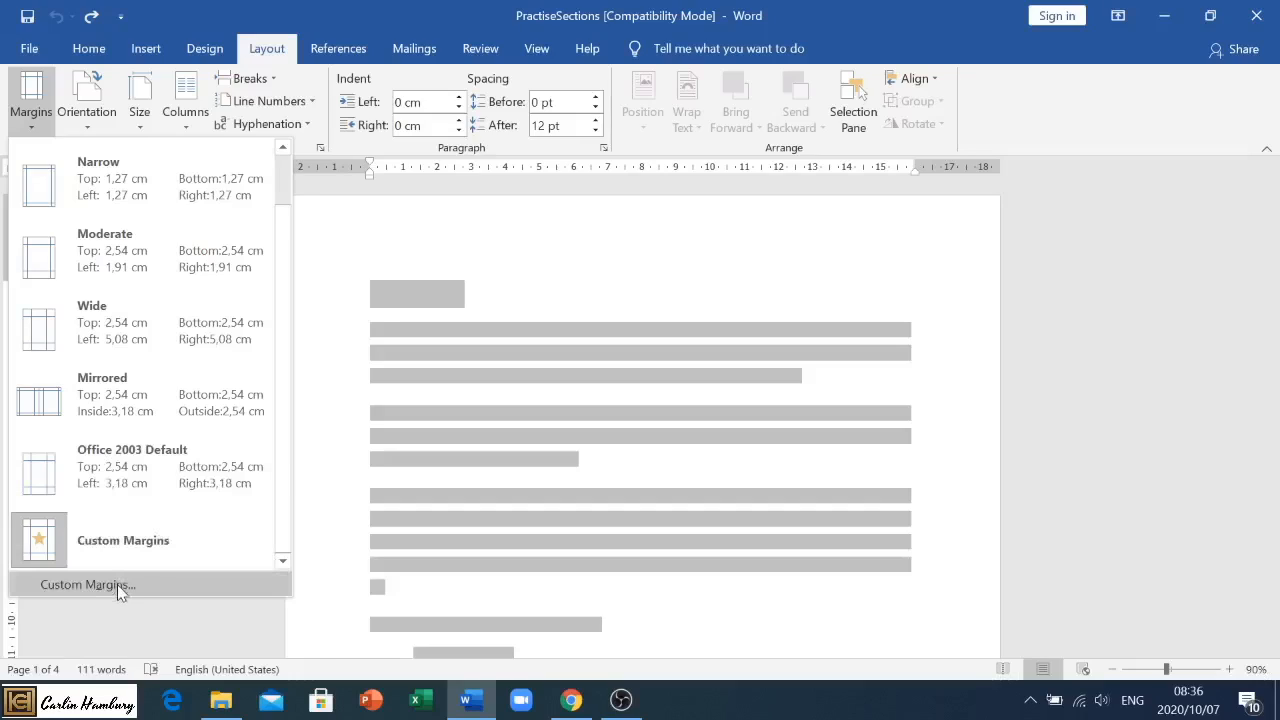
left_click(88, 584)
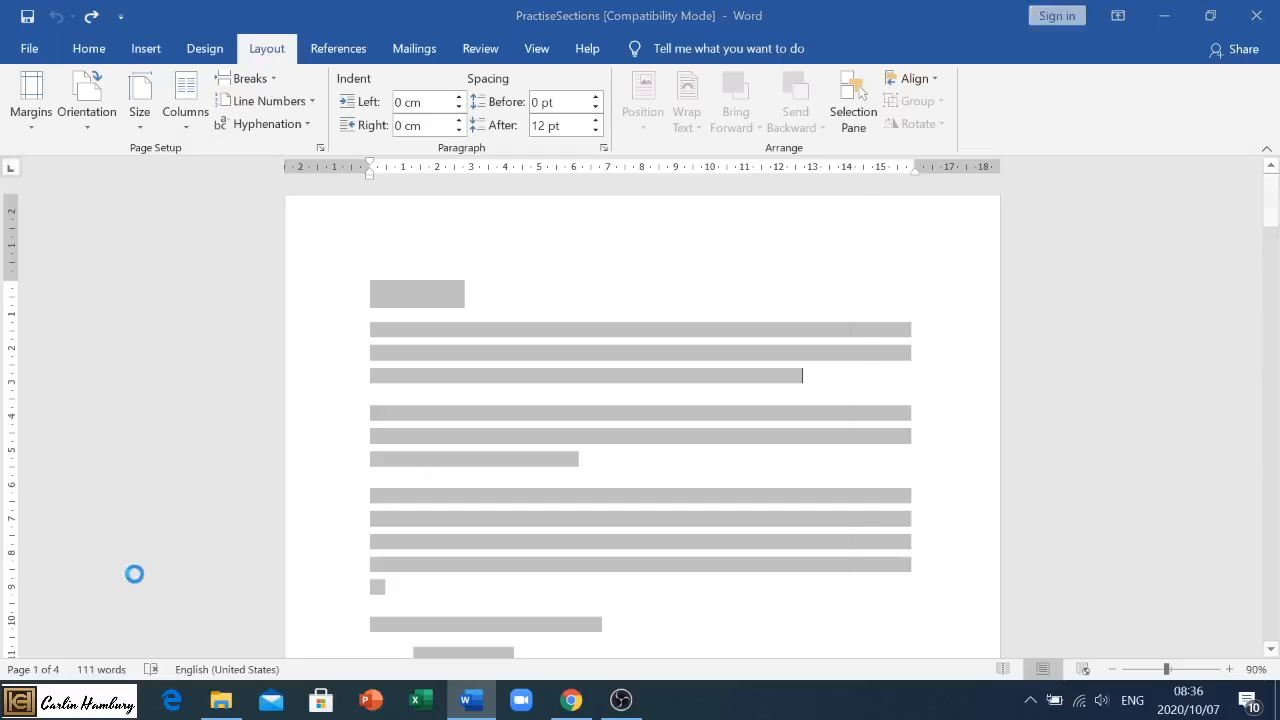
left_click(320, 148)
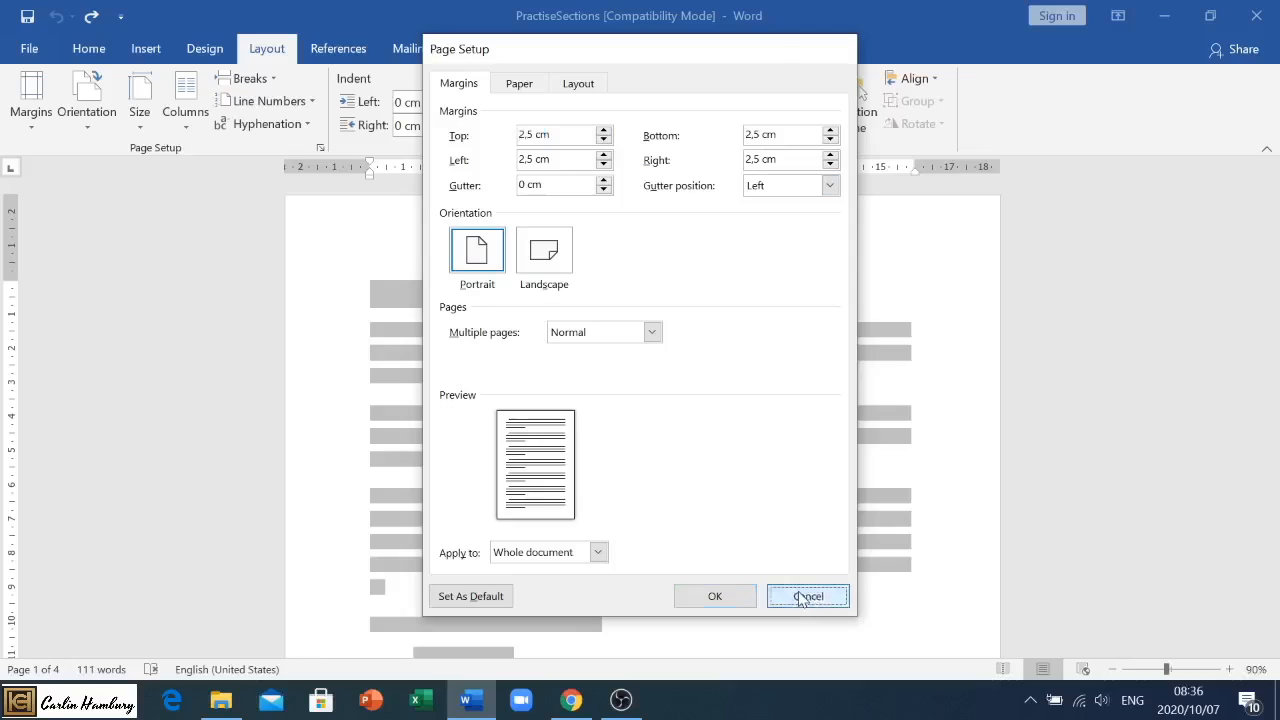
left_click(808, 596)
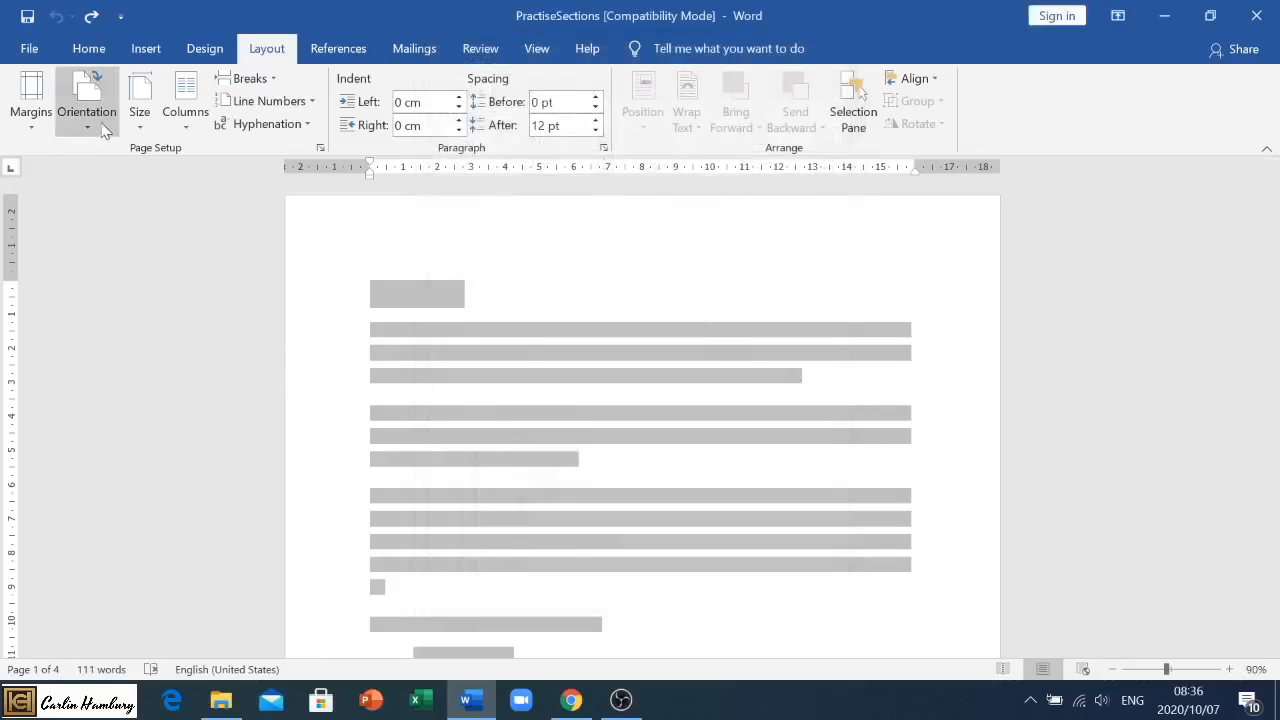
left_click(86, 100)
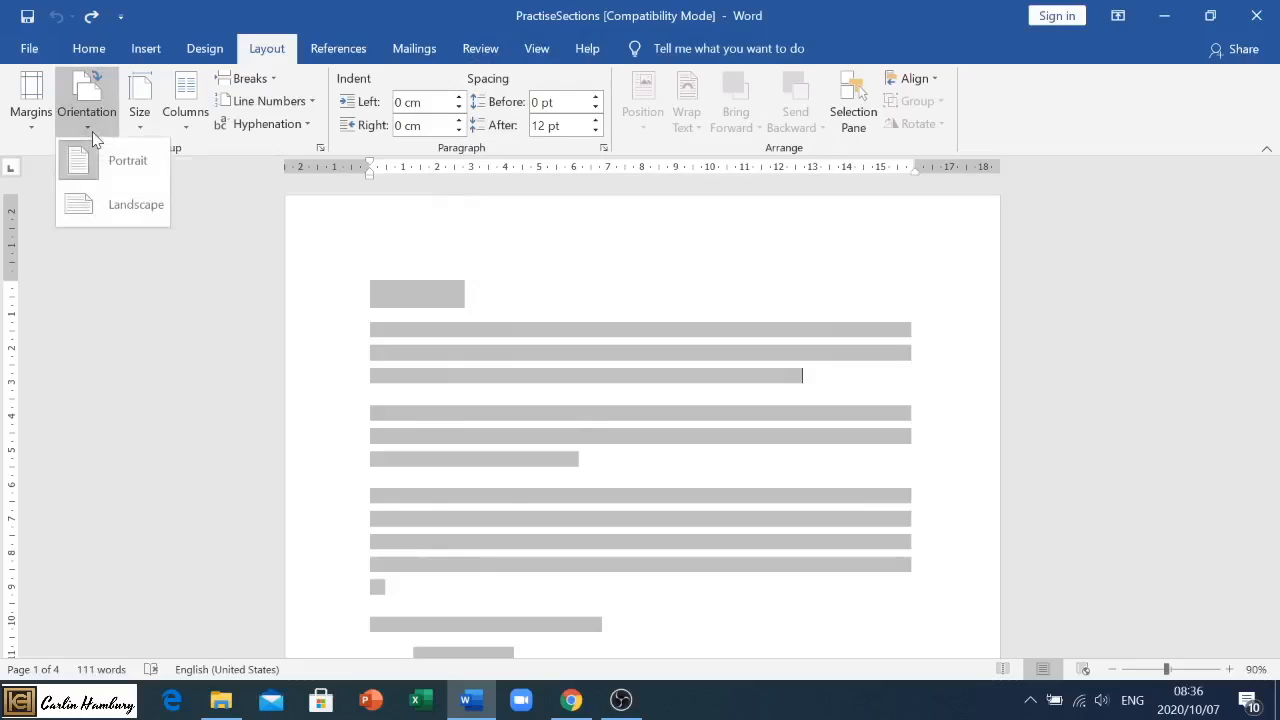
mouse_move(136, 204)
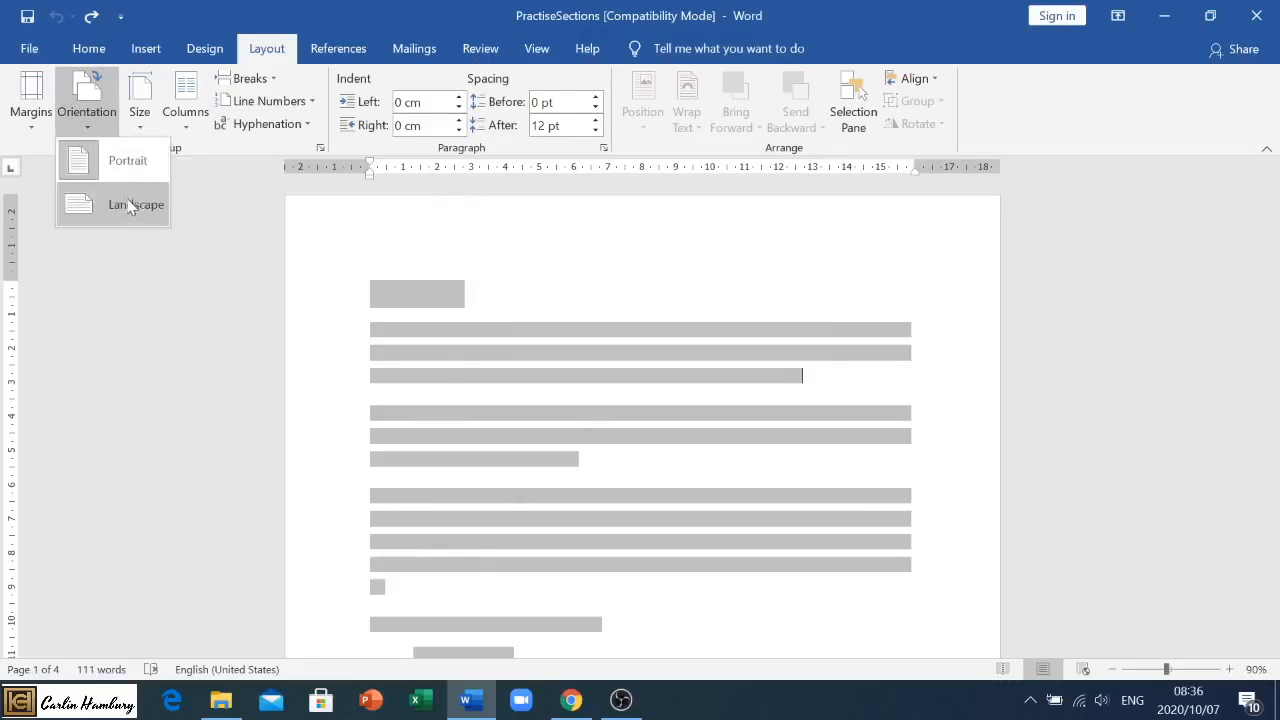
left_click(136, 204)
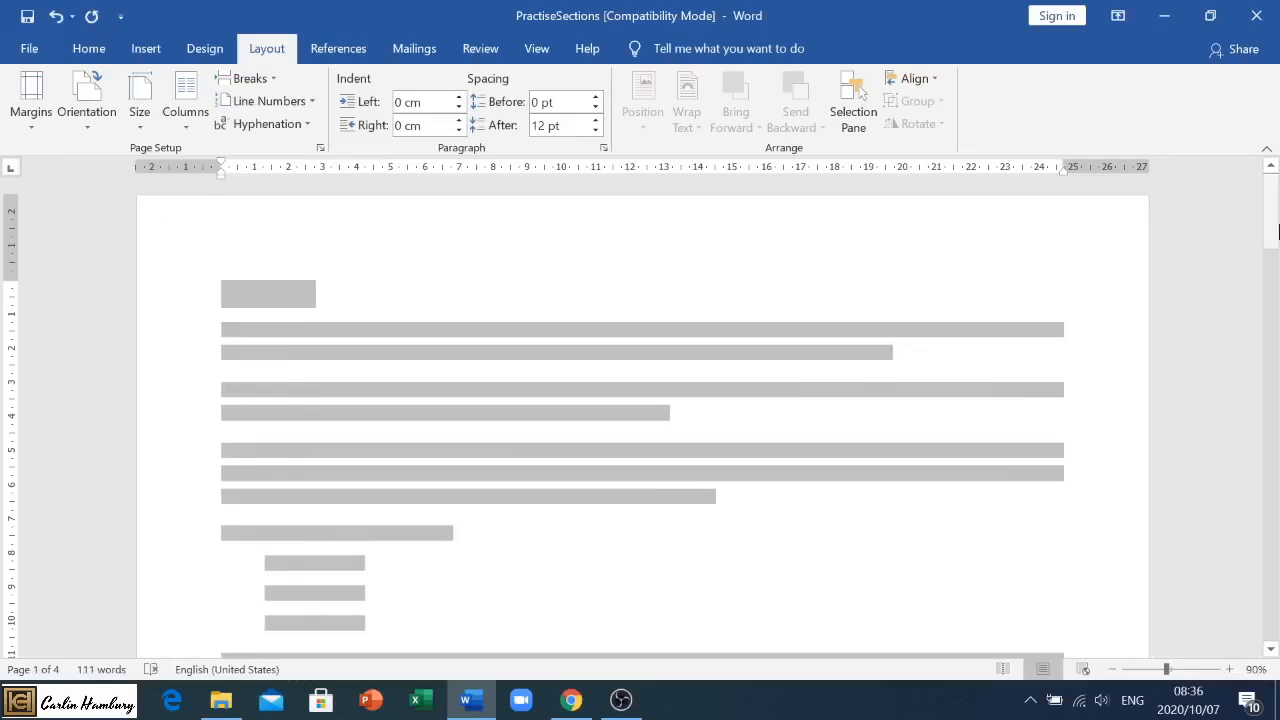
scroll("down", 3)
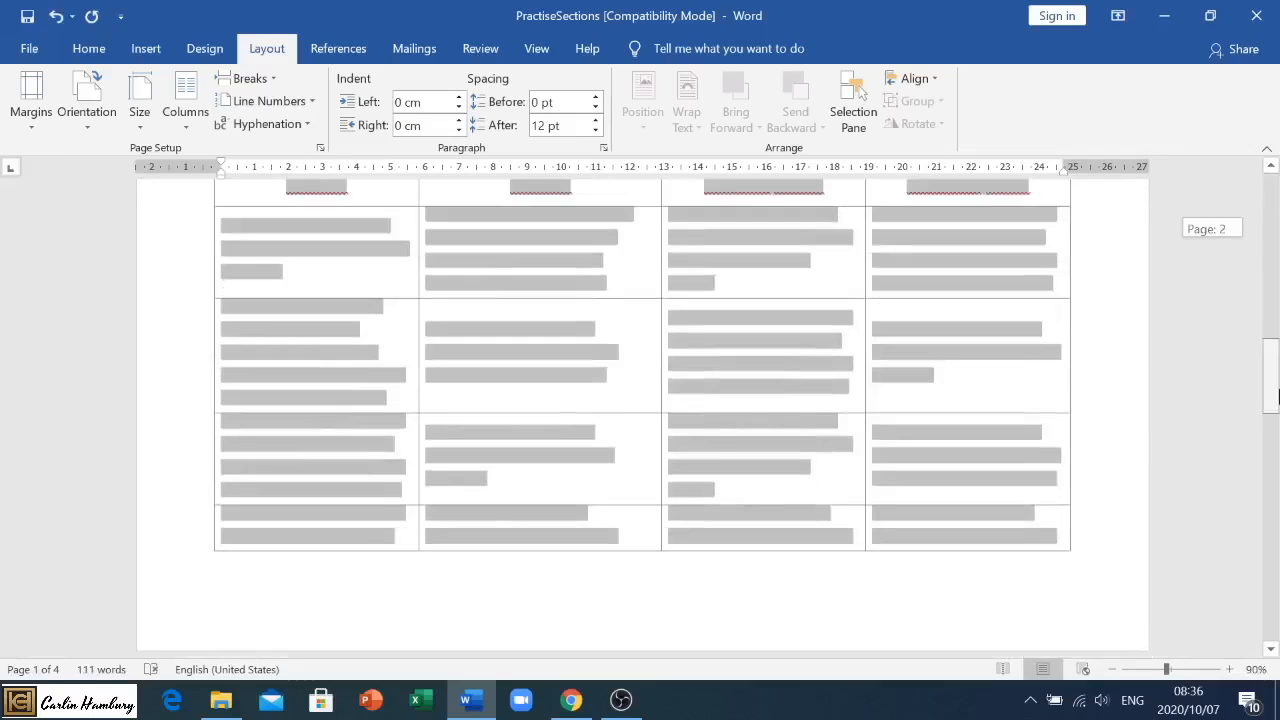
scroll("down", 3)
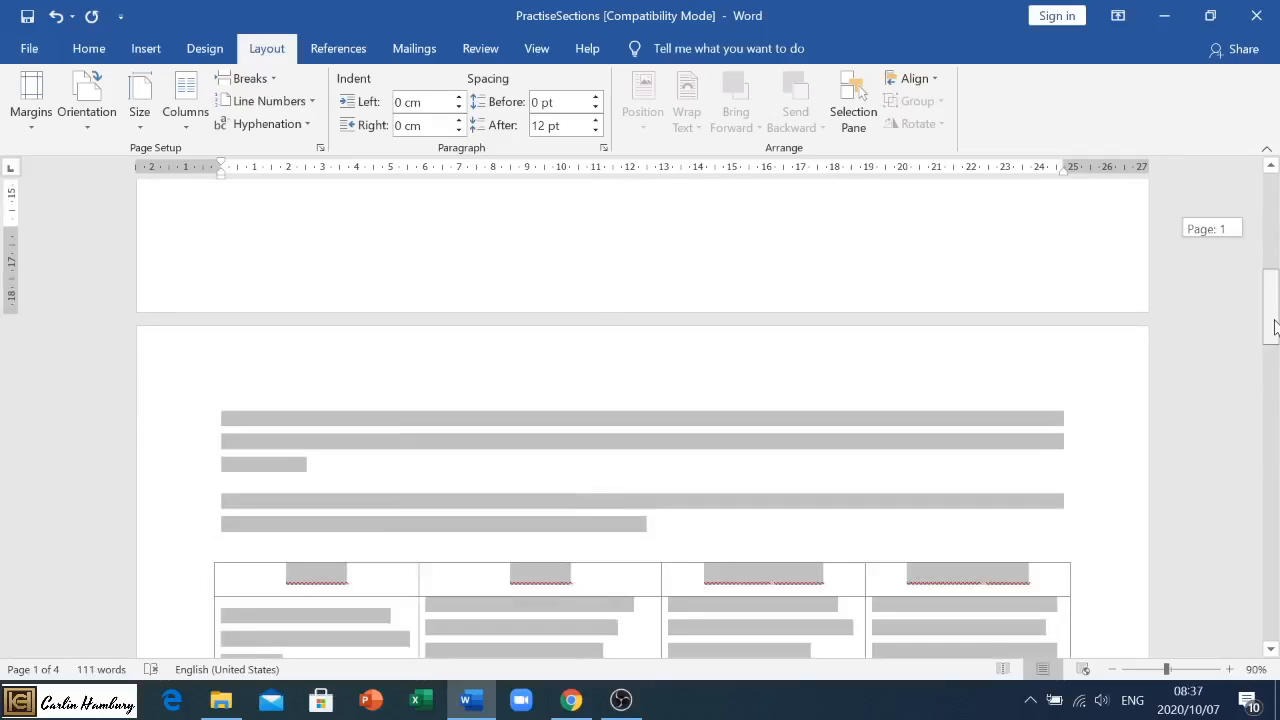
scroll("up", 3)
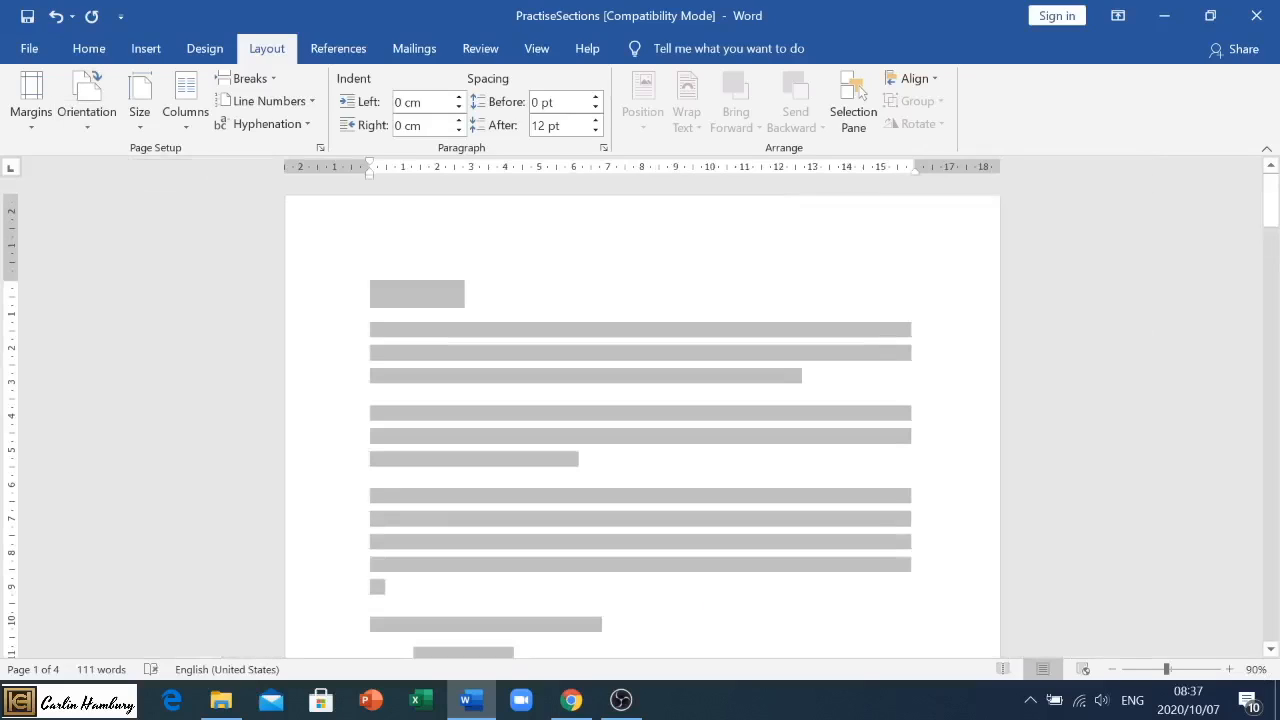
scroll("down", 3)
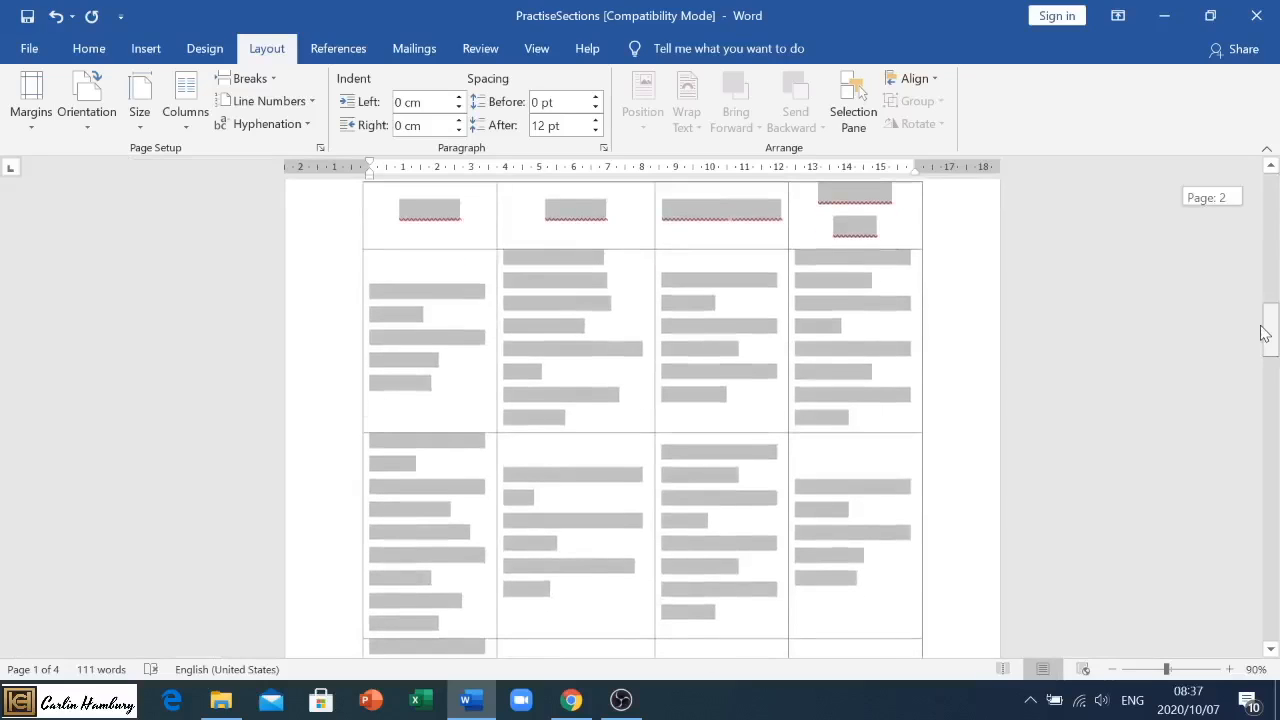
scroll("down", 3)
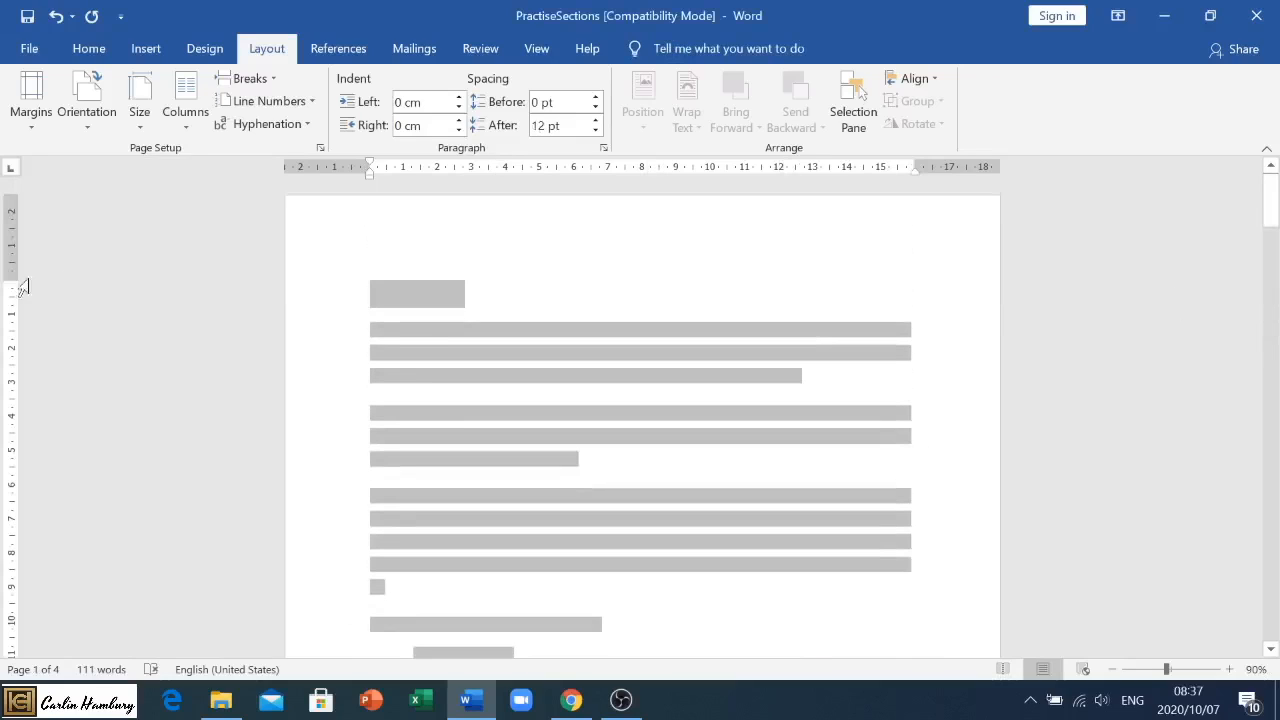
scroll("up", 3)
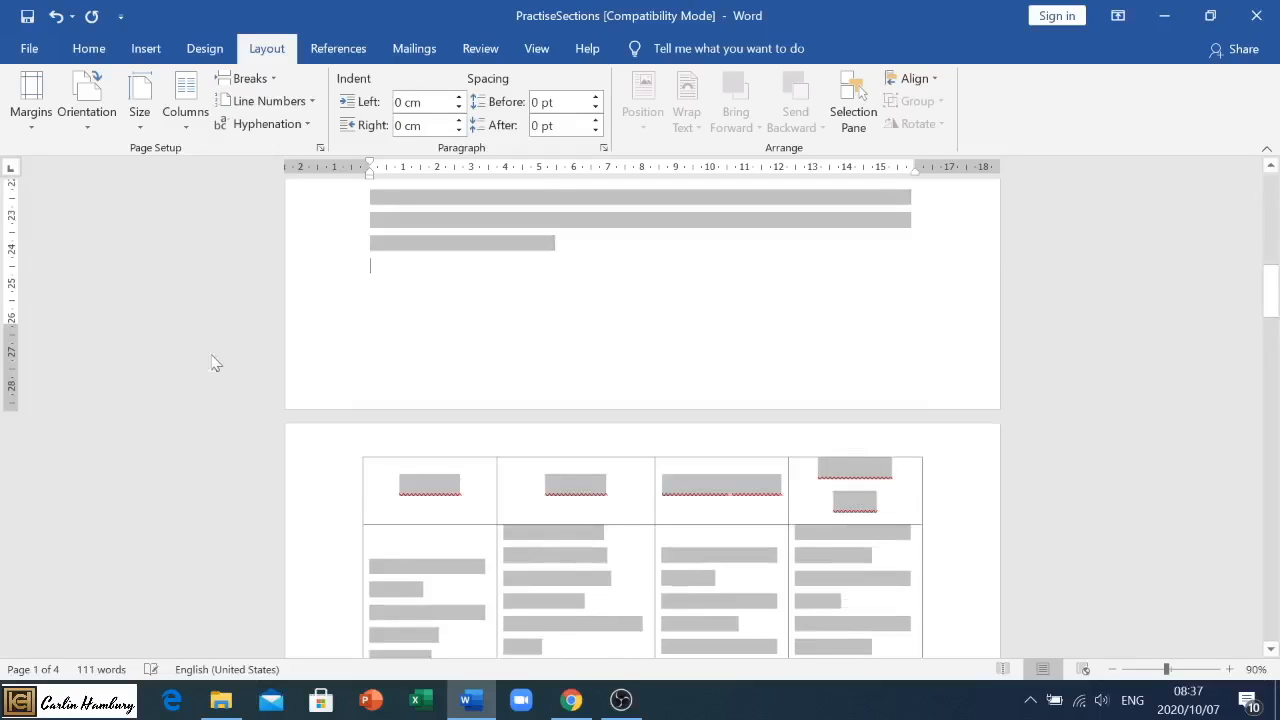
scroll("down", 3)
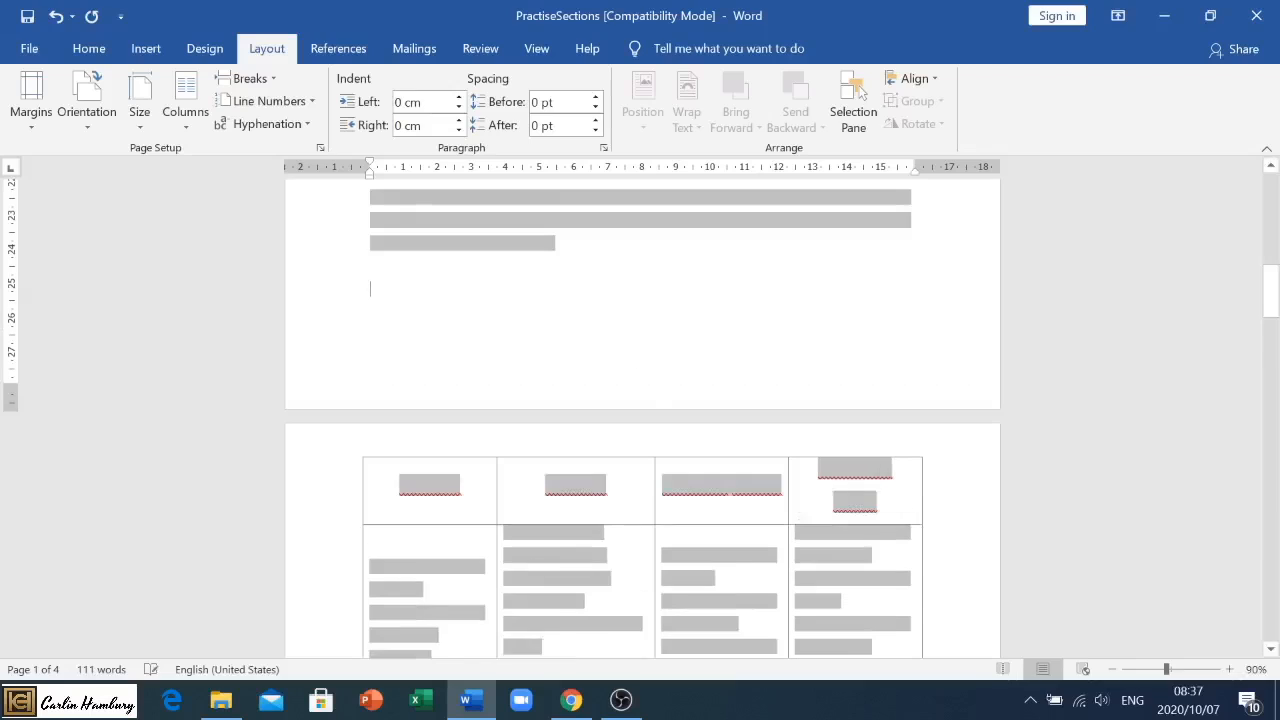
scroll("down", 3)
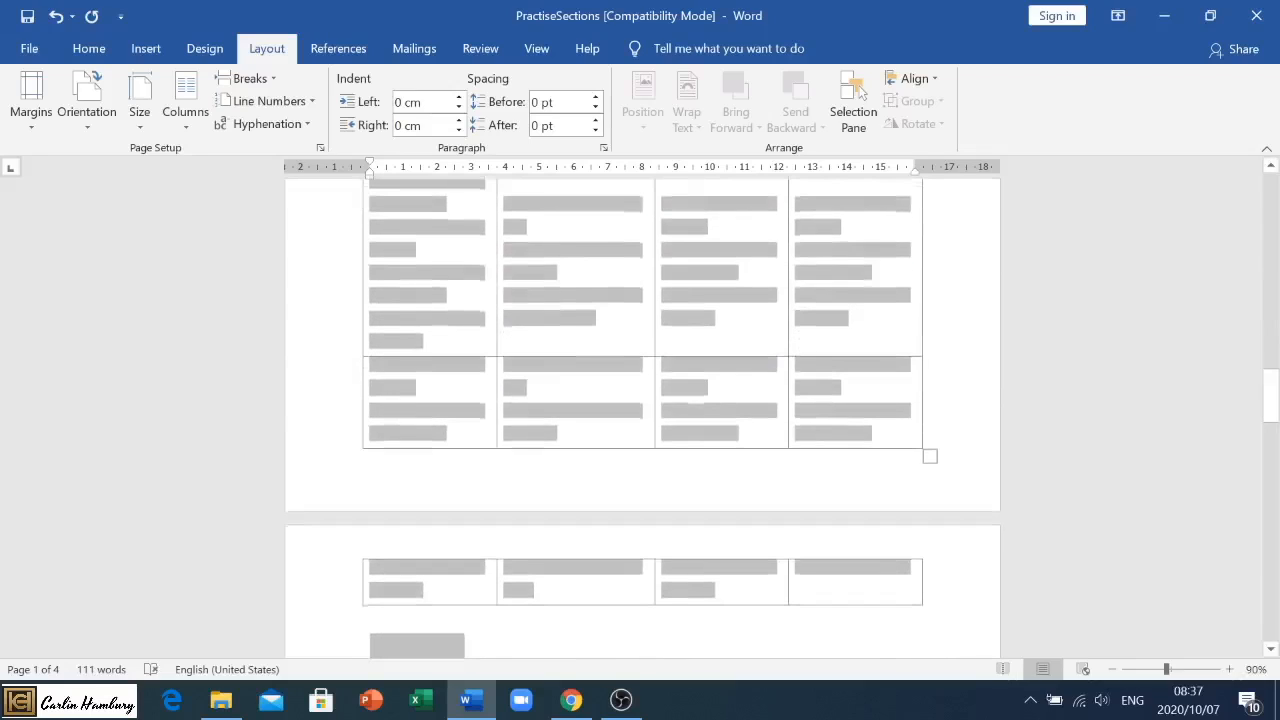
scroll("down", 3)
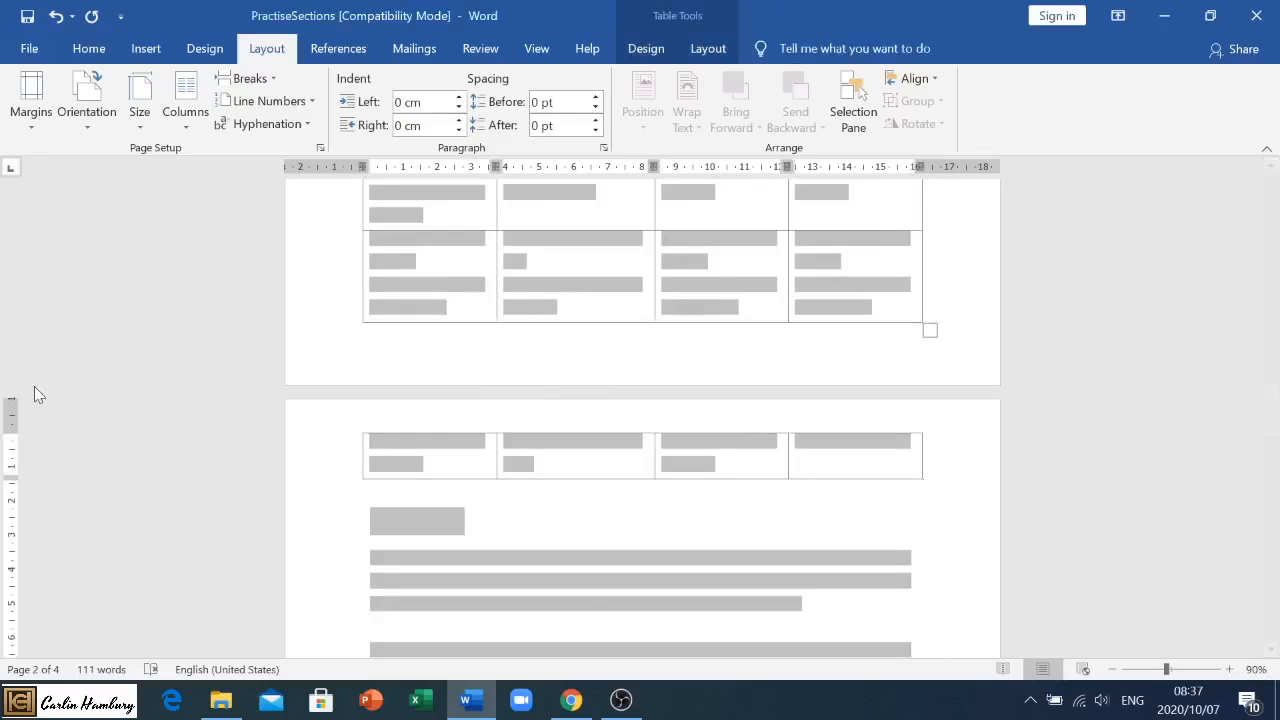
scroll("down", 3)
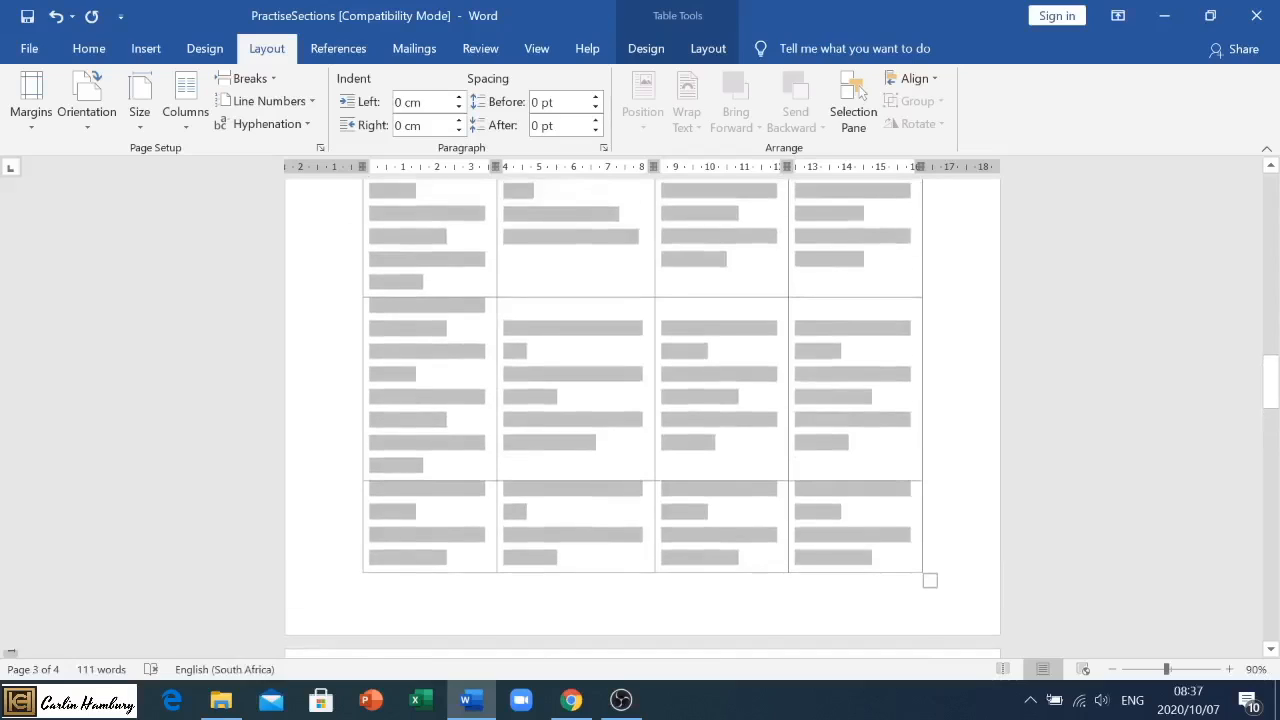
scroll("up", 3)
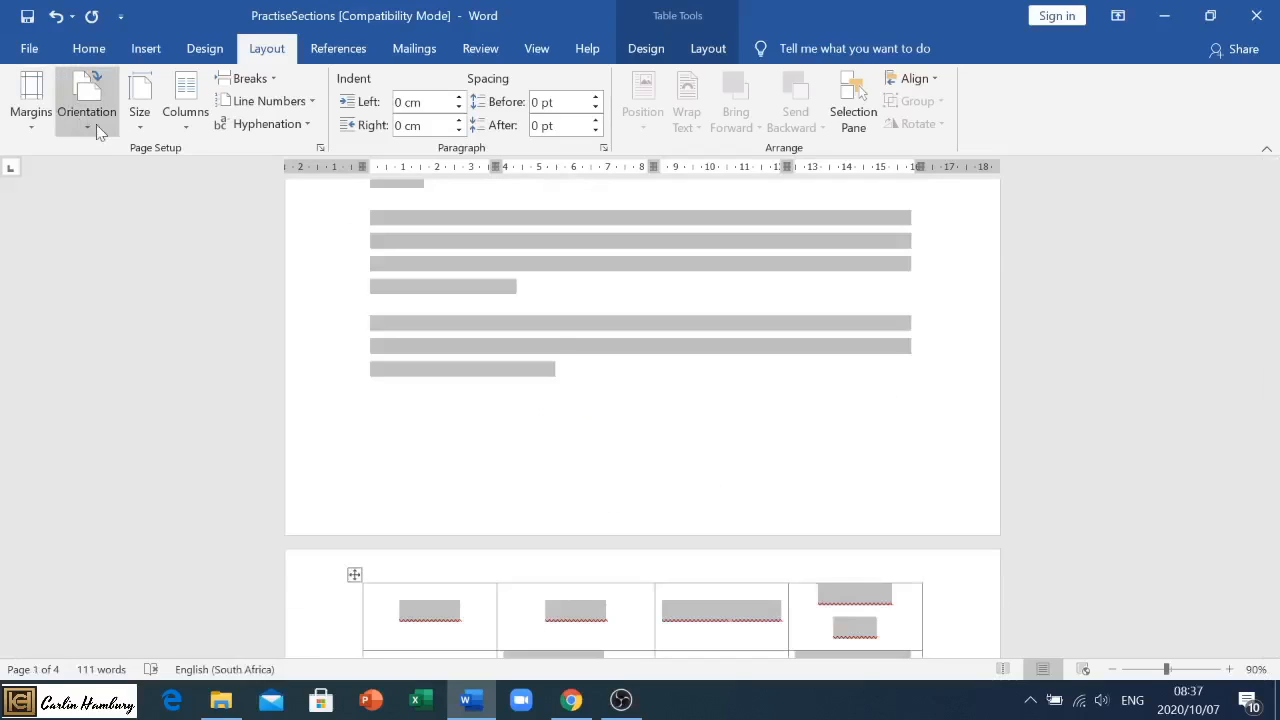
left_click(140, 100)
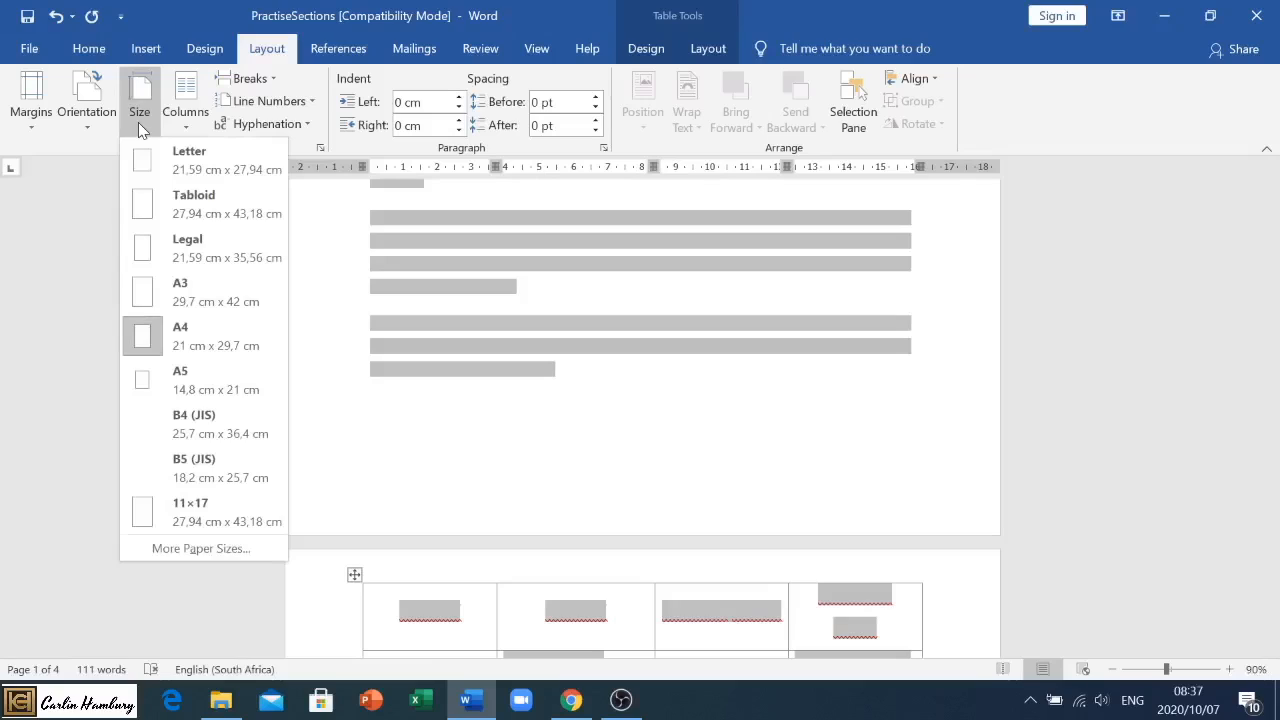
mouse_move(228, 248)
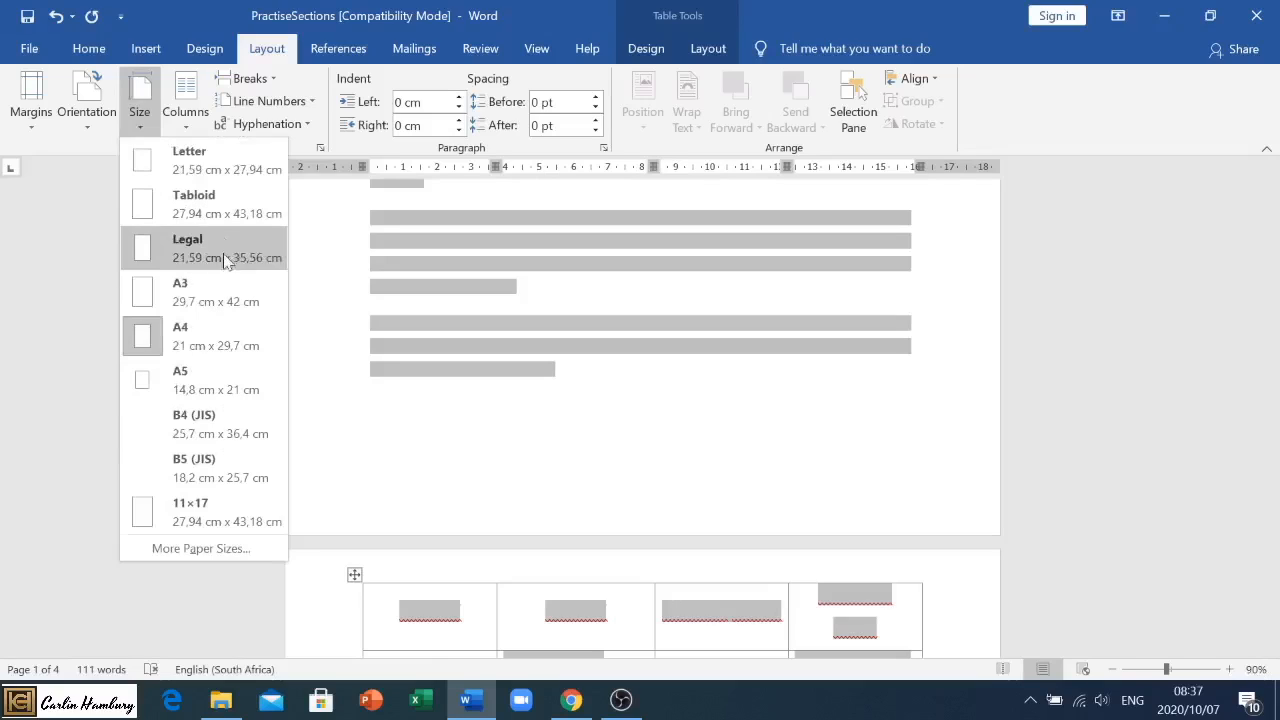
mouse_move(190, 336)
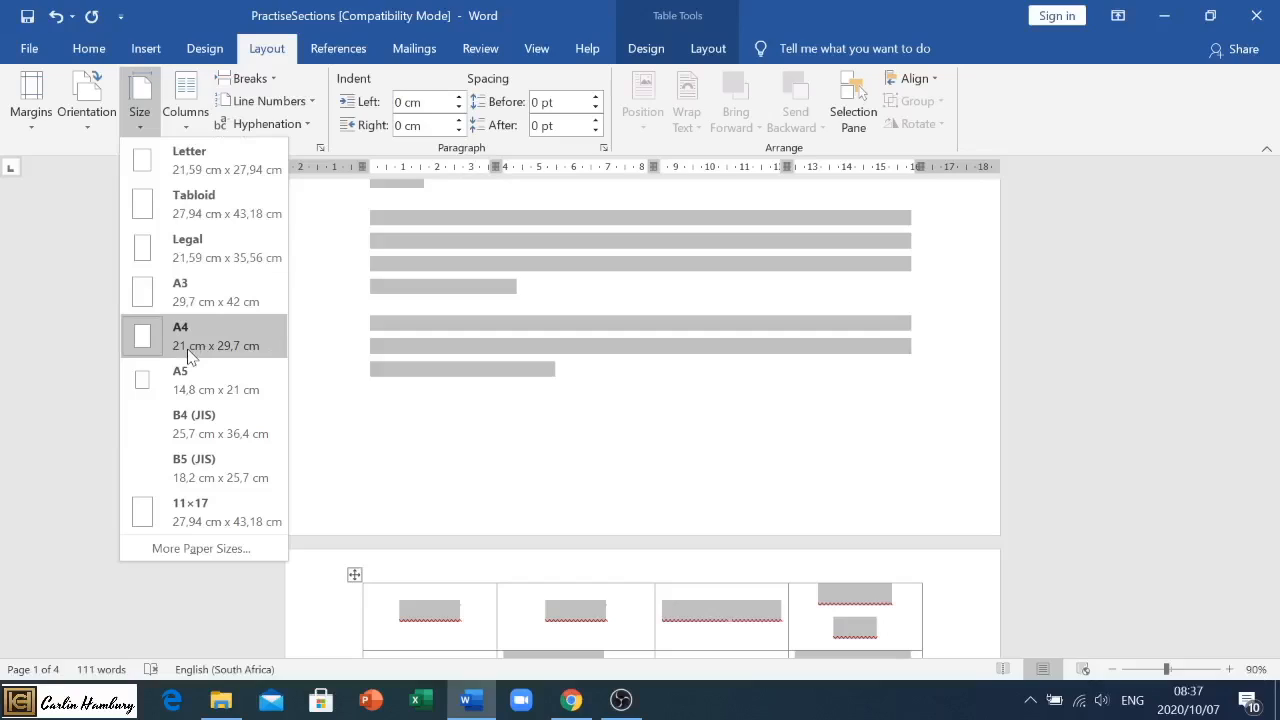
mouse_move(196, 464)
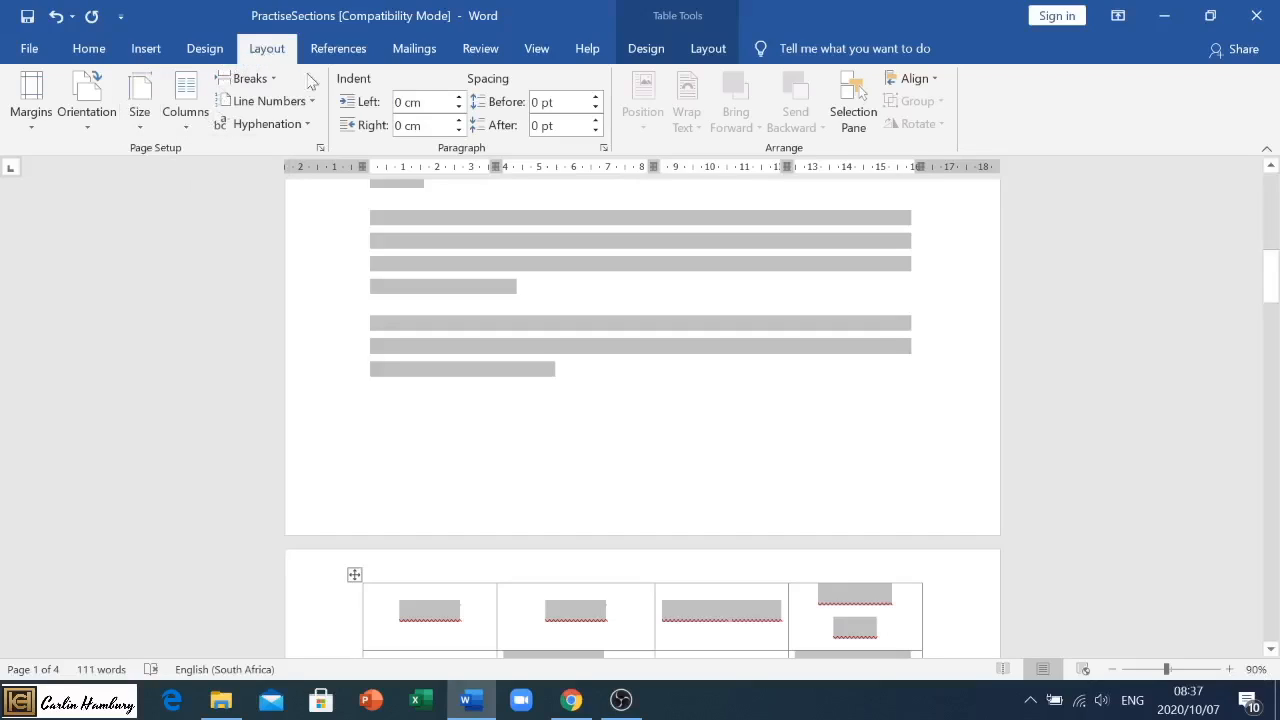
left_click(250, 78)
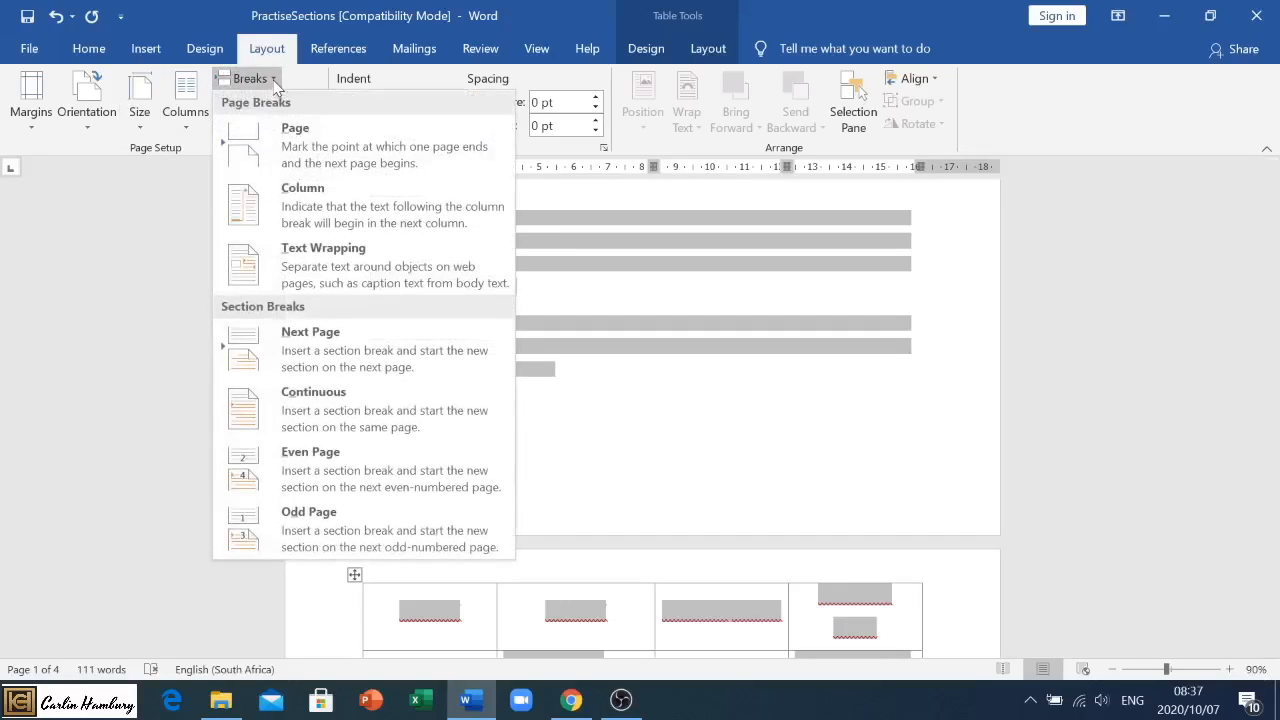
mouse_move(290, 110)
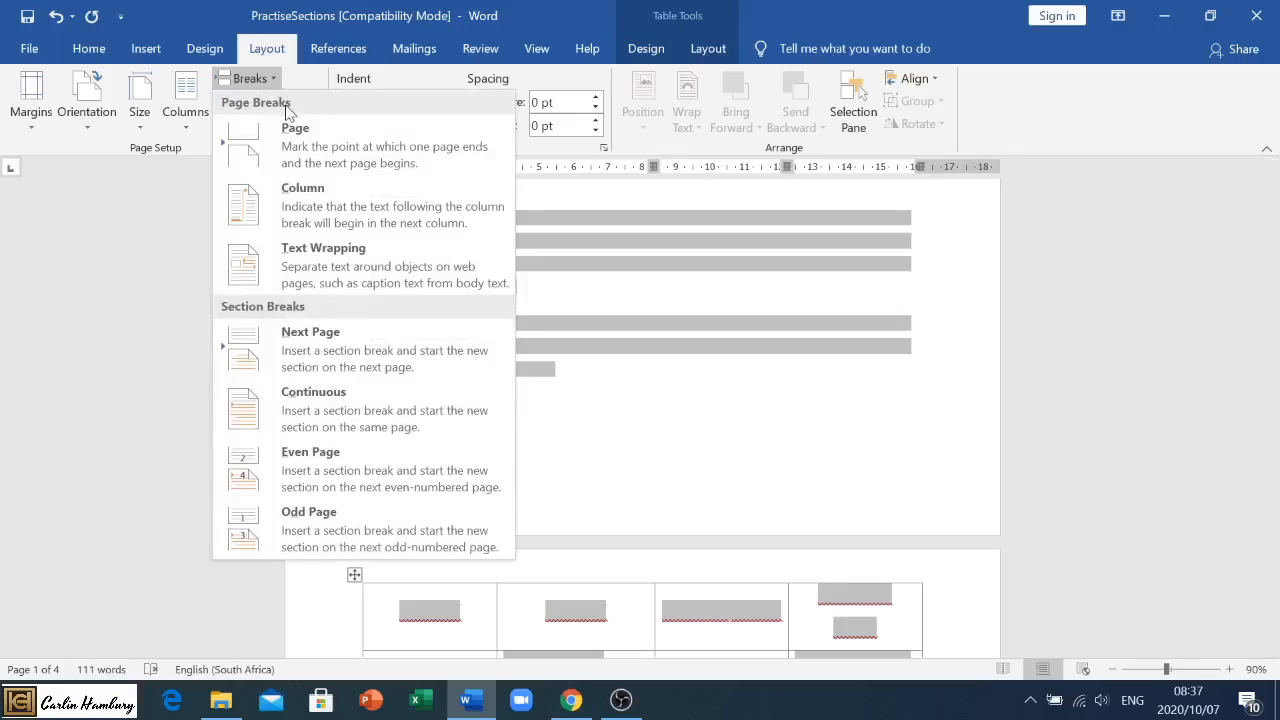
mouse_move(350, 156)
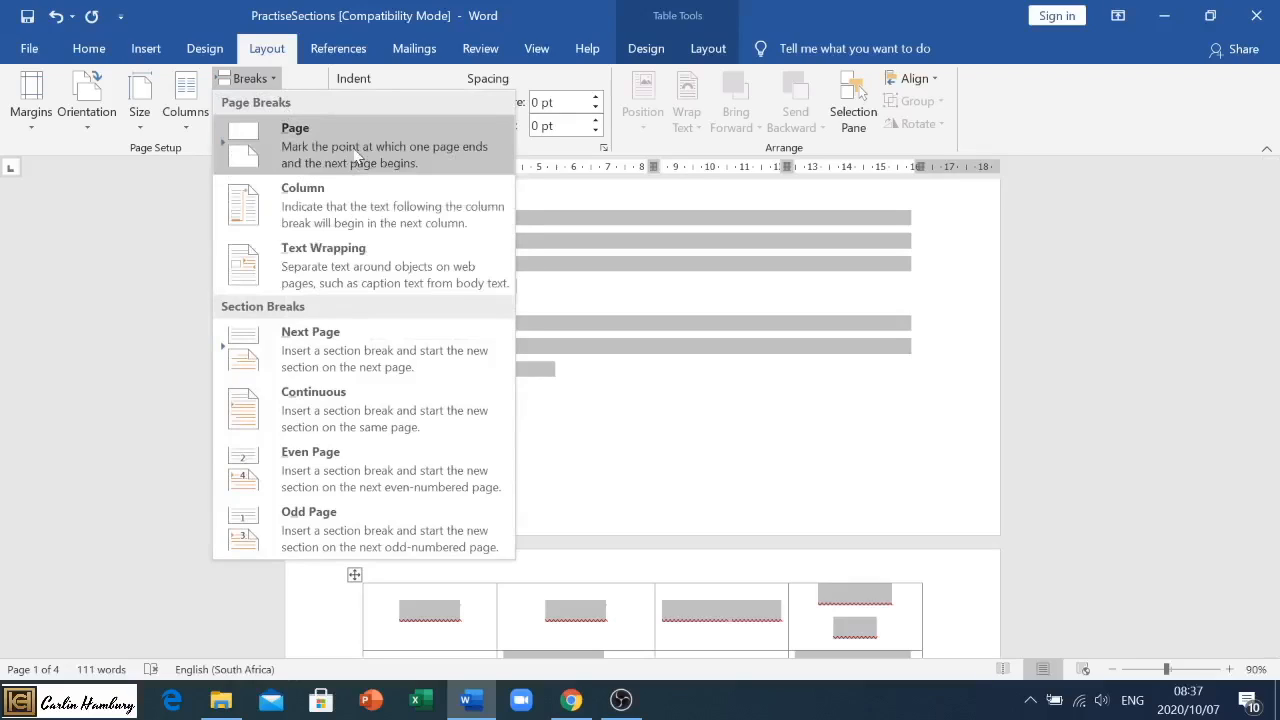
mouse_move(420, 204)
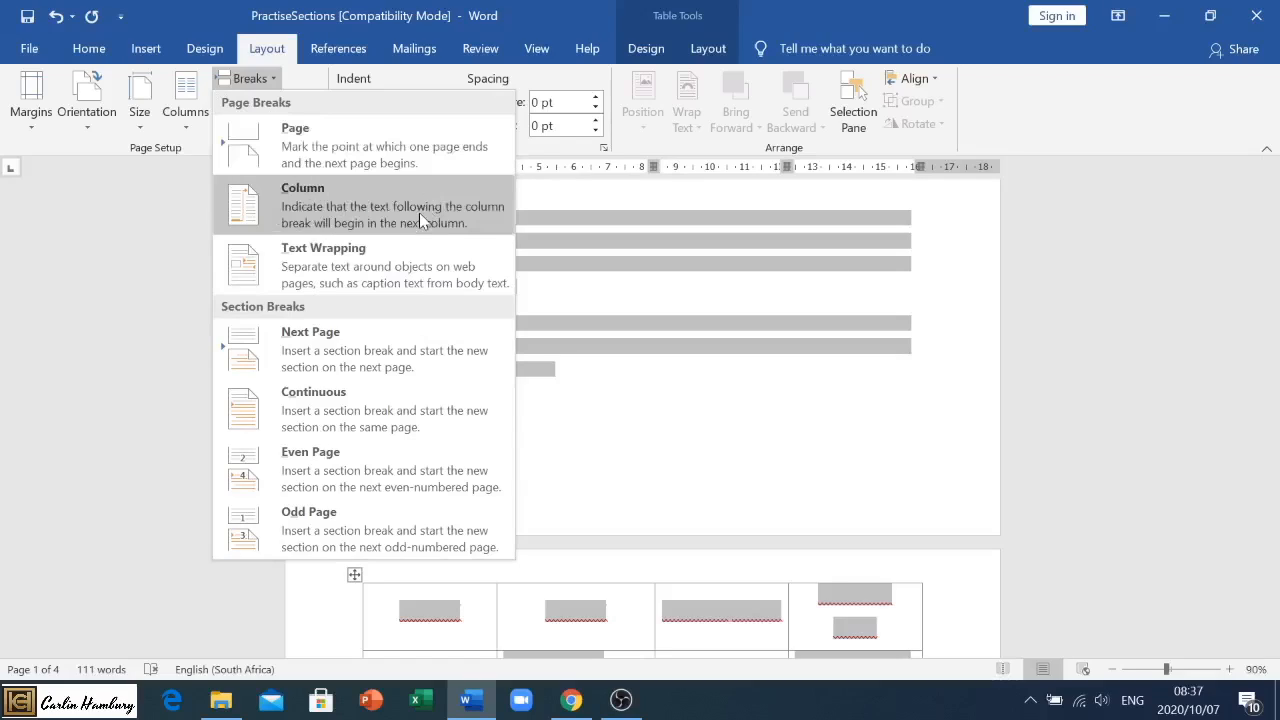
mouse_move(230, 378)
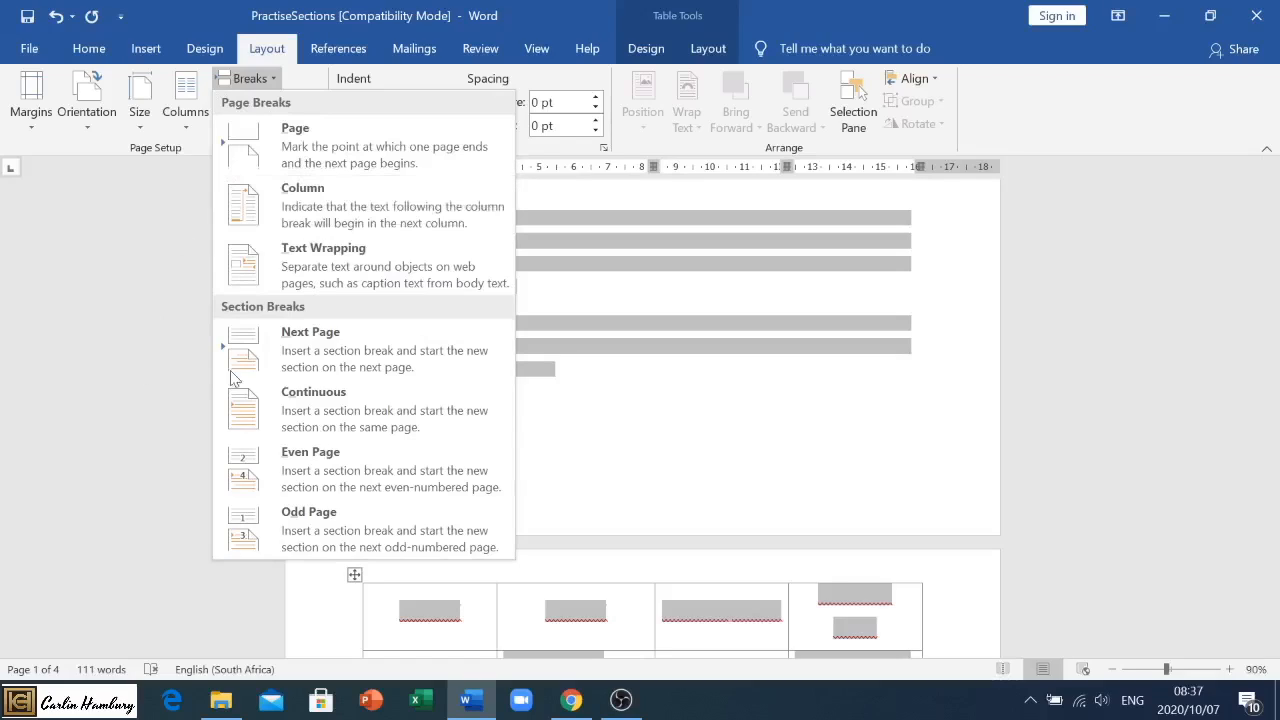
mouse_move(428, 470)
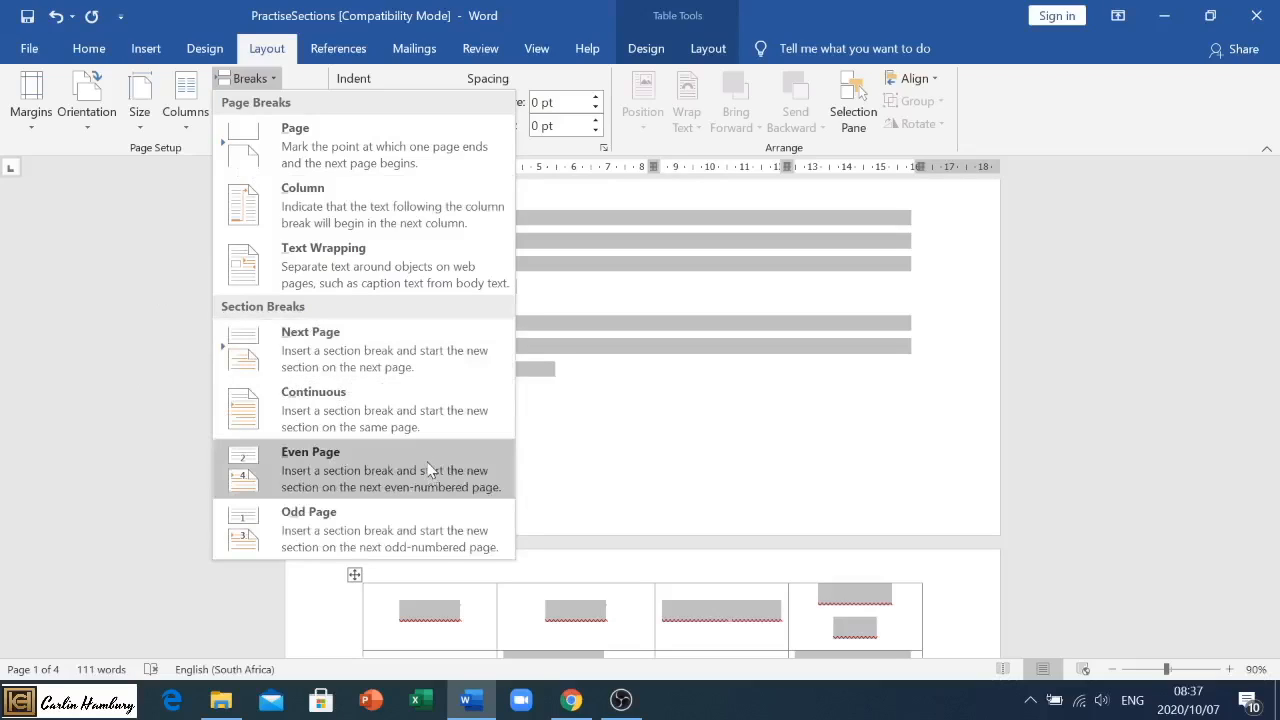
mouse_move(364, 348)
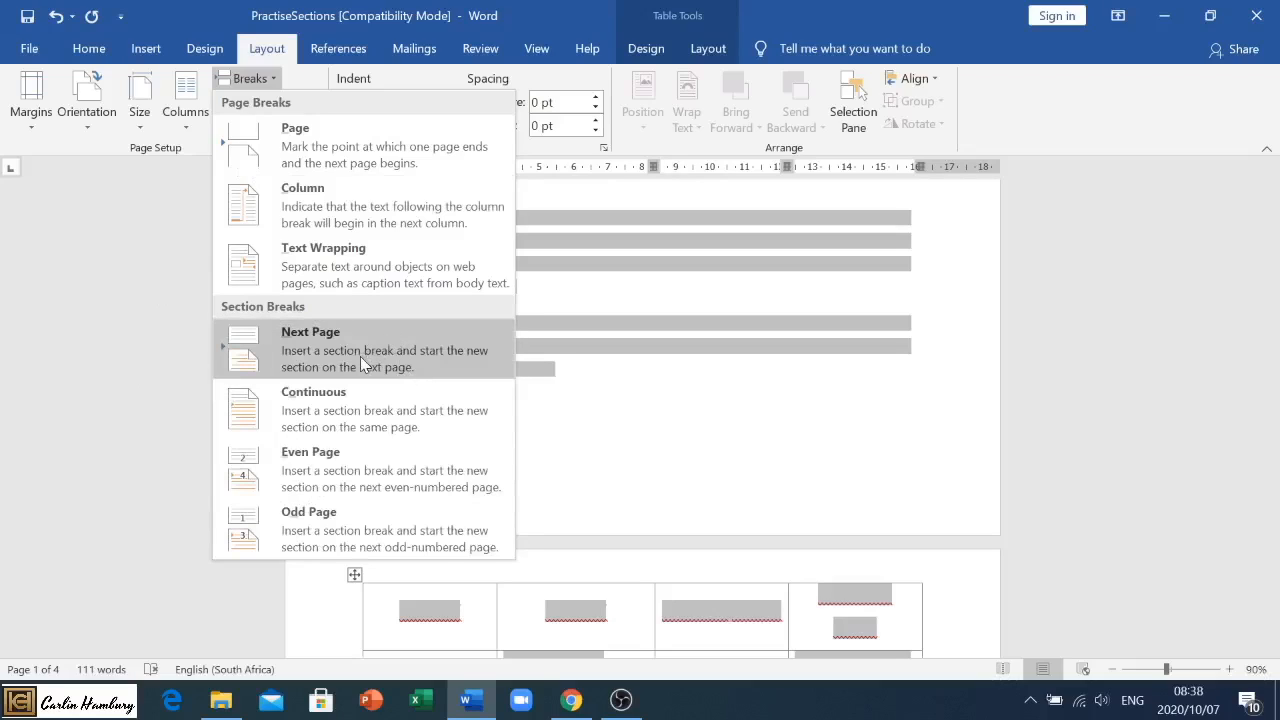
mouse_move(776, 448)
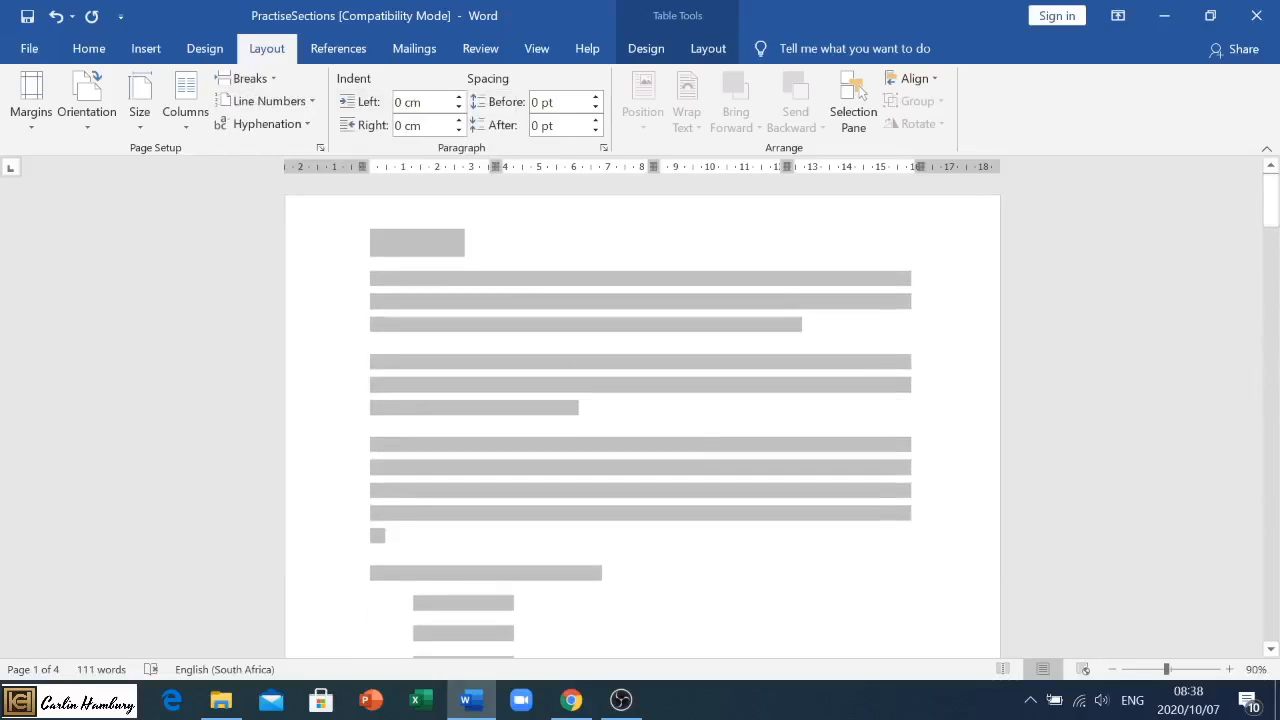
left_click(594, 120)
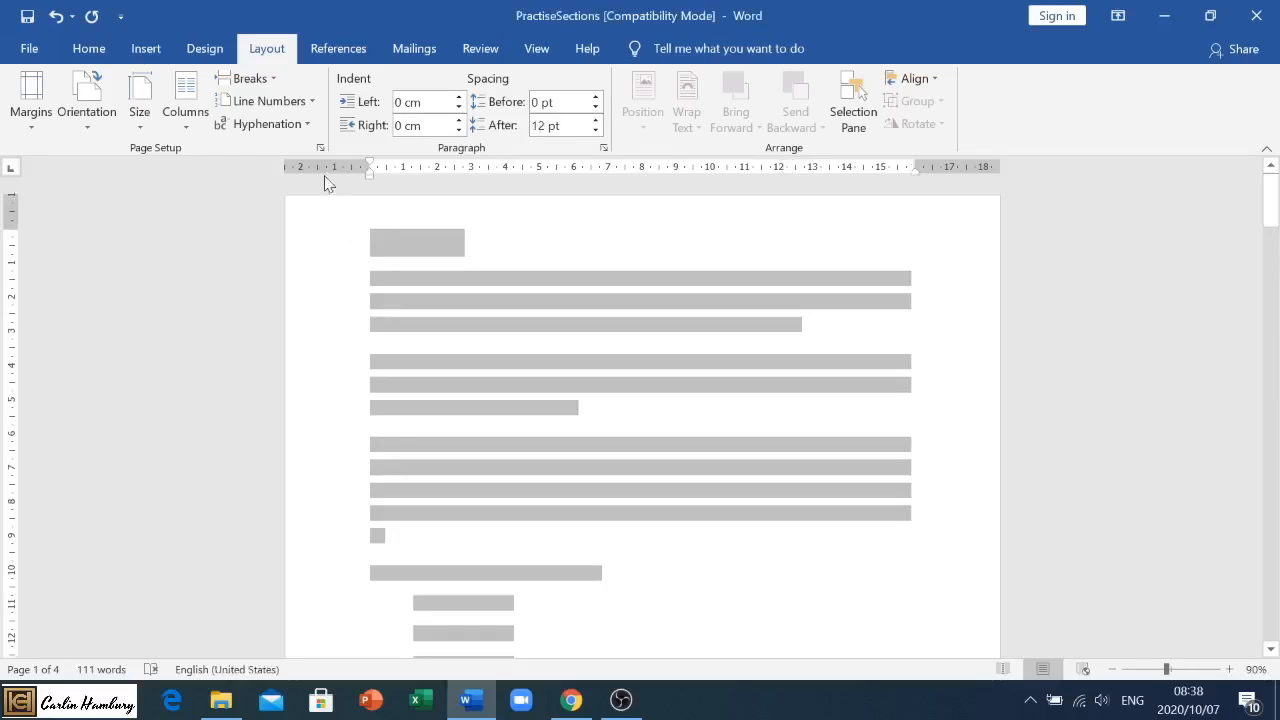
left_click(248, 78)
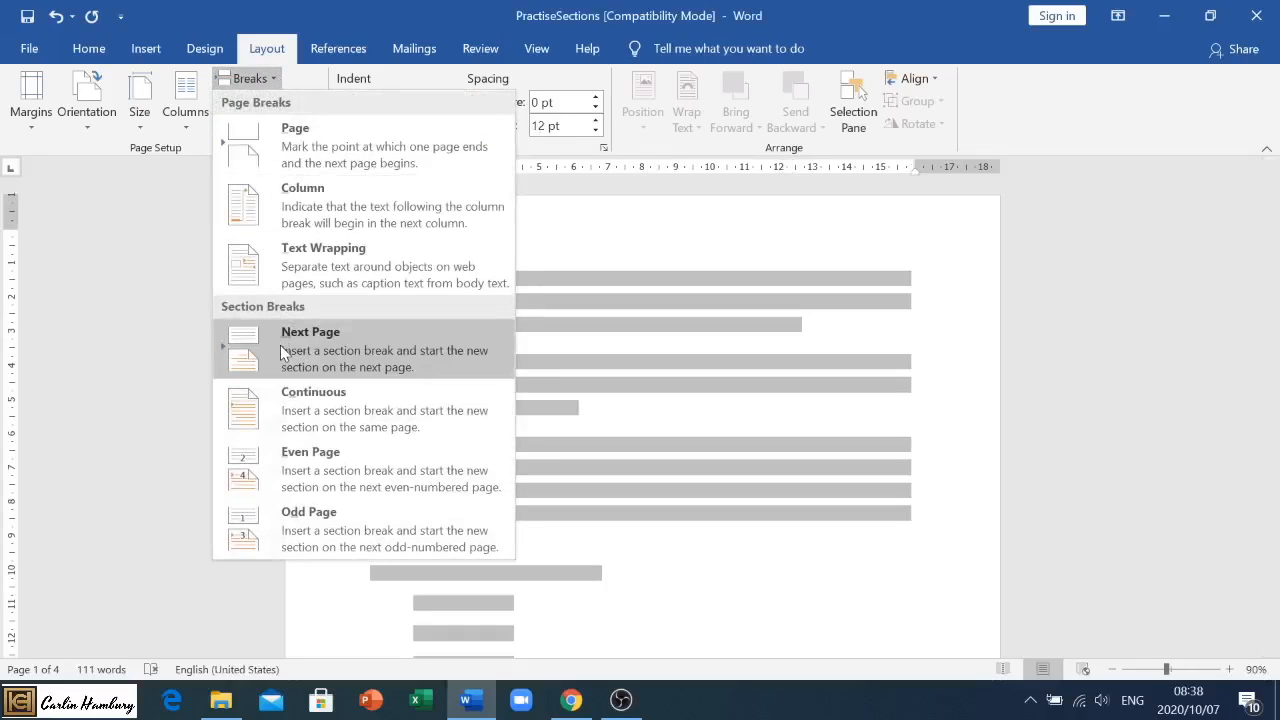
left_click(310, 332)
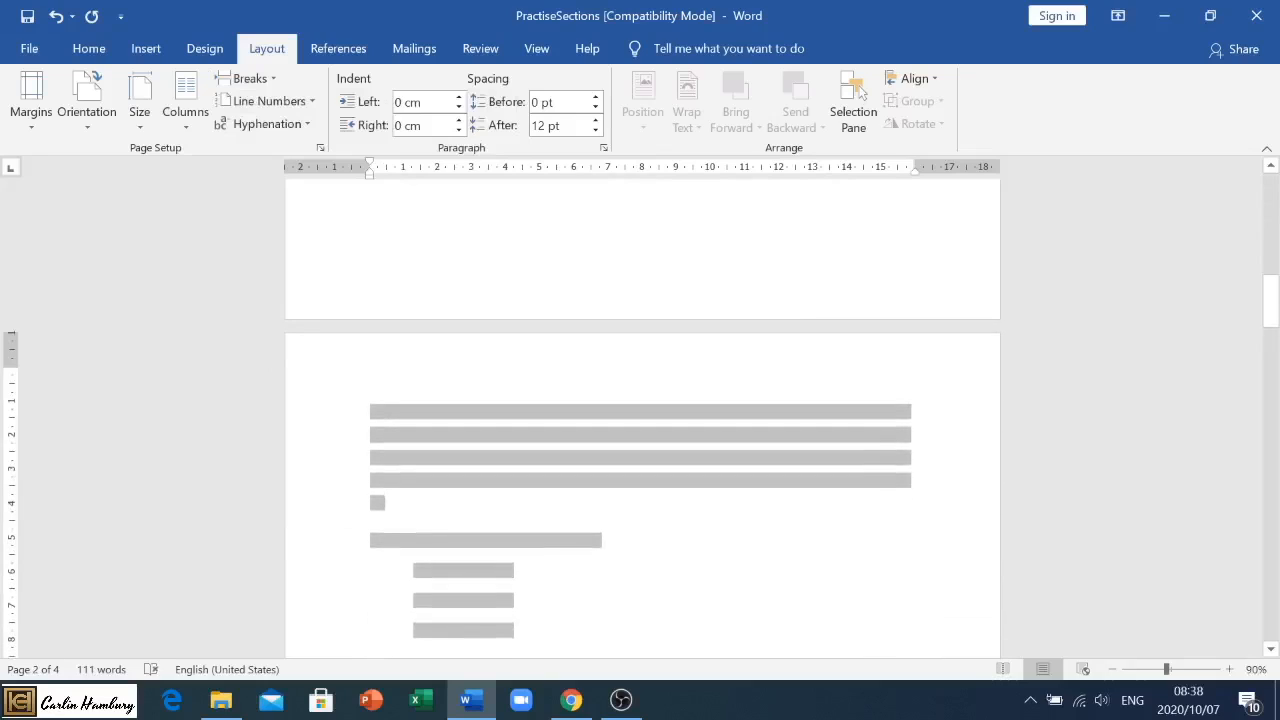
scroll("down", 3)
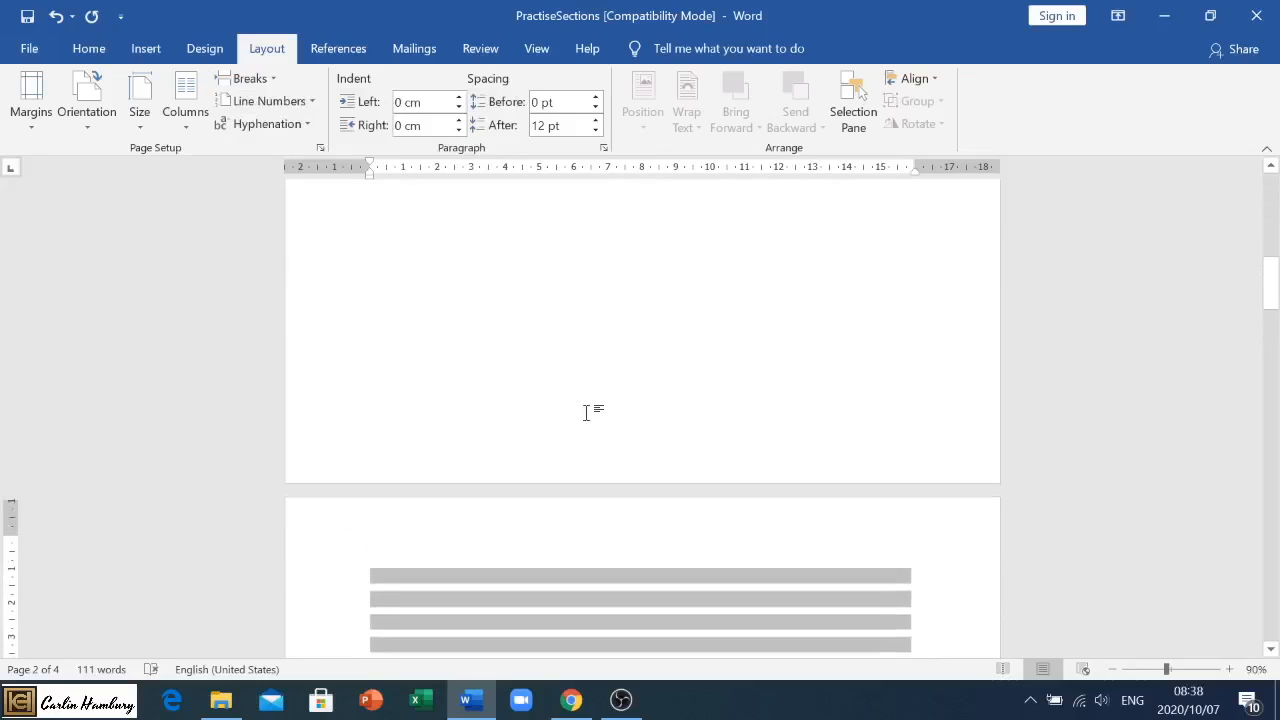
scroll("up", 3)
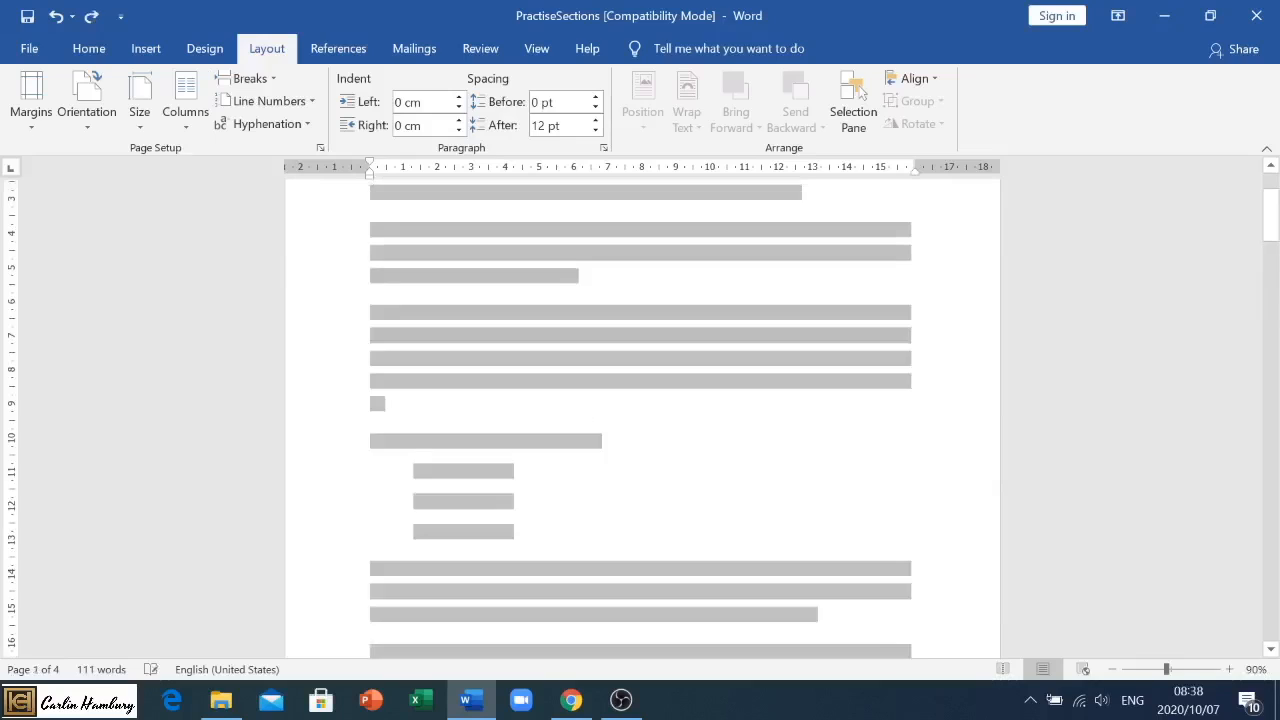
left_click(248, 78)
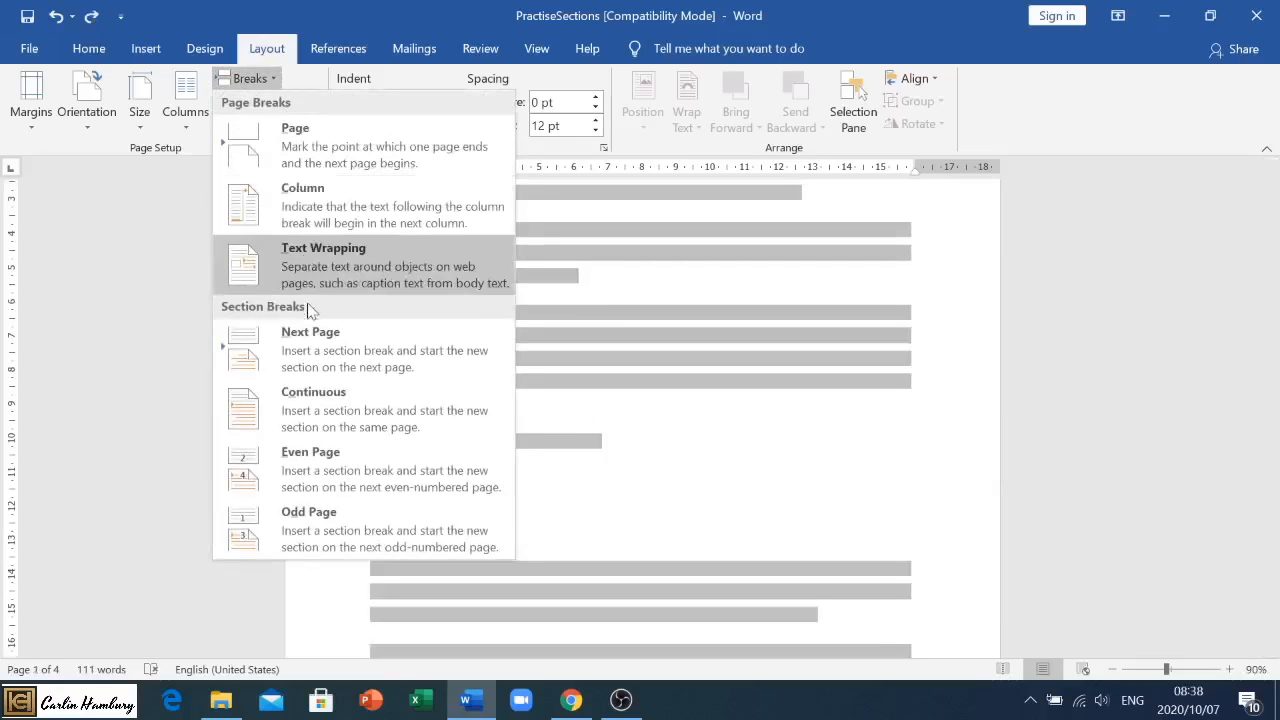
mouse_move(310, 410)
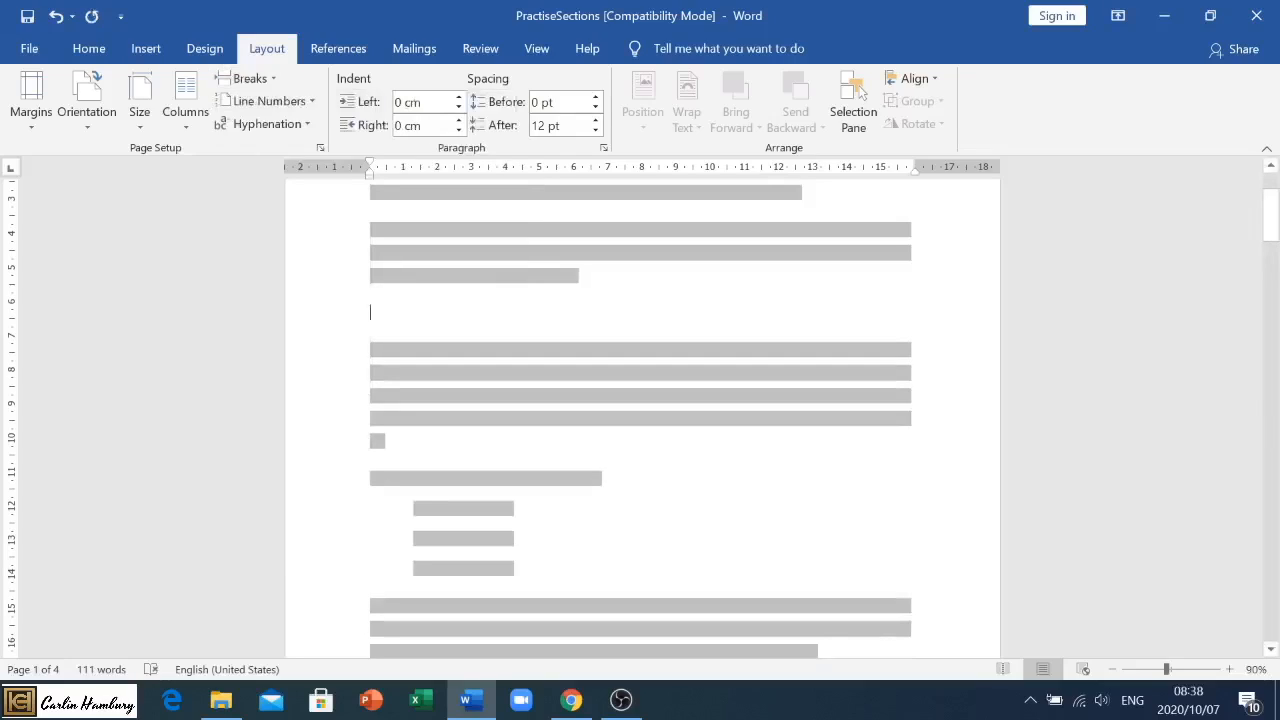
left_click(248, 78)
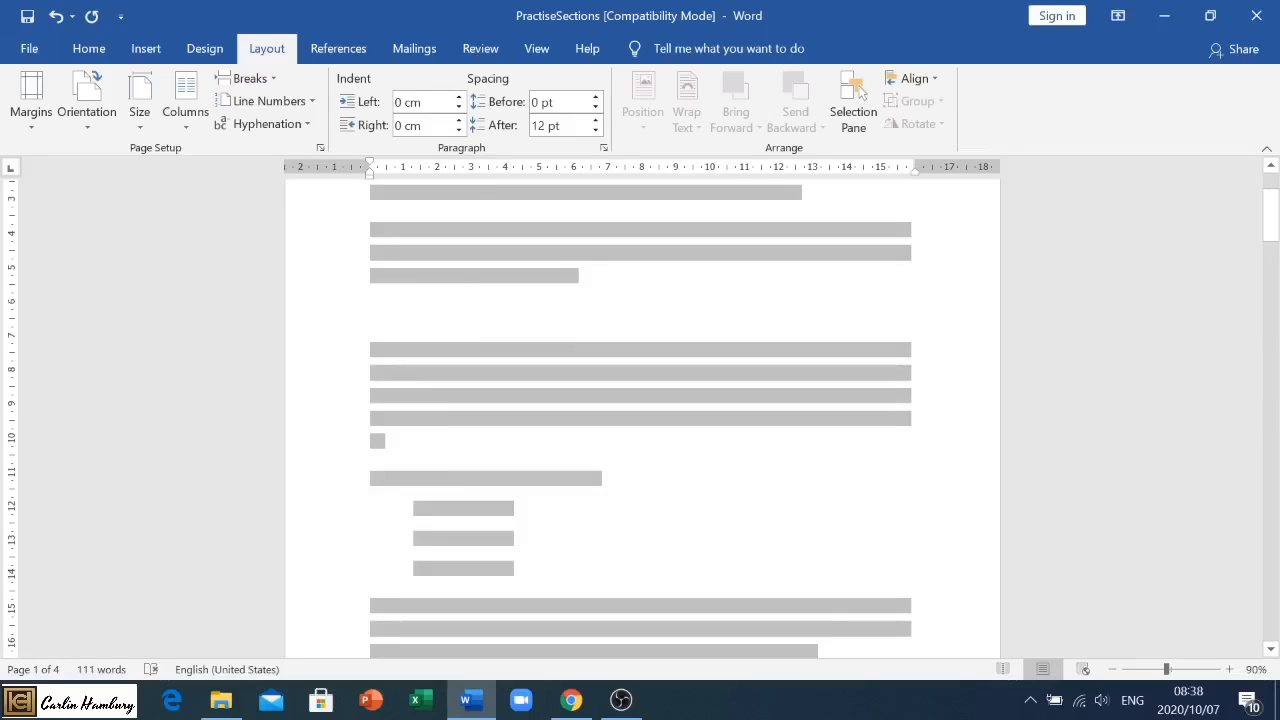
left_click(248, 78)
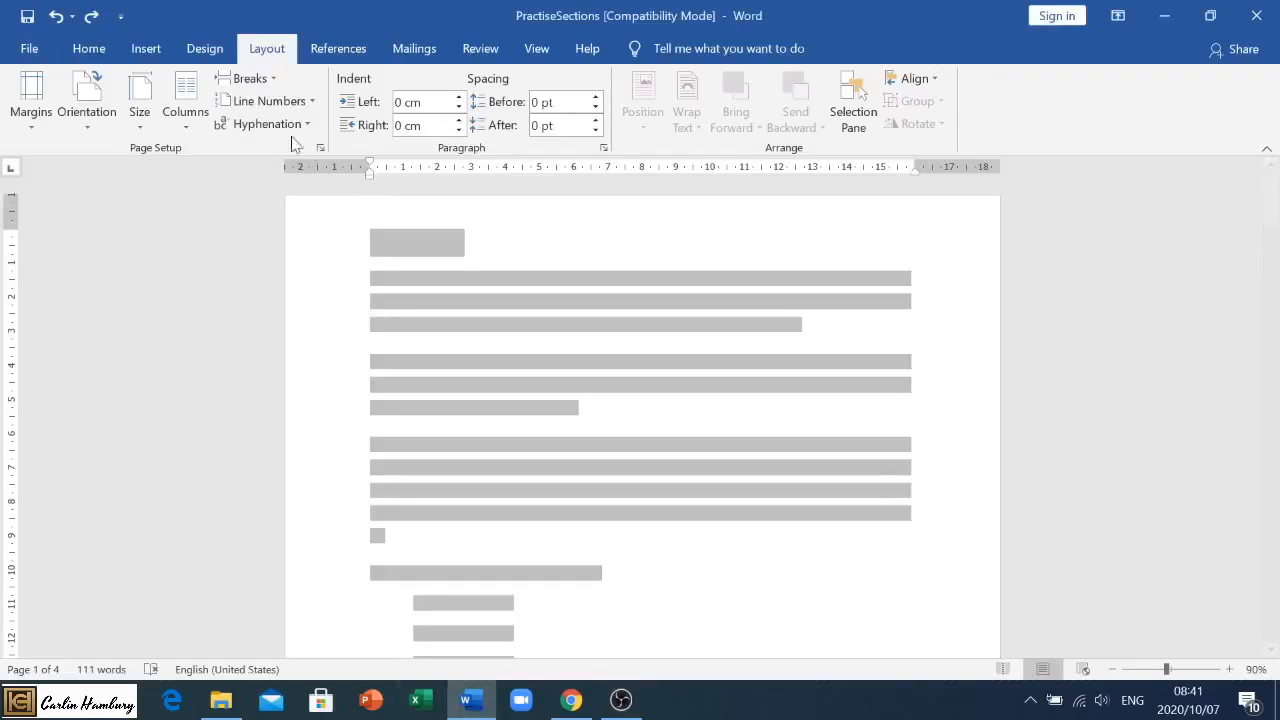
Add a next-page section break before the oversized table so it starts its own section
left_click(248, 78)
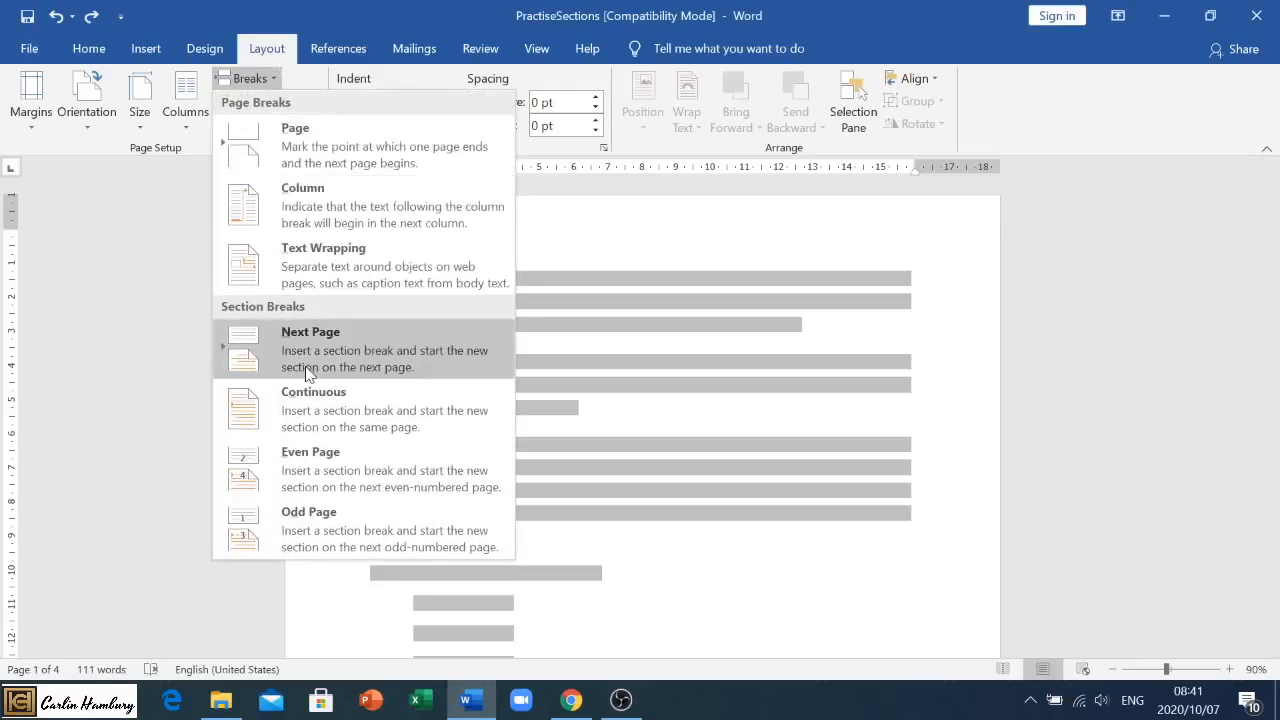
mouse_move(144, 318)
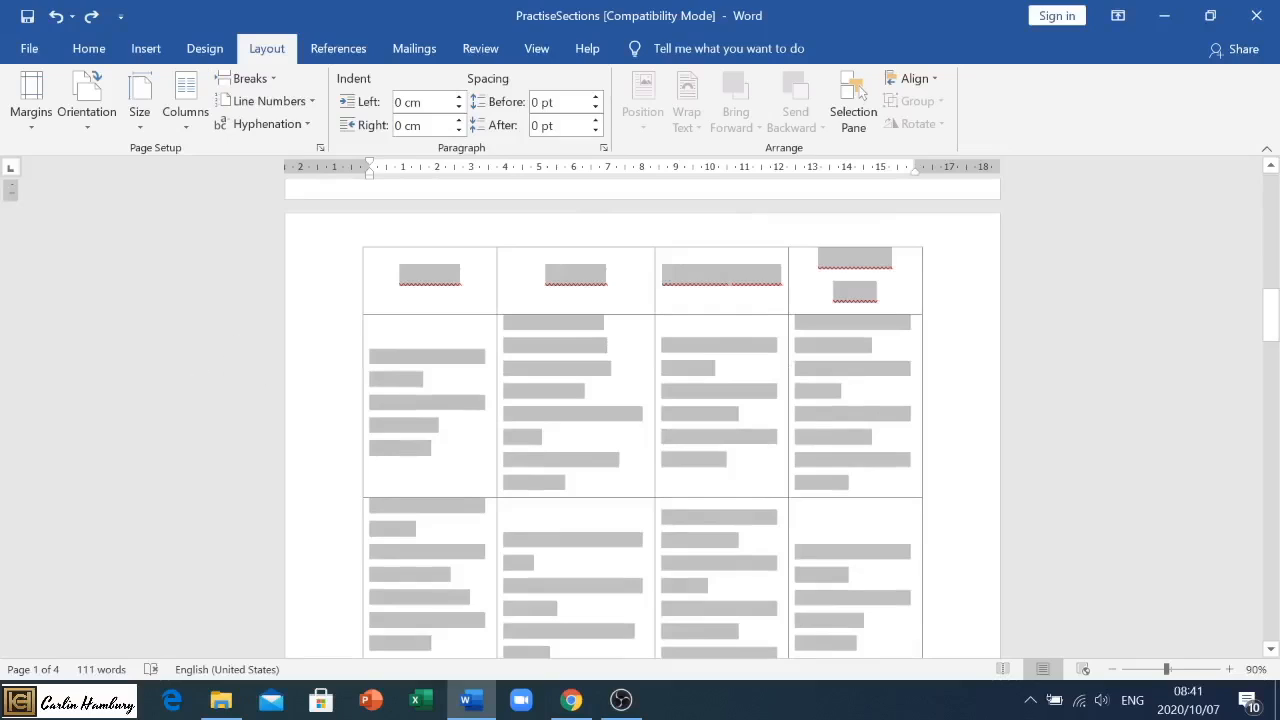
scroll("down", 3)
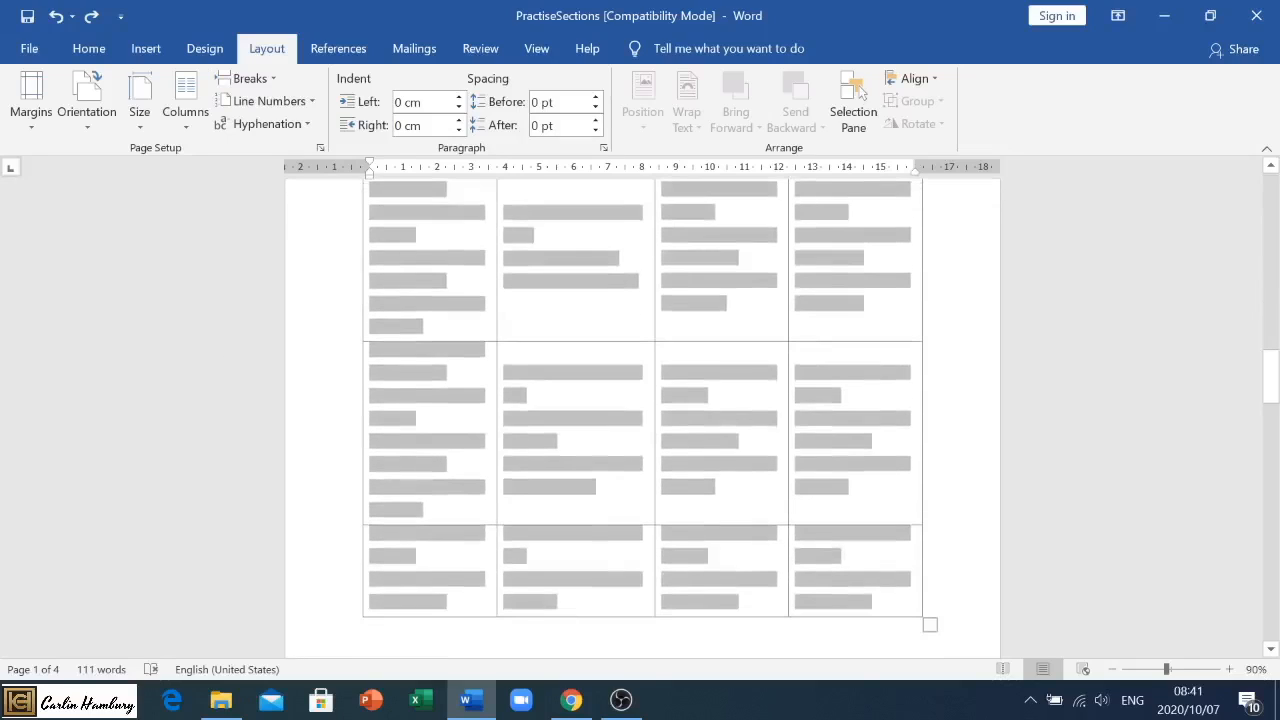
scroll("down", 3)
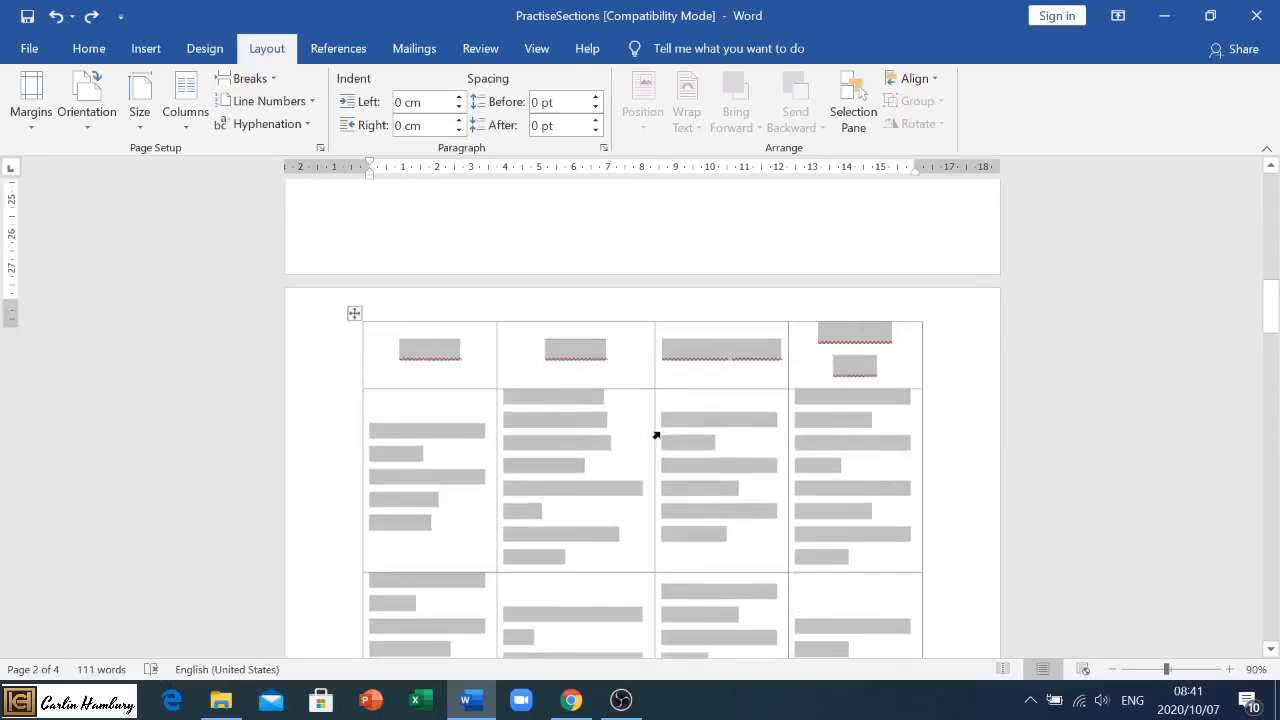
scroll("up", 3)
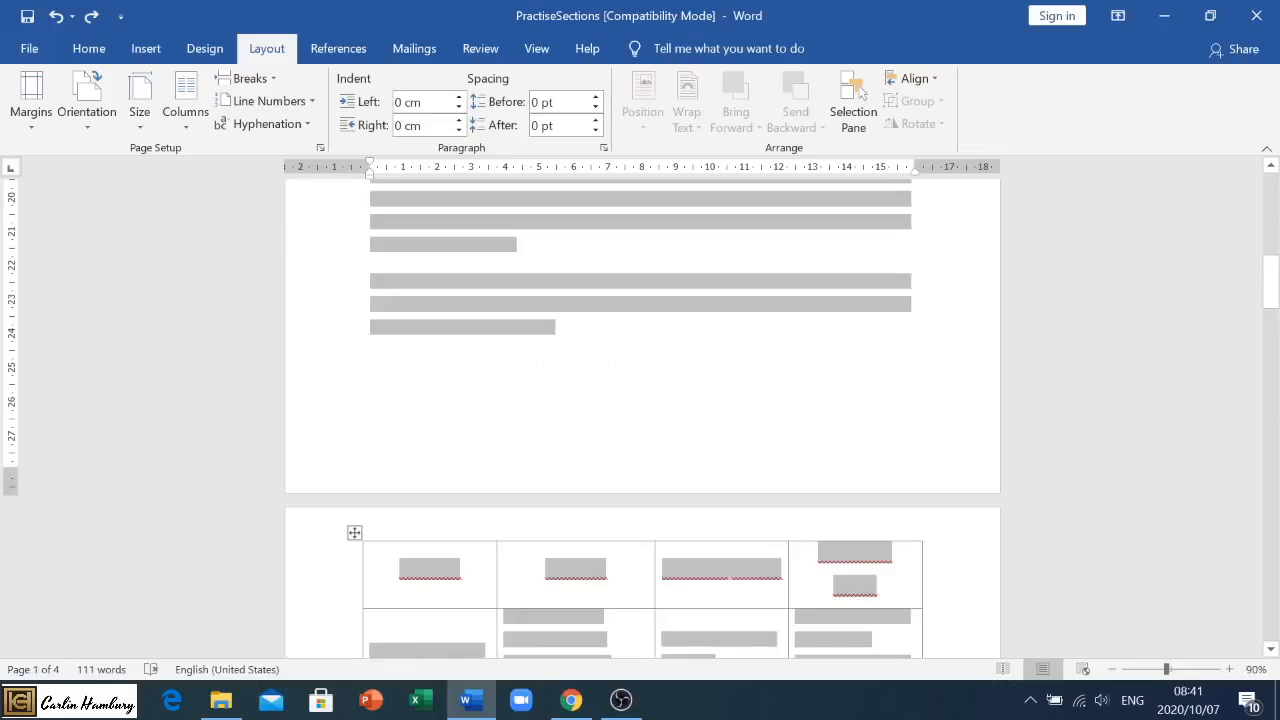
left_click(250, 78)
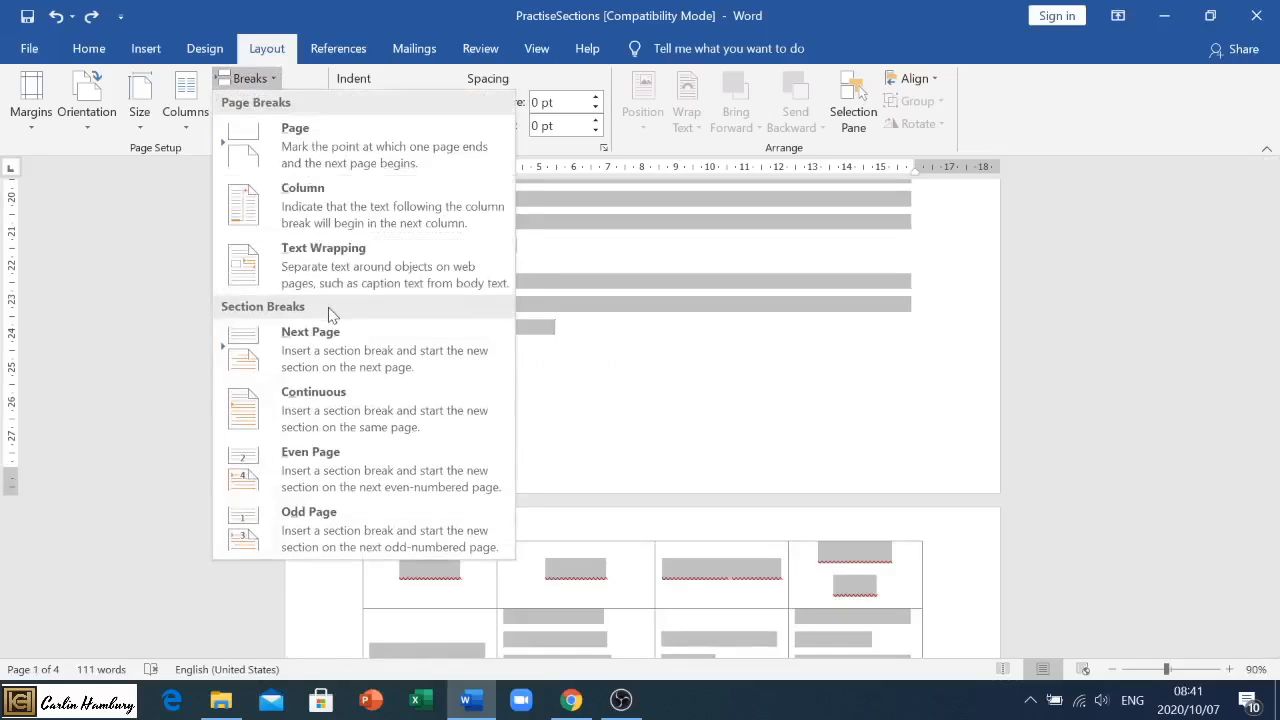
left_click(310, 348)
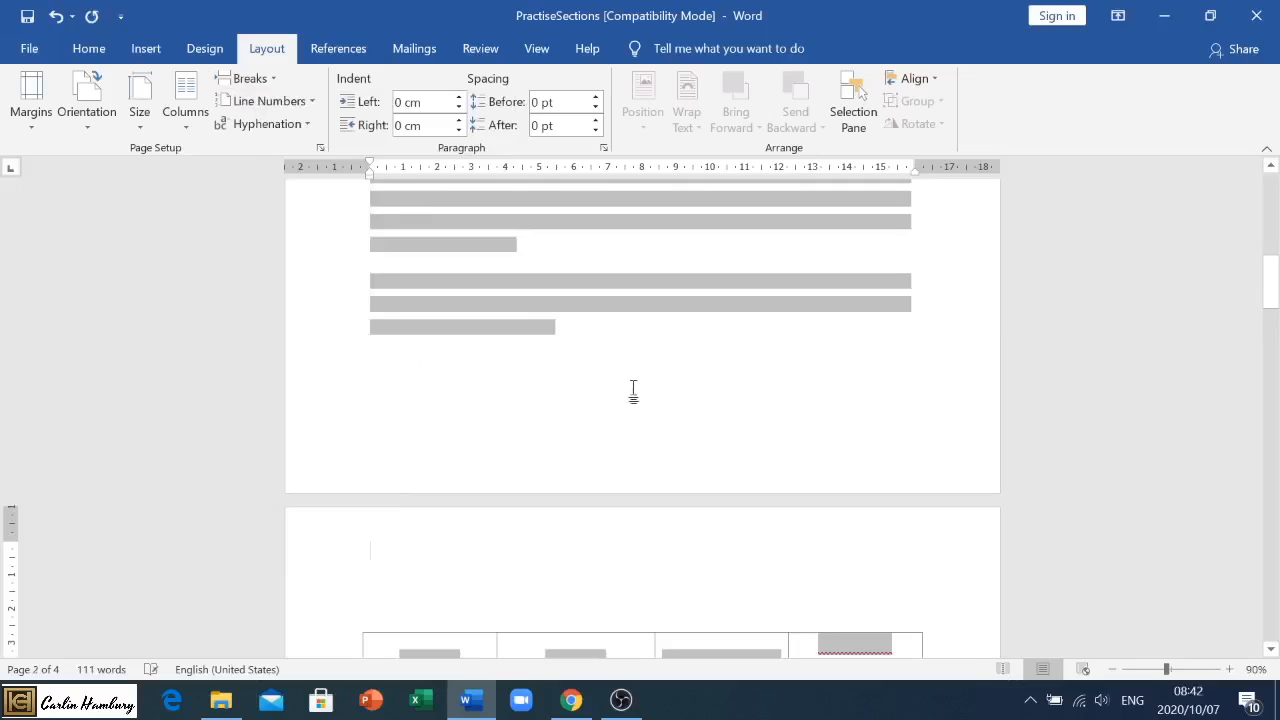
scroll("down", 3)
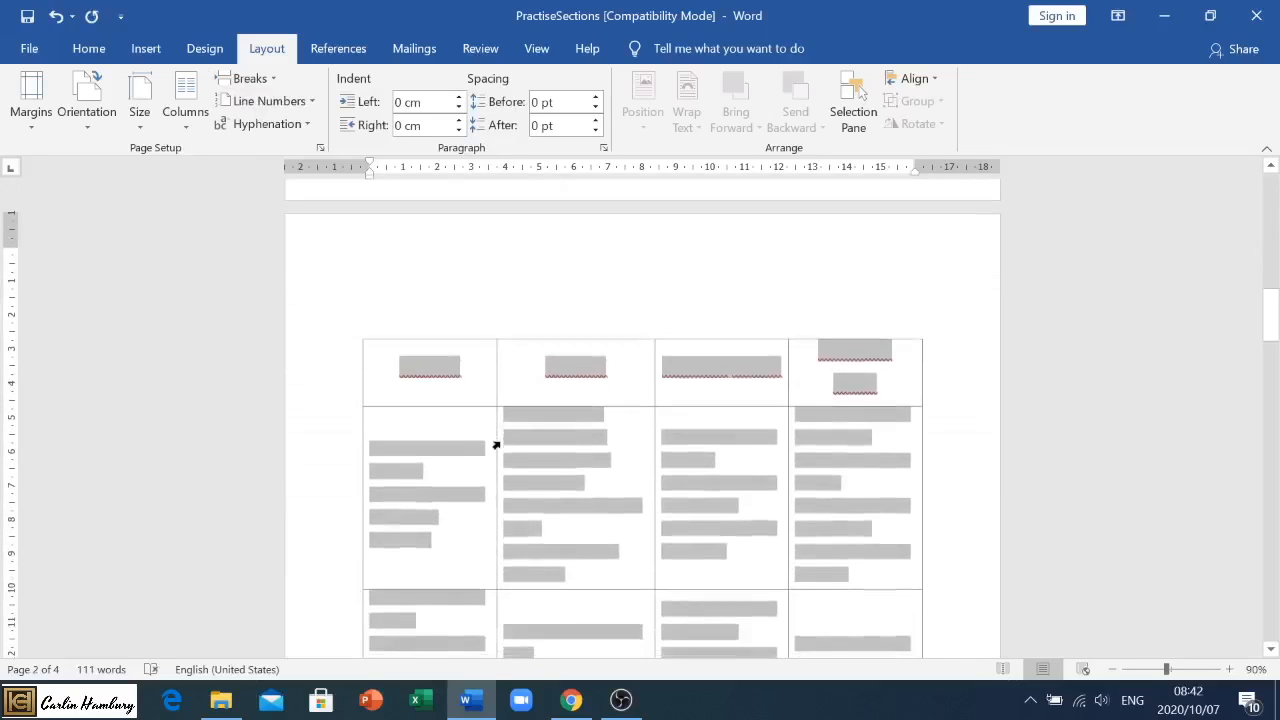
scroll("up", 3)
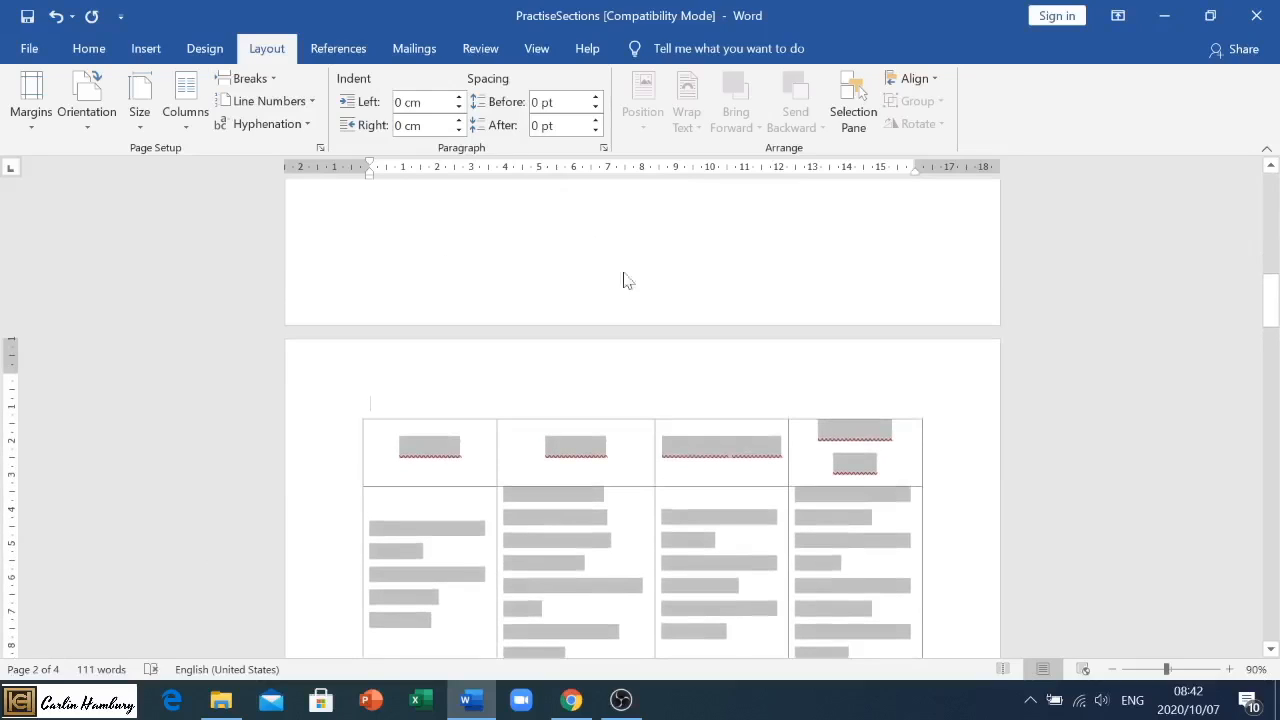
scroll("down", 3)
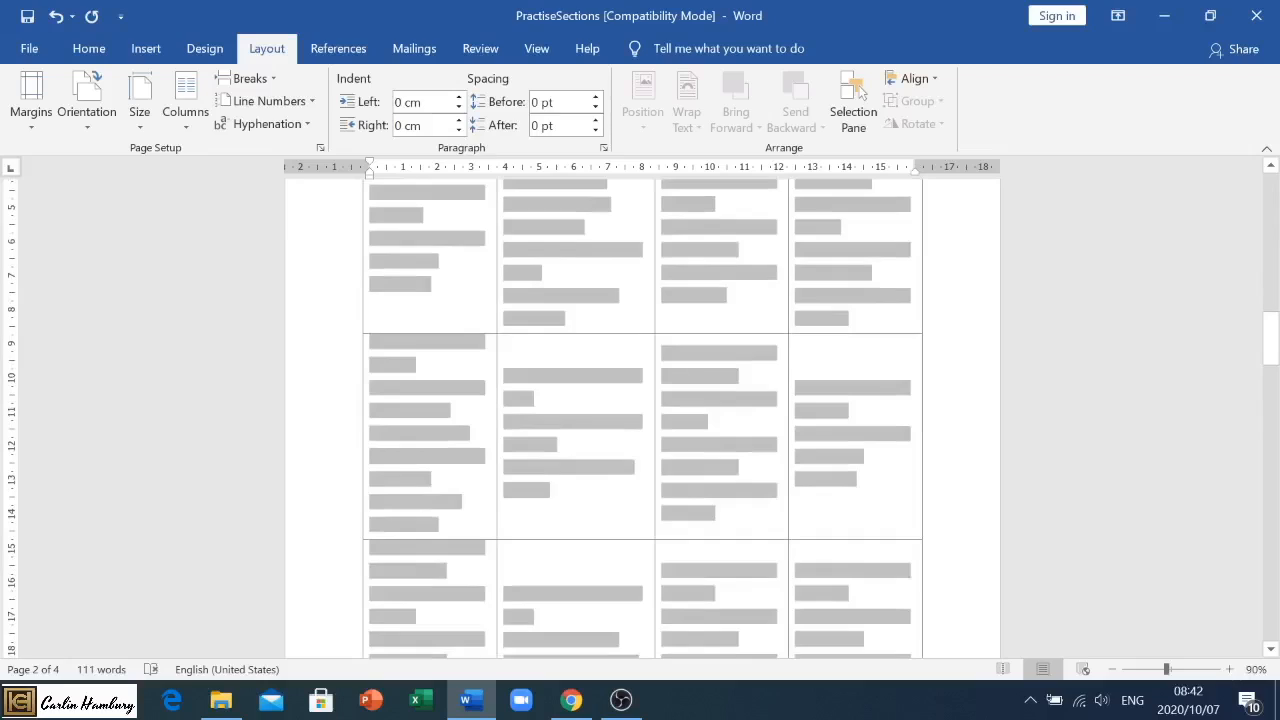
scroll("down", 3)
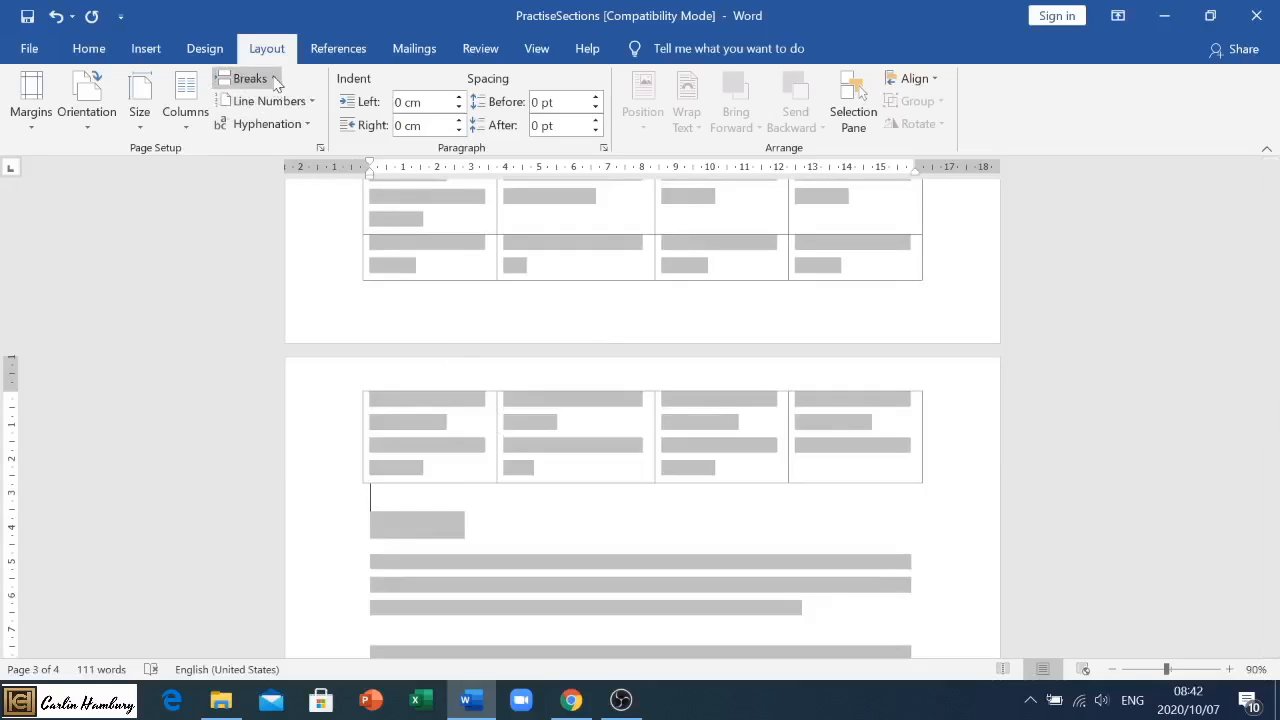
left_click(248, 78)
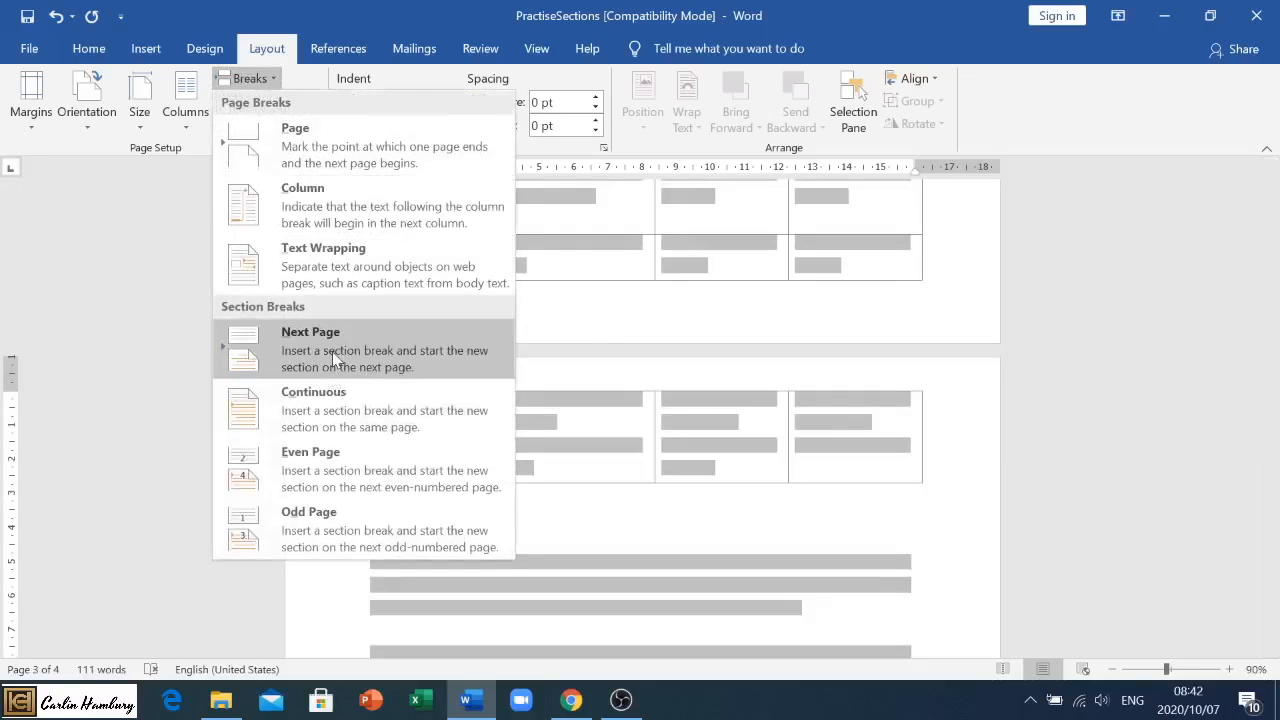
left_click(310, 348)
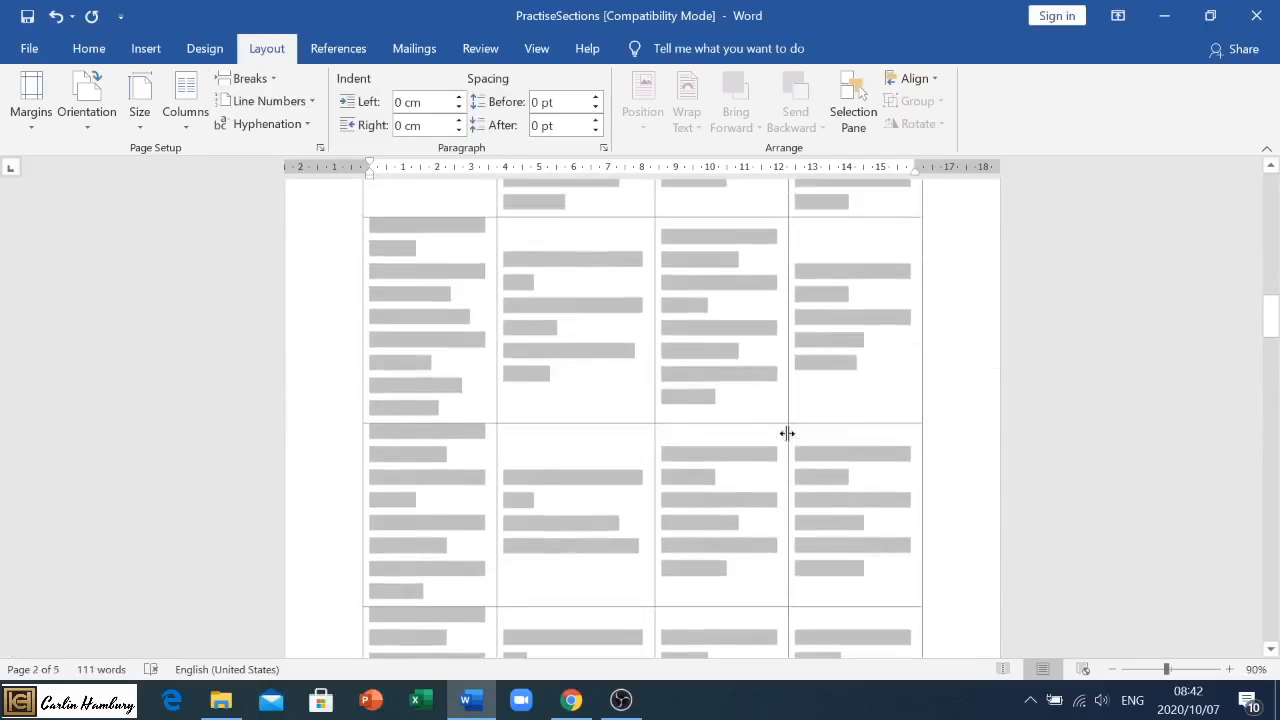
scroll("up", 3)
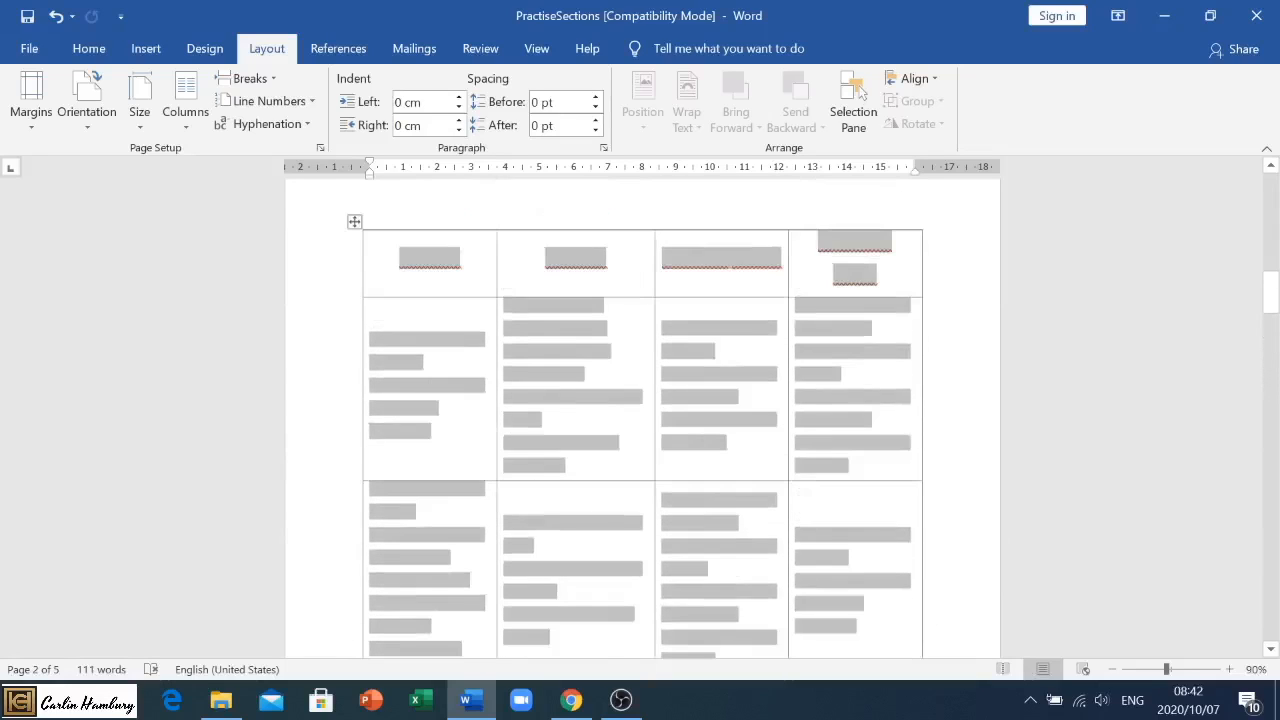
Set the table page to landscape and review the portrait text pages before and after it
scroll("up", 3)
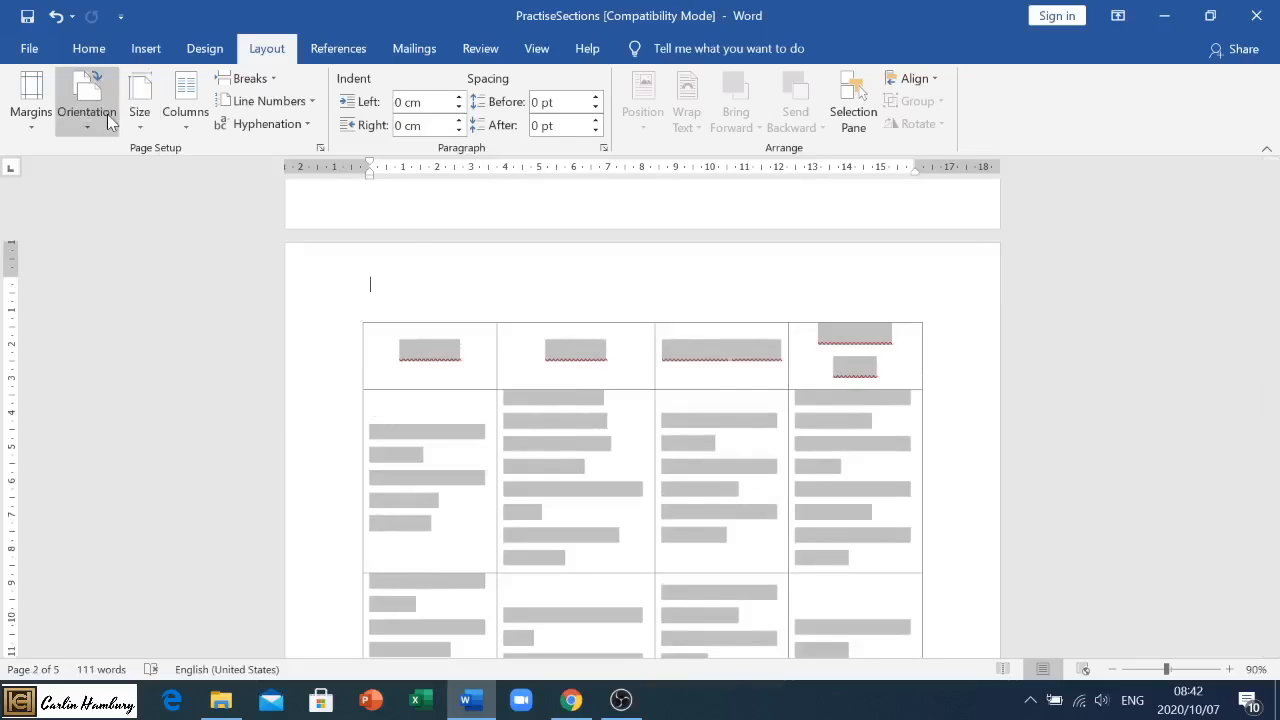
left_click(86, 100)
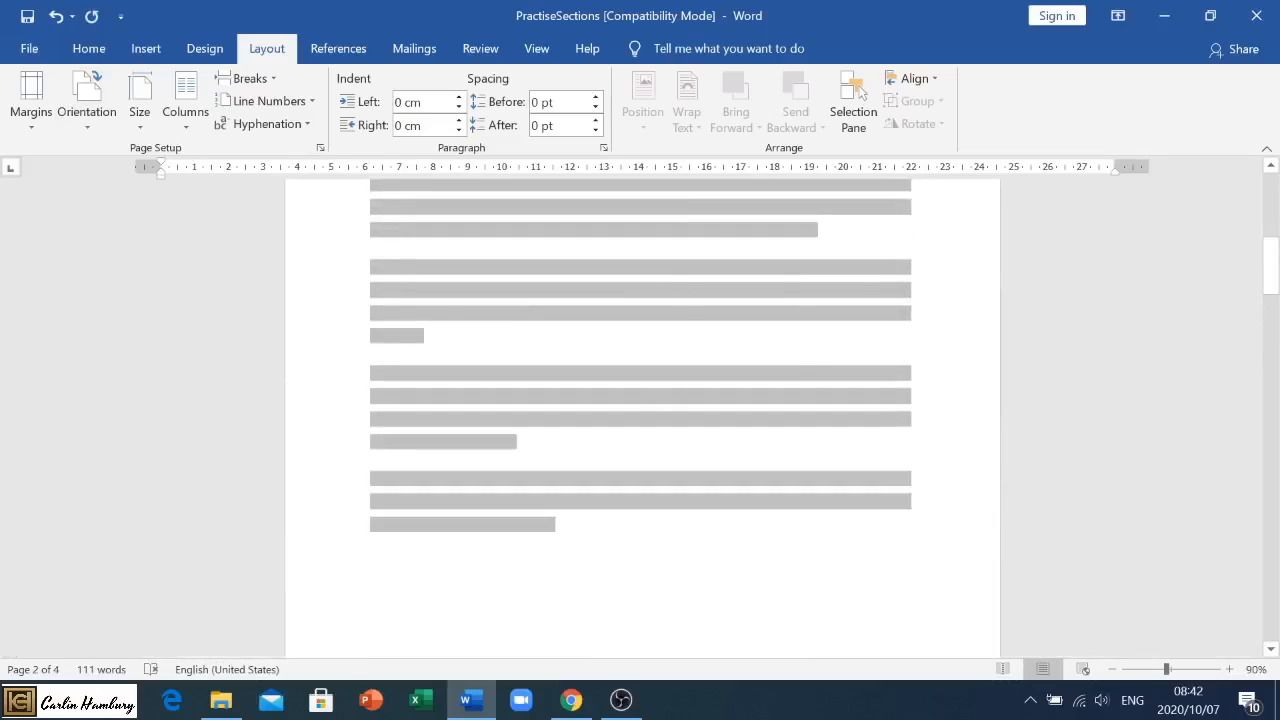
scroll("up", 3)
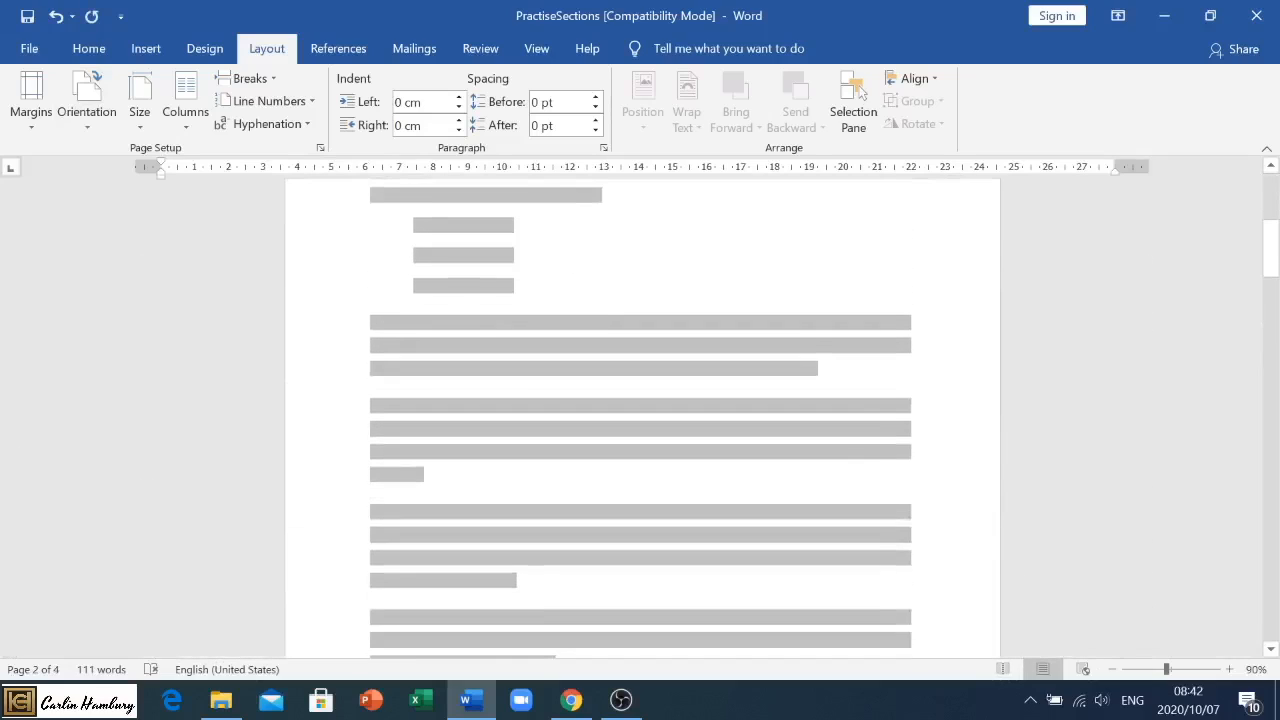
left_click(184, 100)
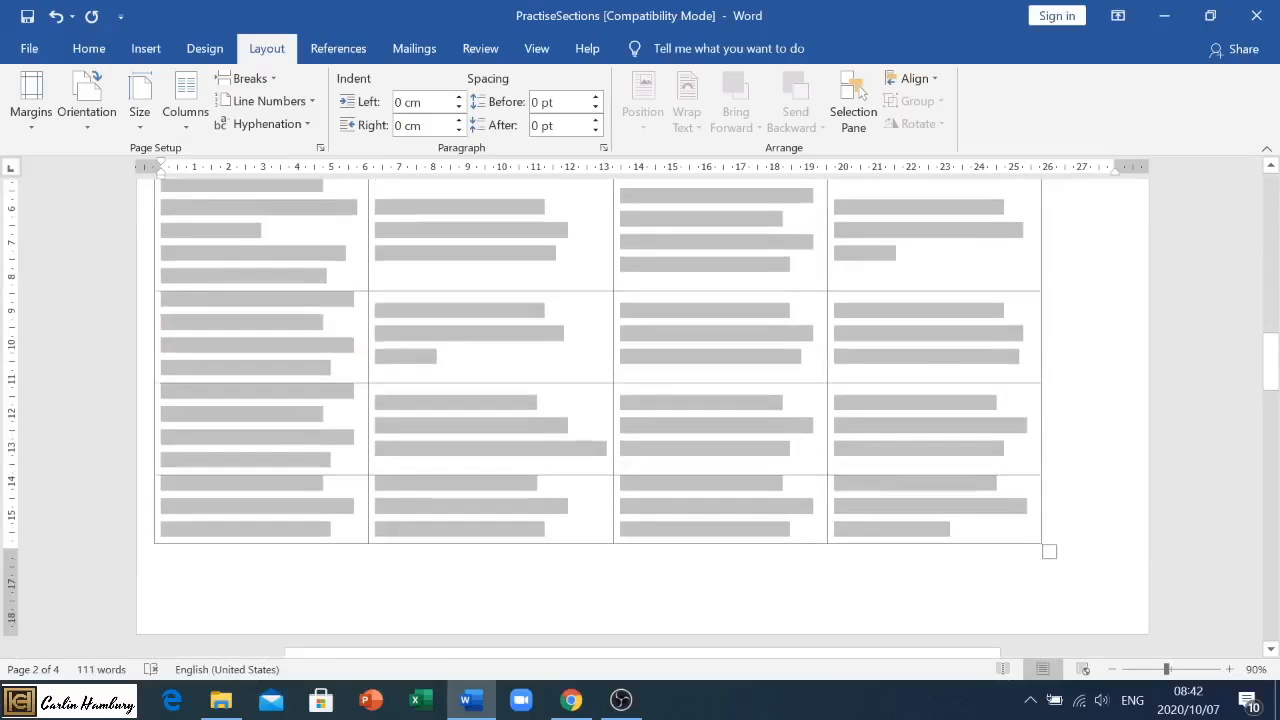
scroll("down", 3)
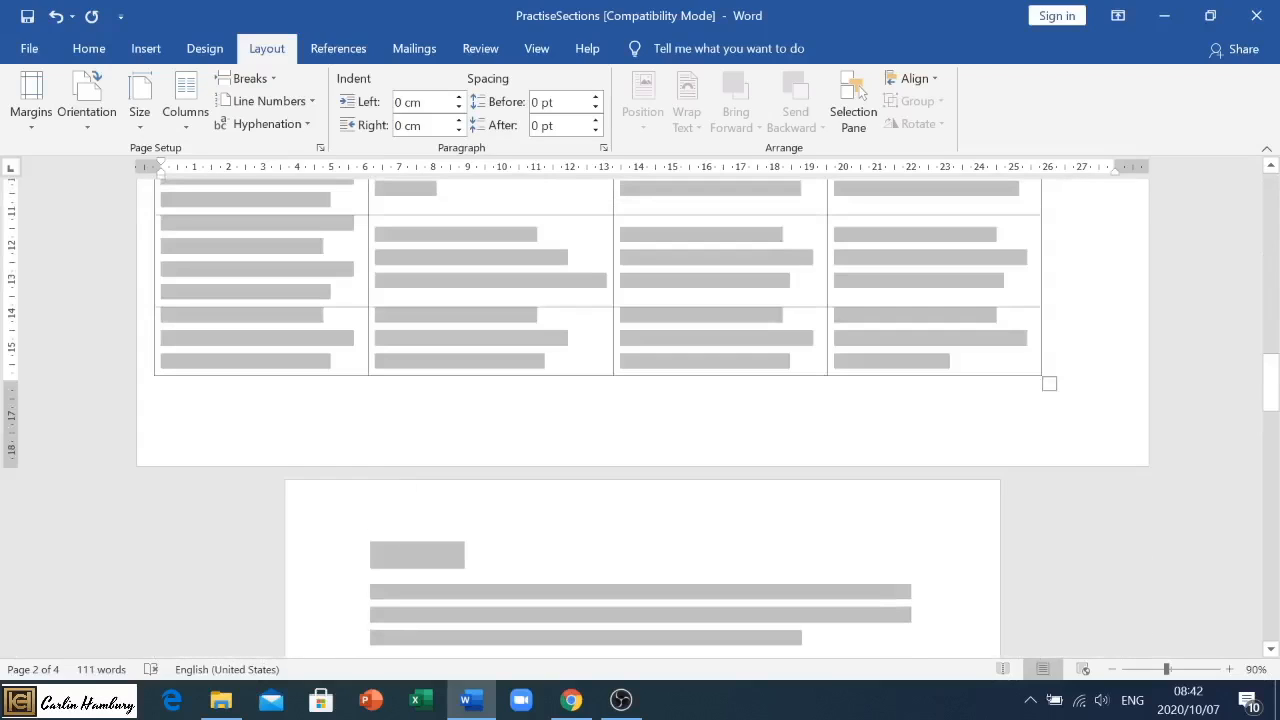
scroll("up", 3)
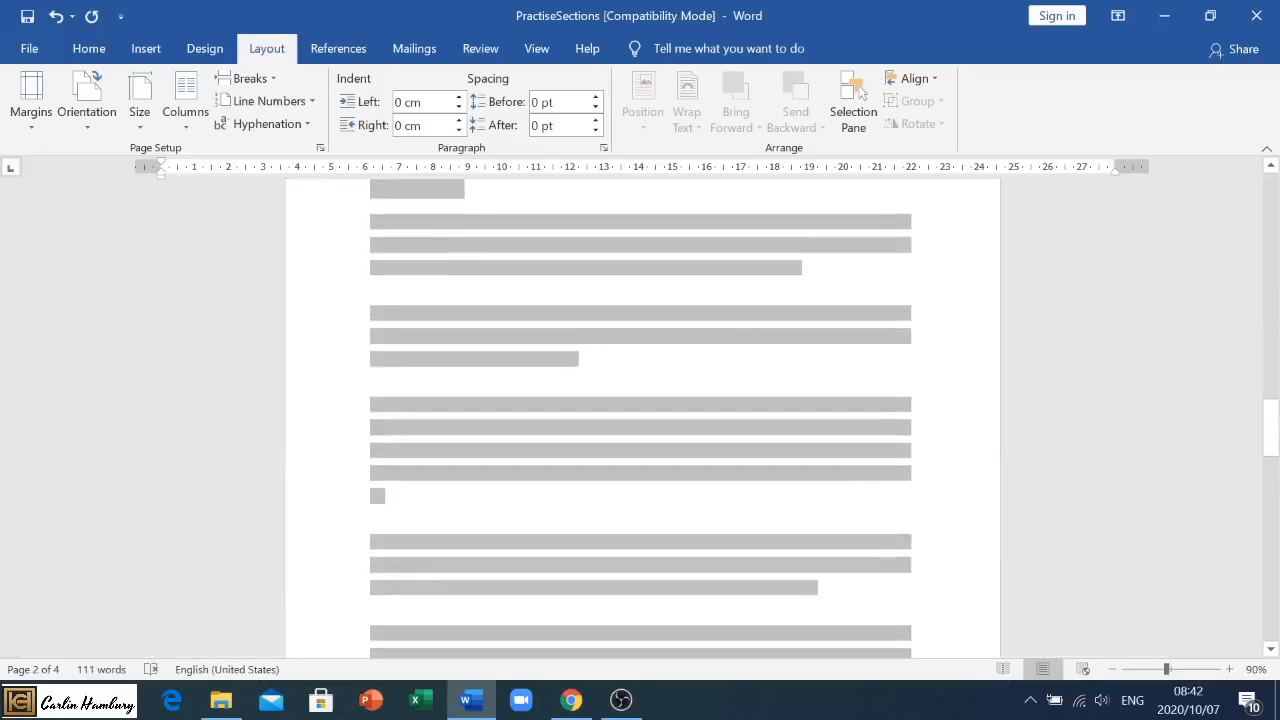
scroll("down", 3)
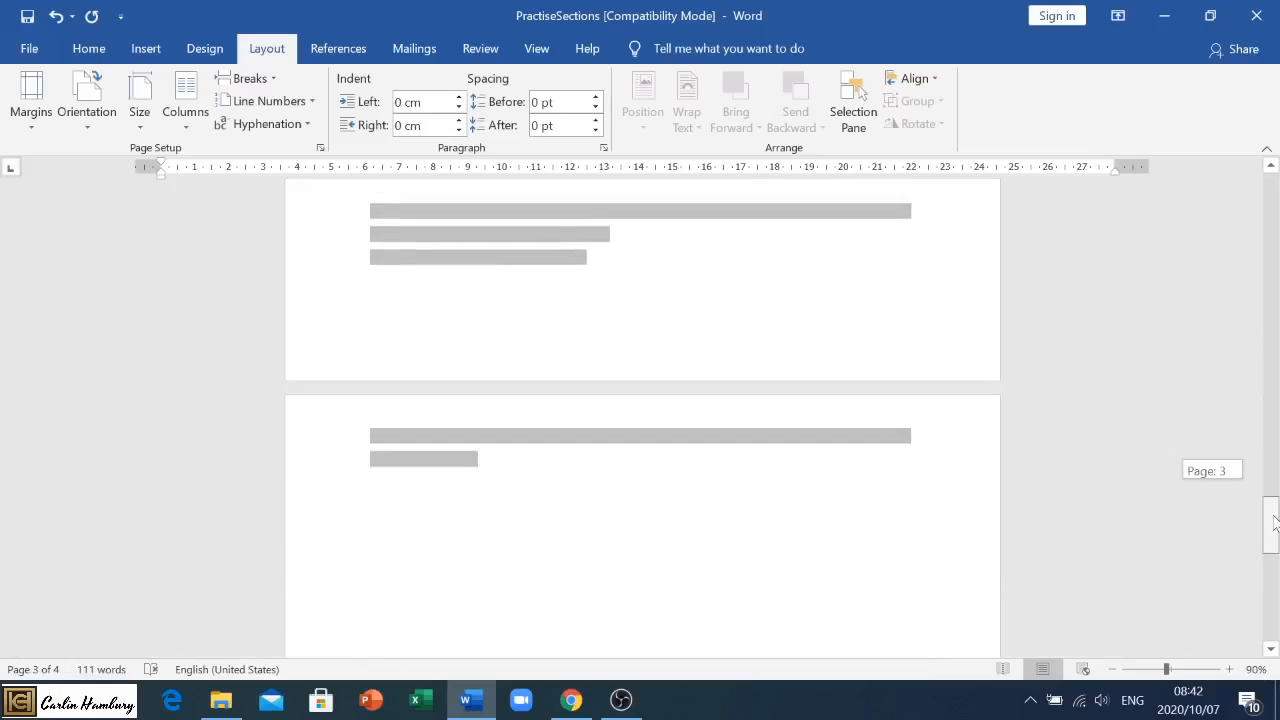
scroll("up", 3)
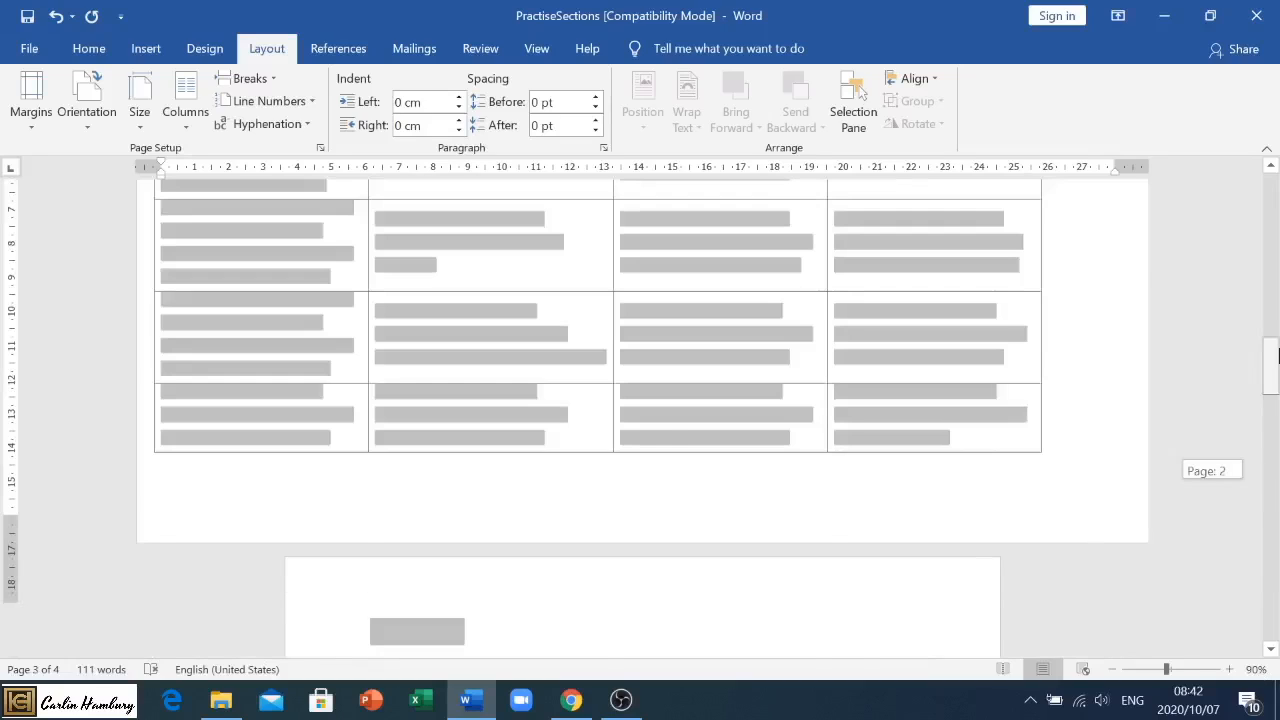
scroll("up", 3)
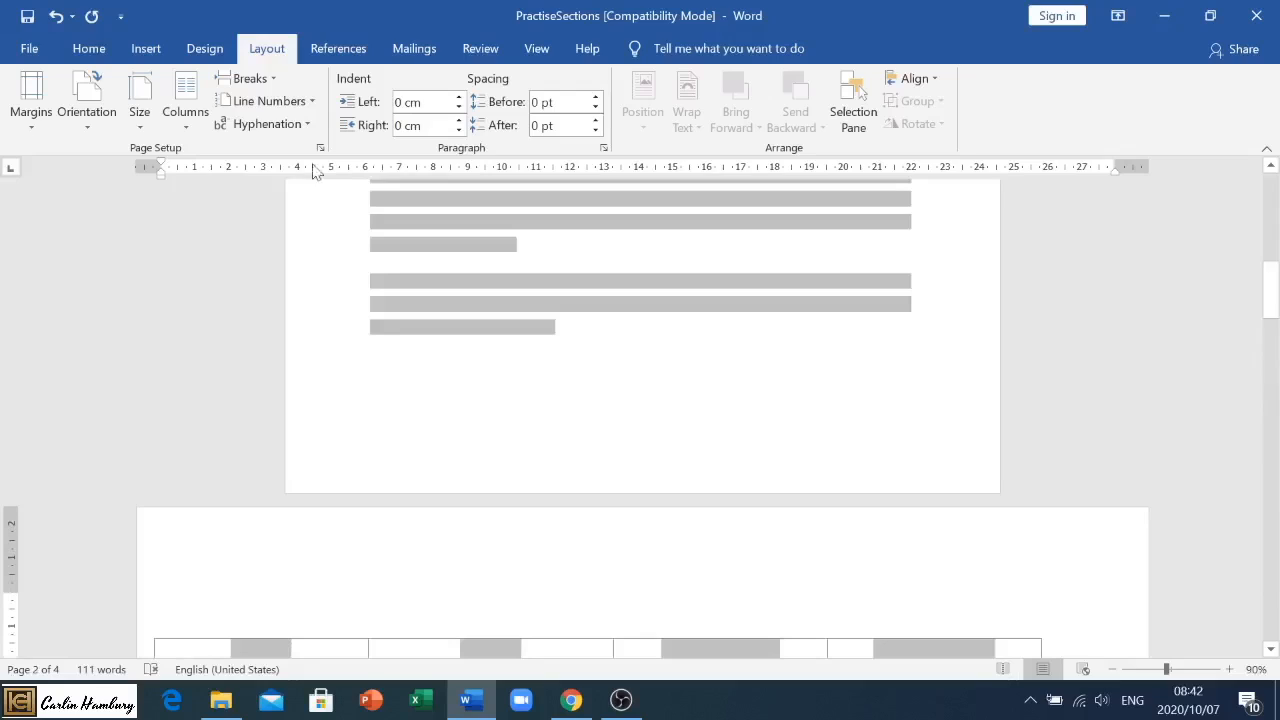
Add a next-page section break at the start of the landscape table page and review it
left_click(252, 78)
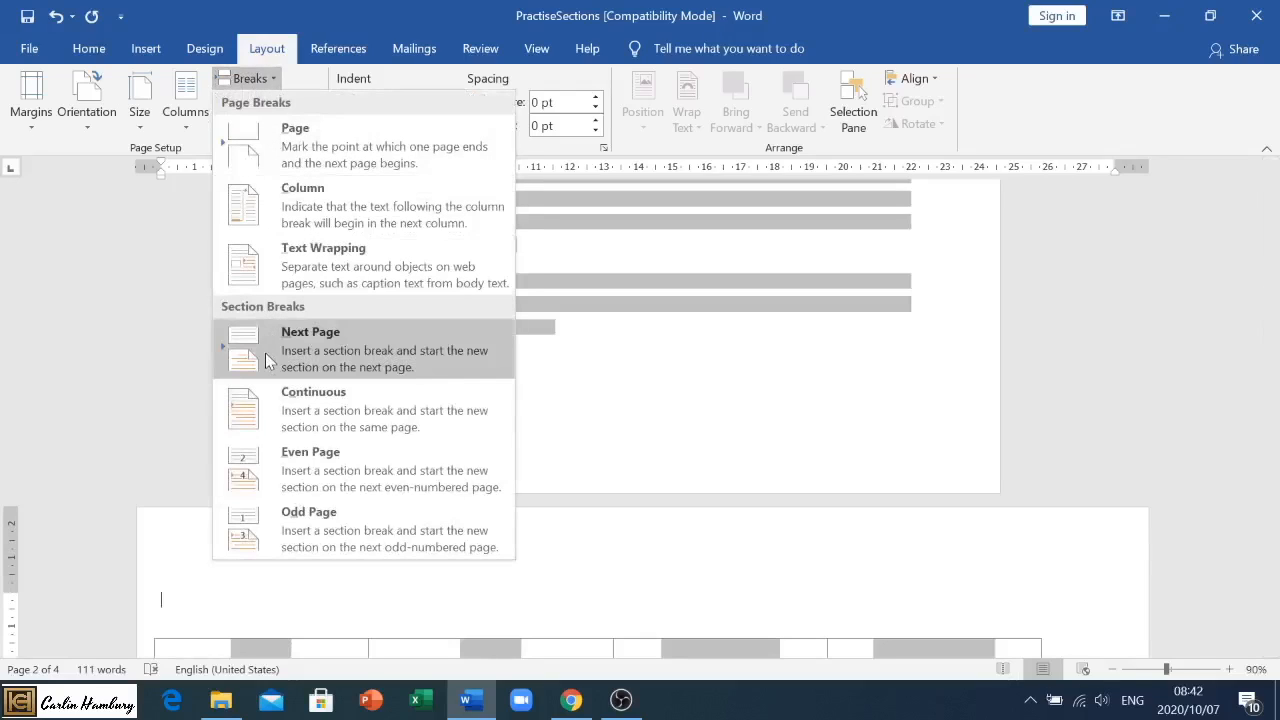
left_click(310, 348)
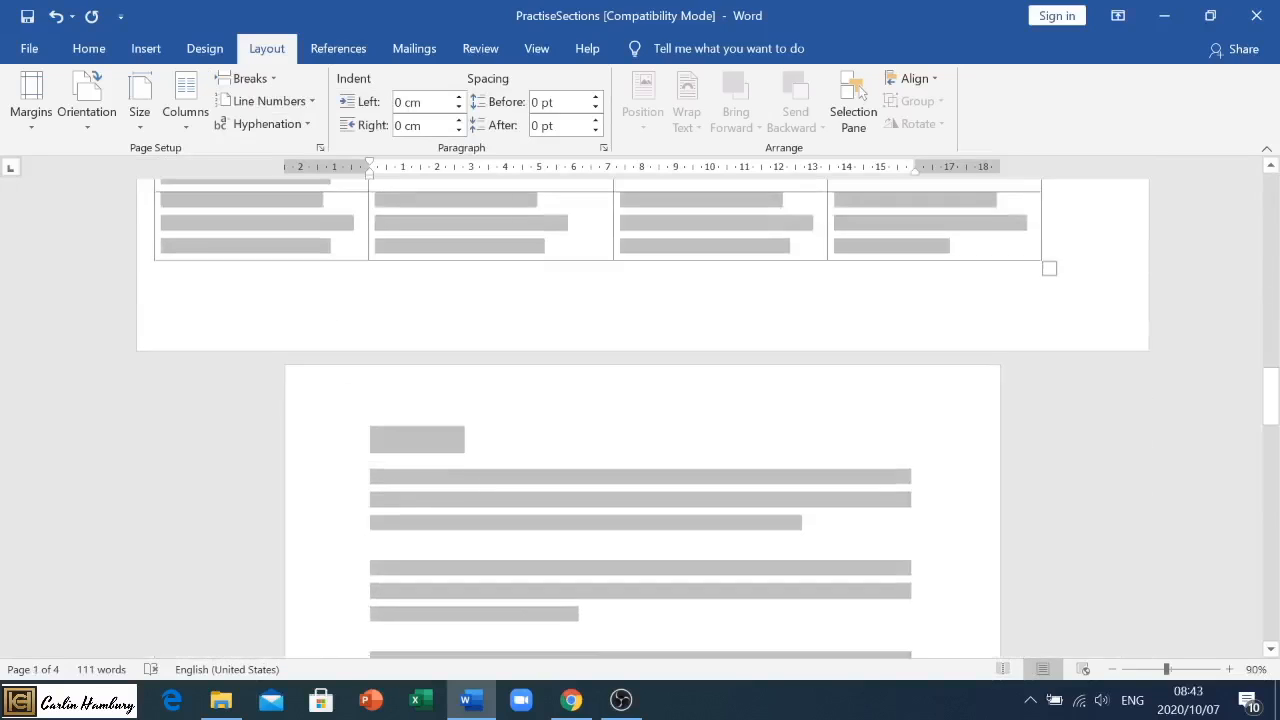
scroll("down", 3)
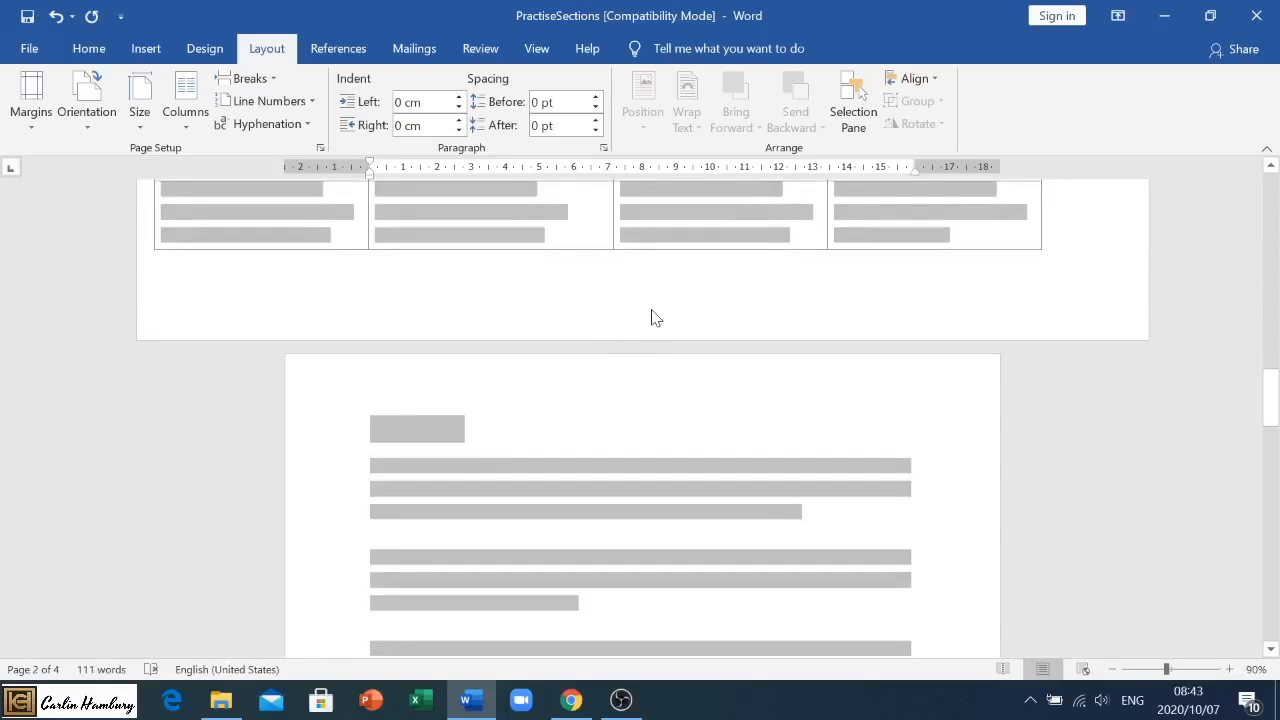
mouse_move(716, 332)
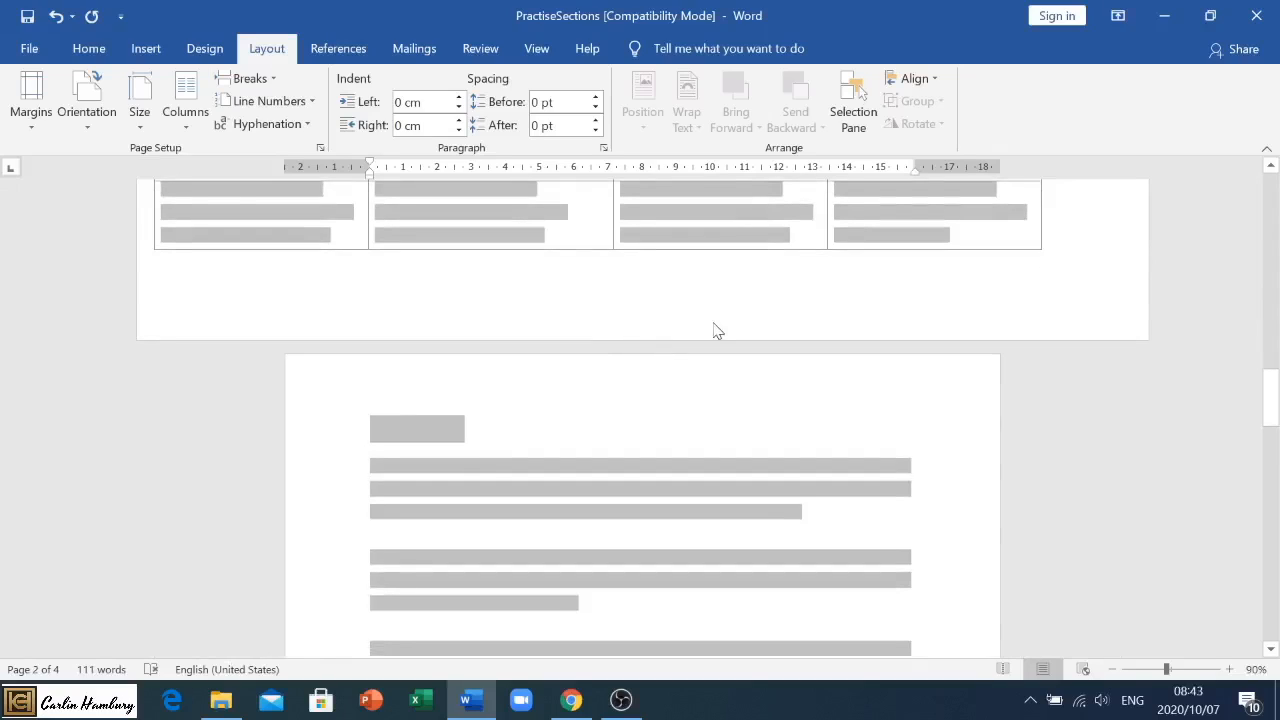
scroll("up", 3)
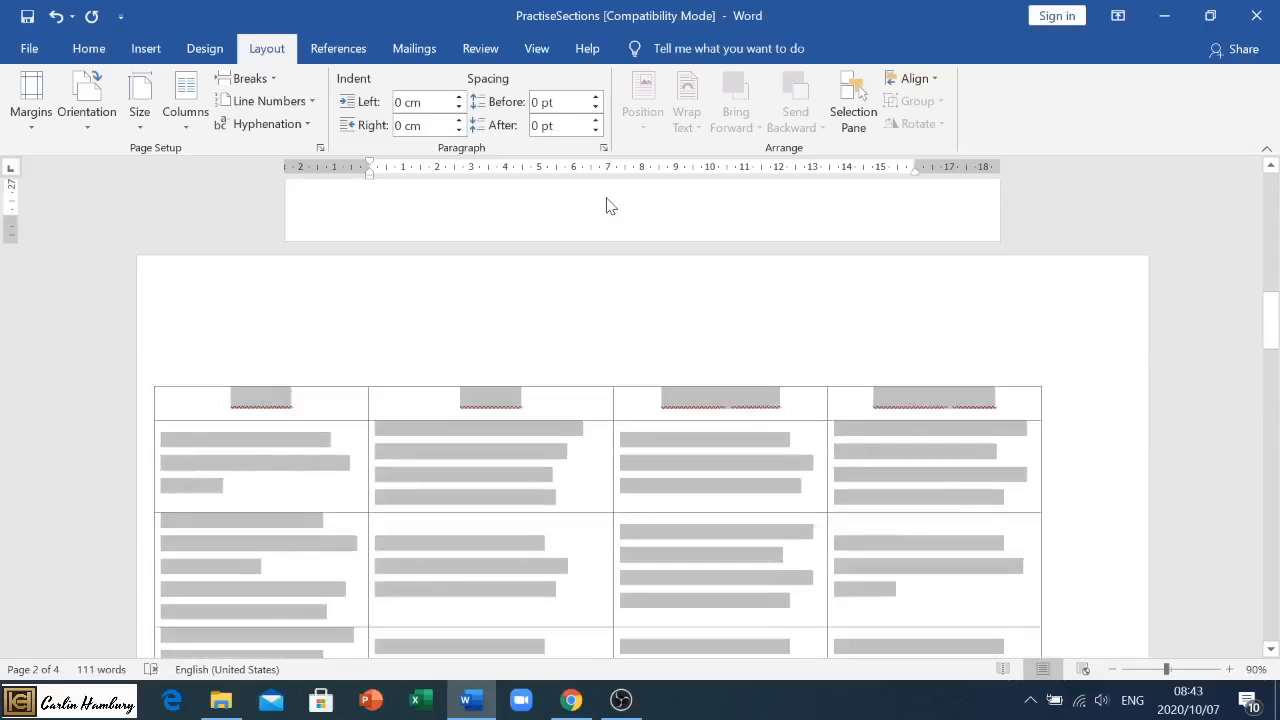
scroll("down", 3)
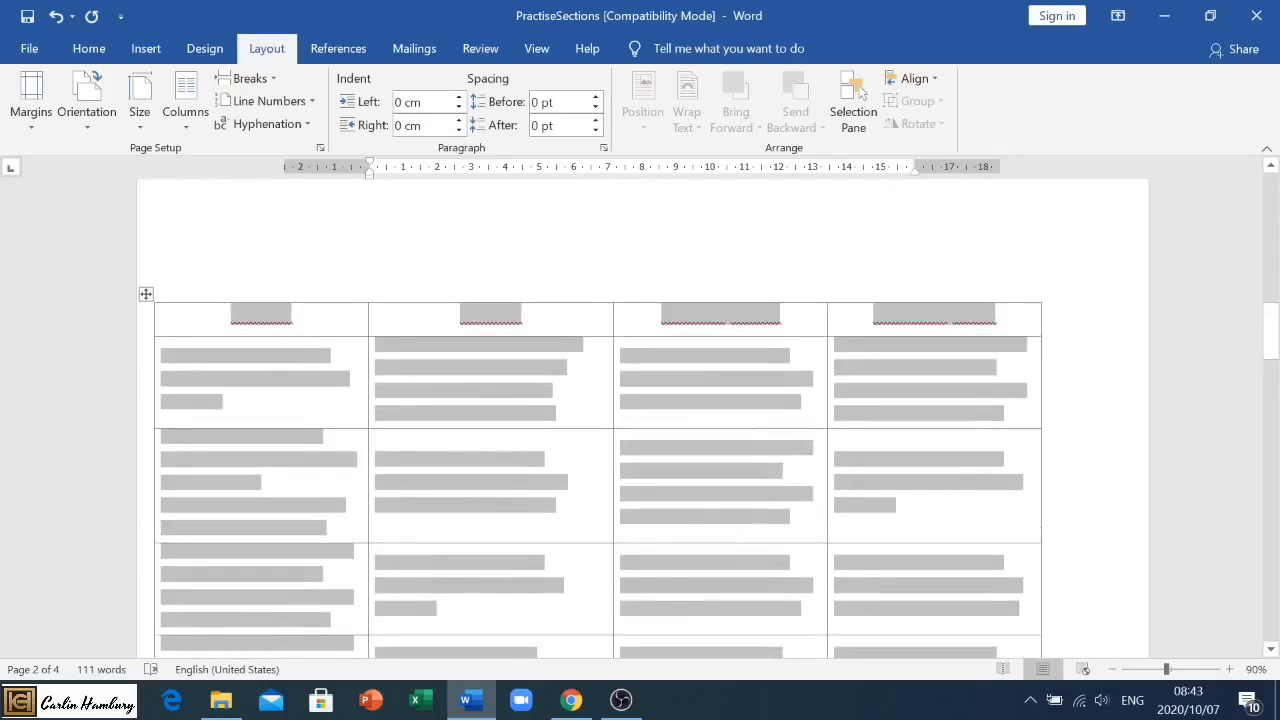
Try landscape on the text pages, then return them to portrait beside the landscape table page
left_click(86, 100)
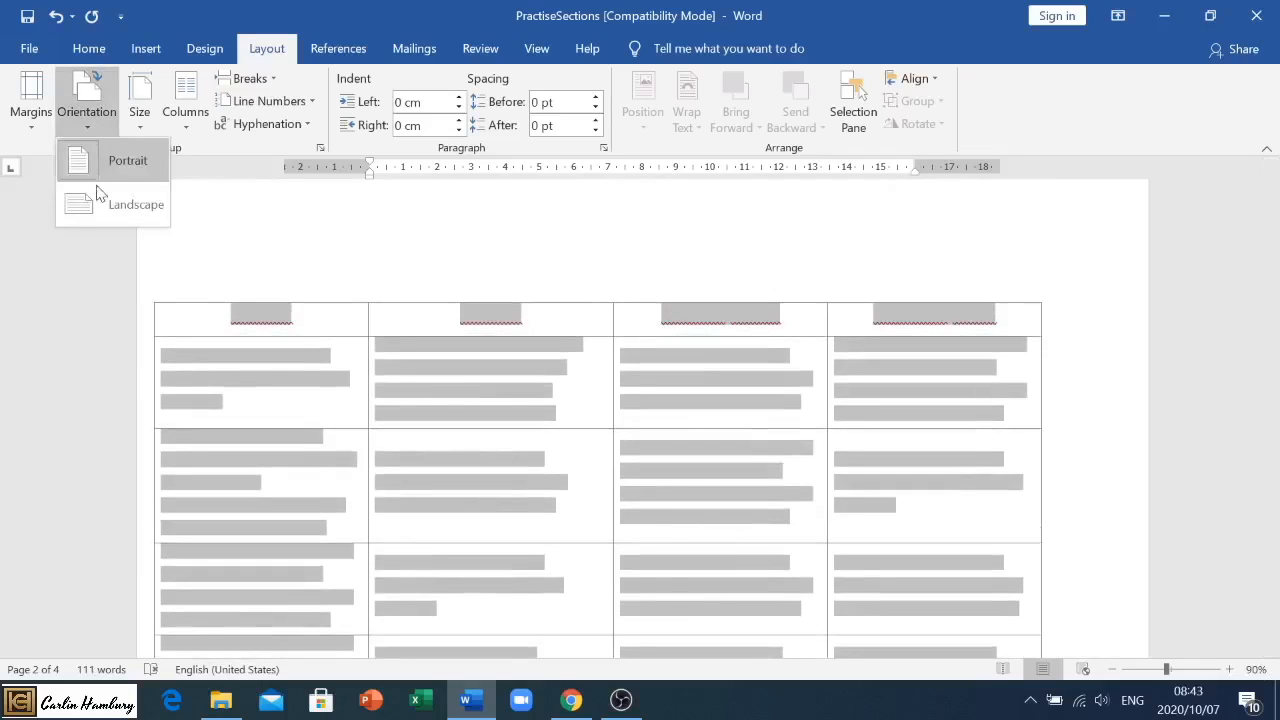
left_click(136, 204)
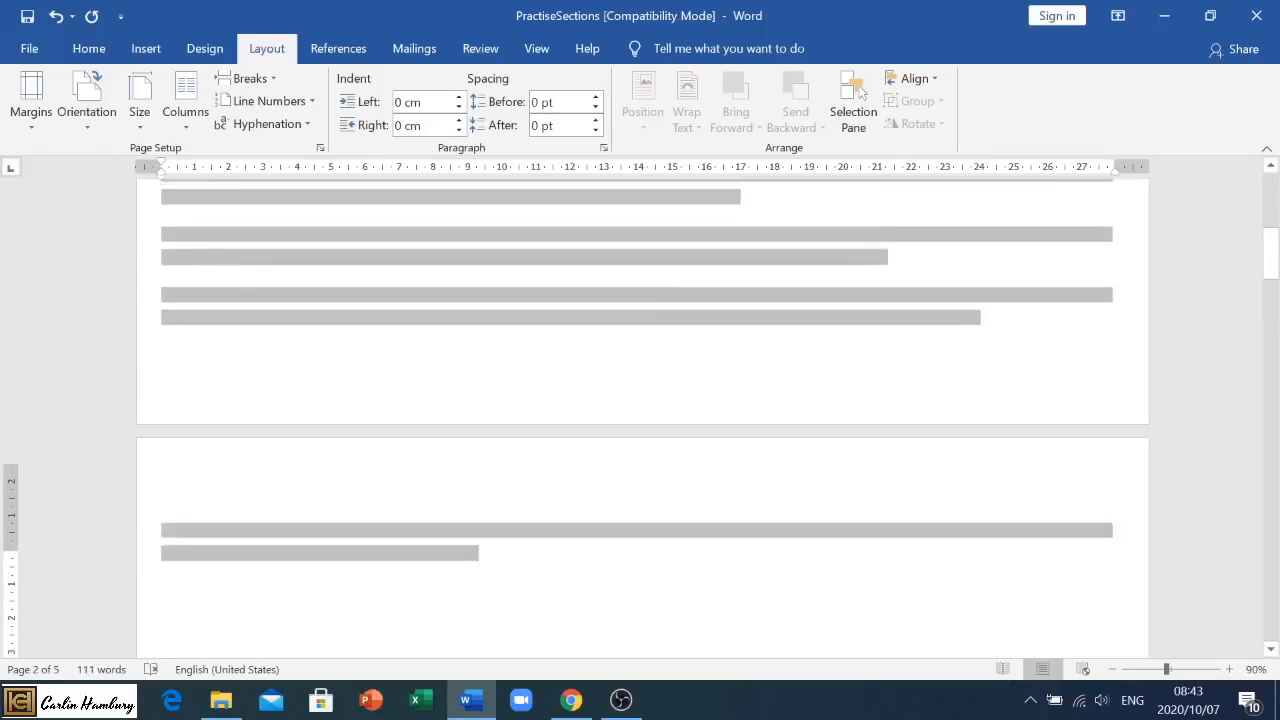
scroll("up", 3)
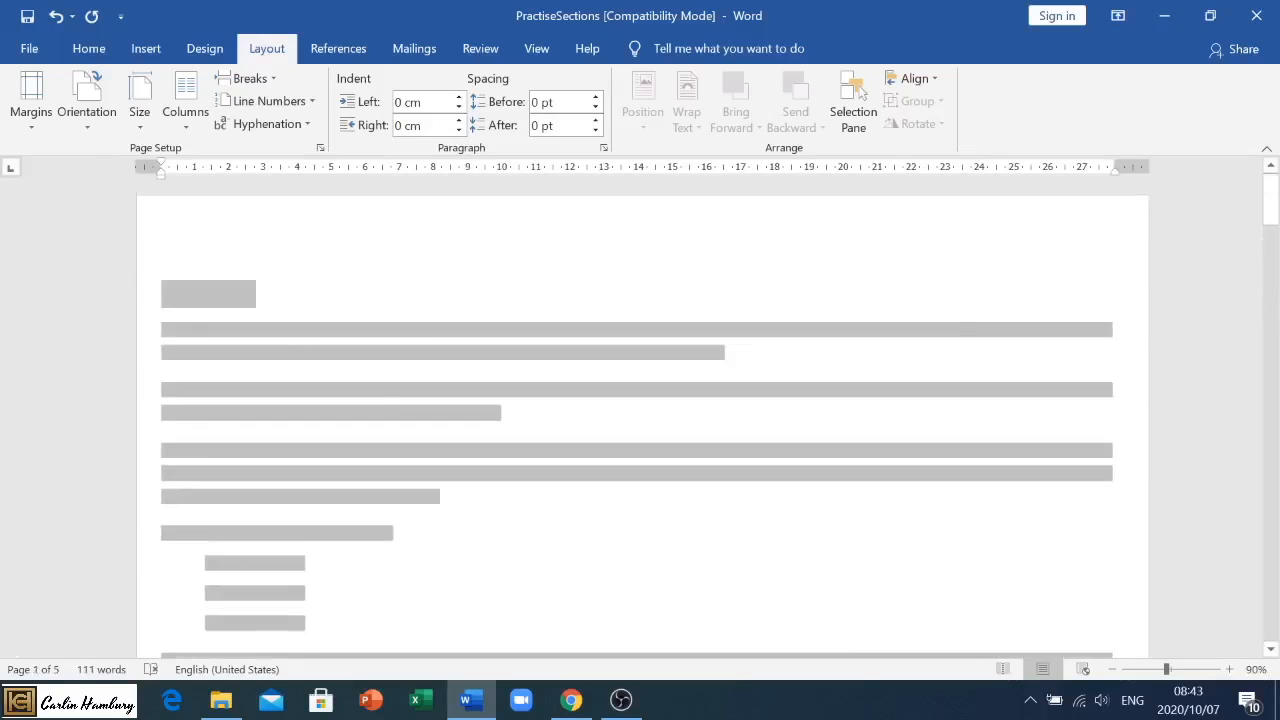
left_click(88, 100)
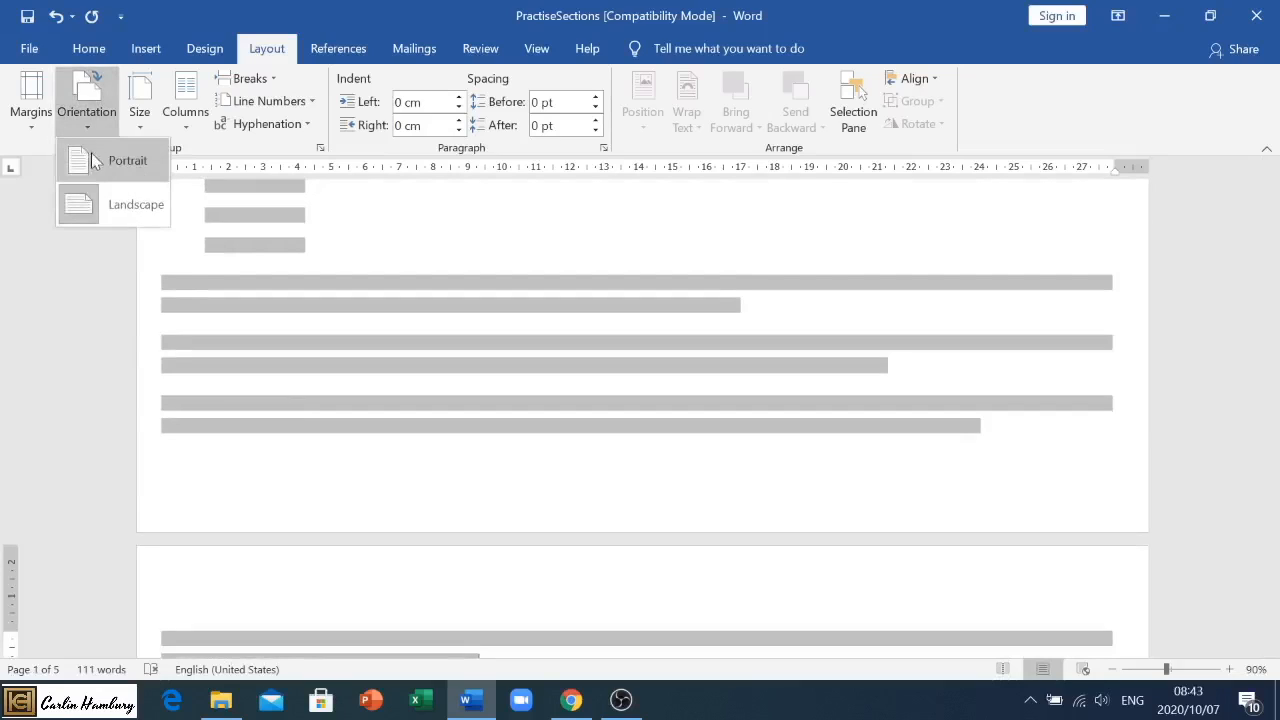
left_click(136, 204)
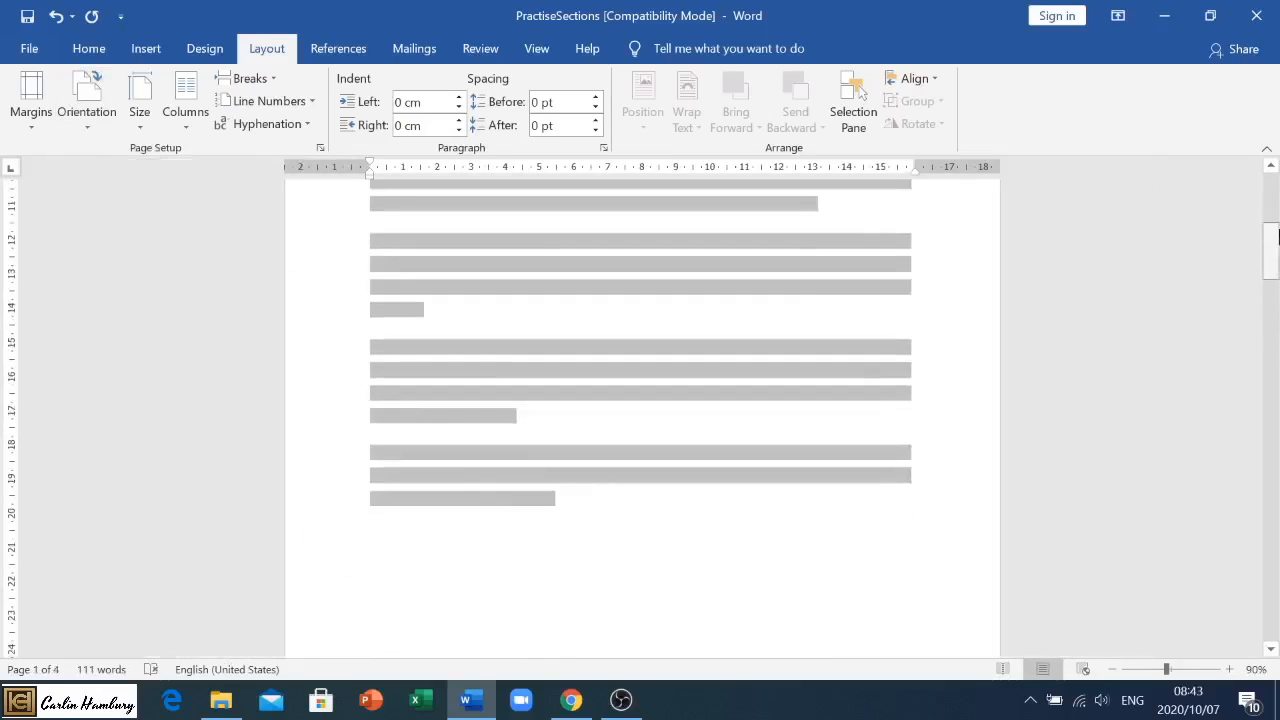
scroll("down", 3)
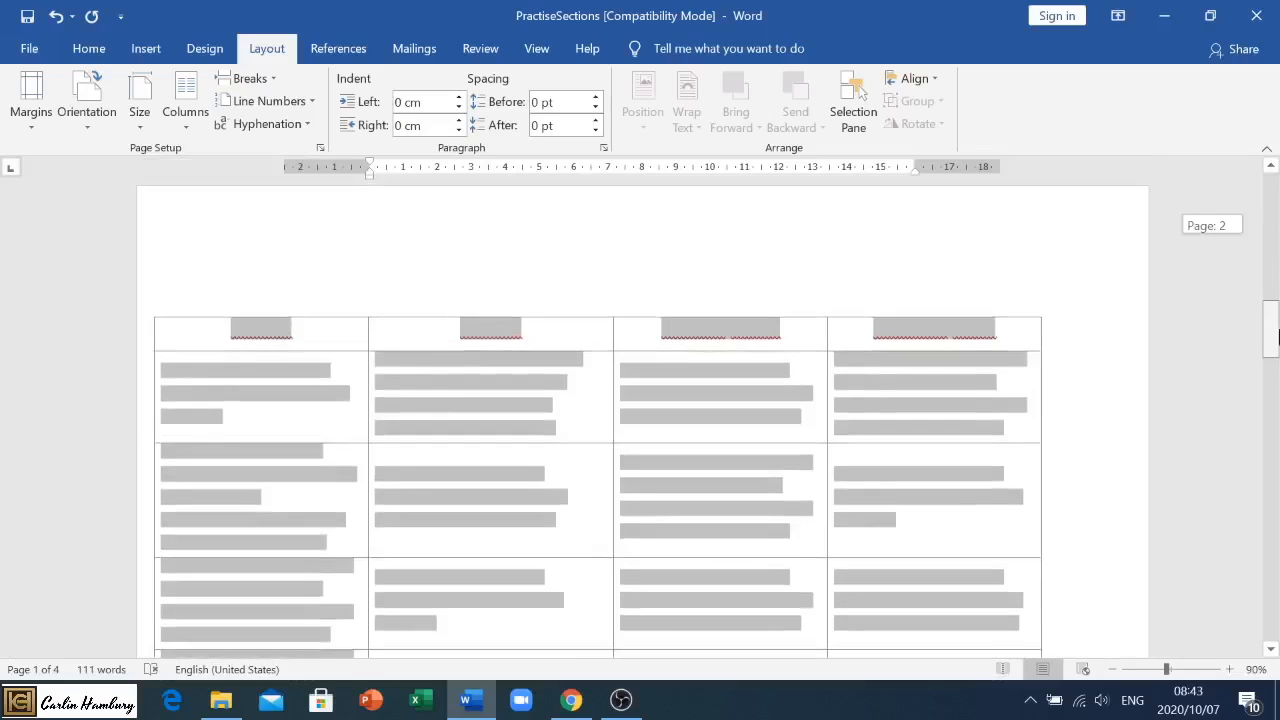
scroll("down", 3)
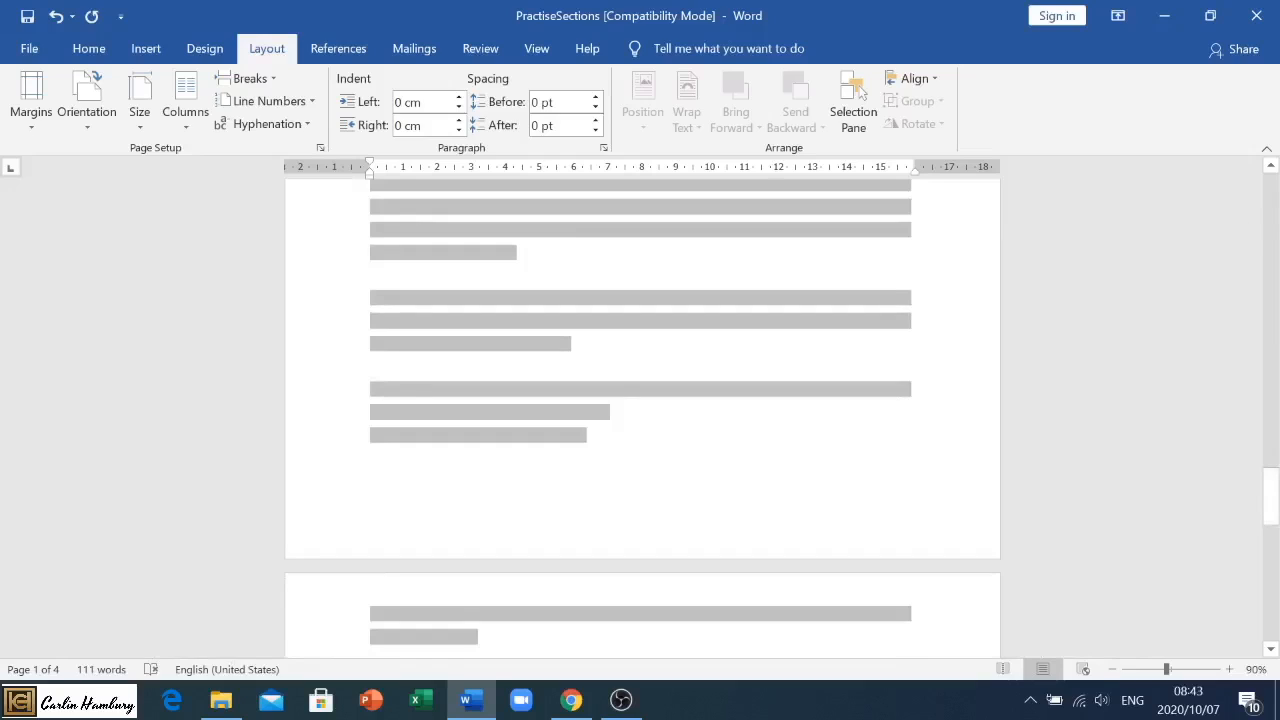
left_click(250, 78)
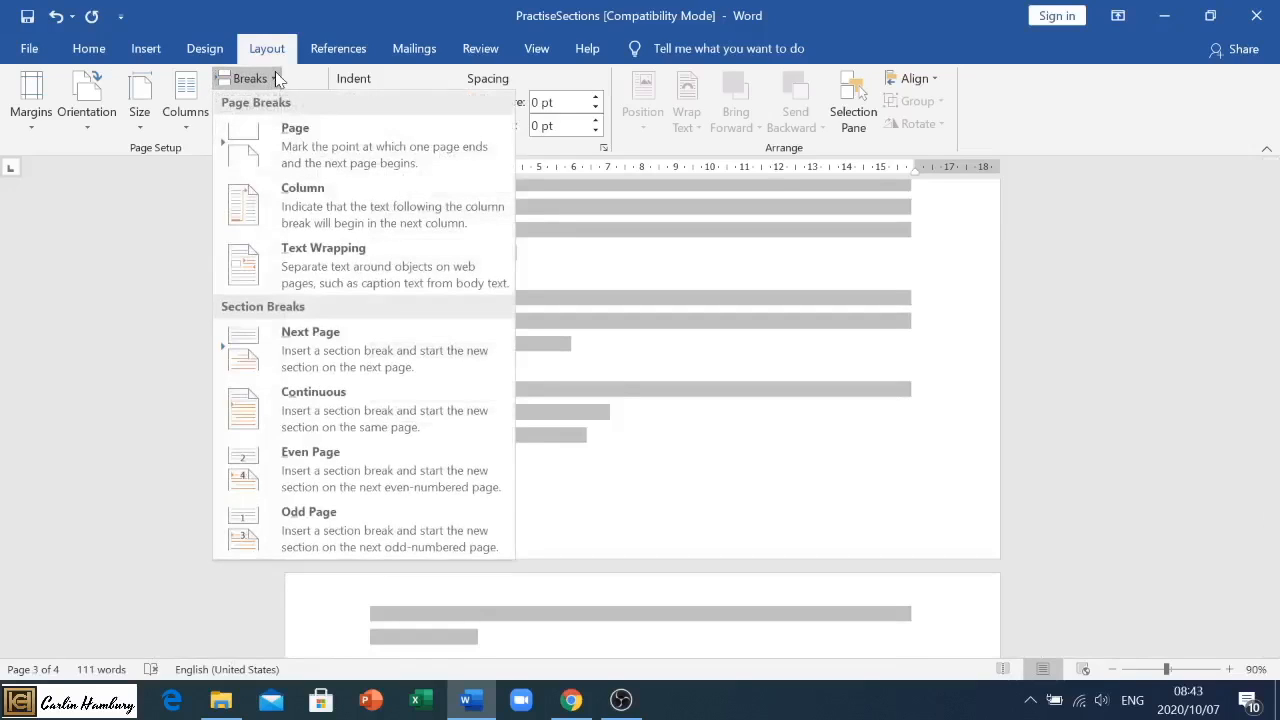